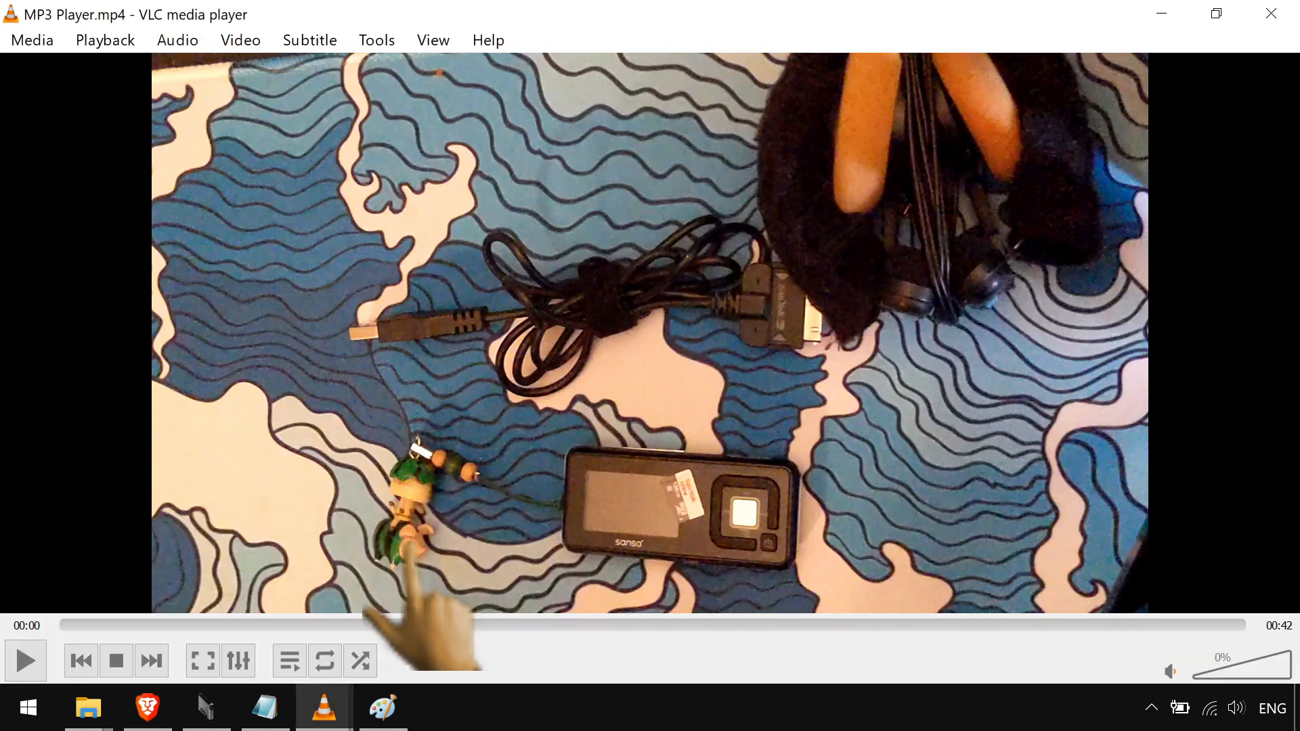
Start playback of MP3 Player.mp4 showing the Sansa player, cable and headphones
click(25, 661)
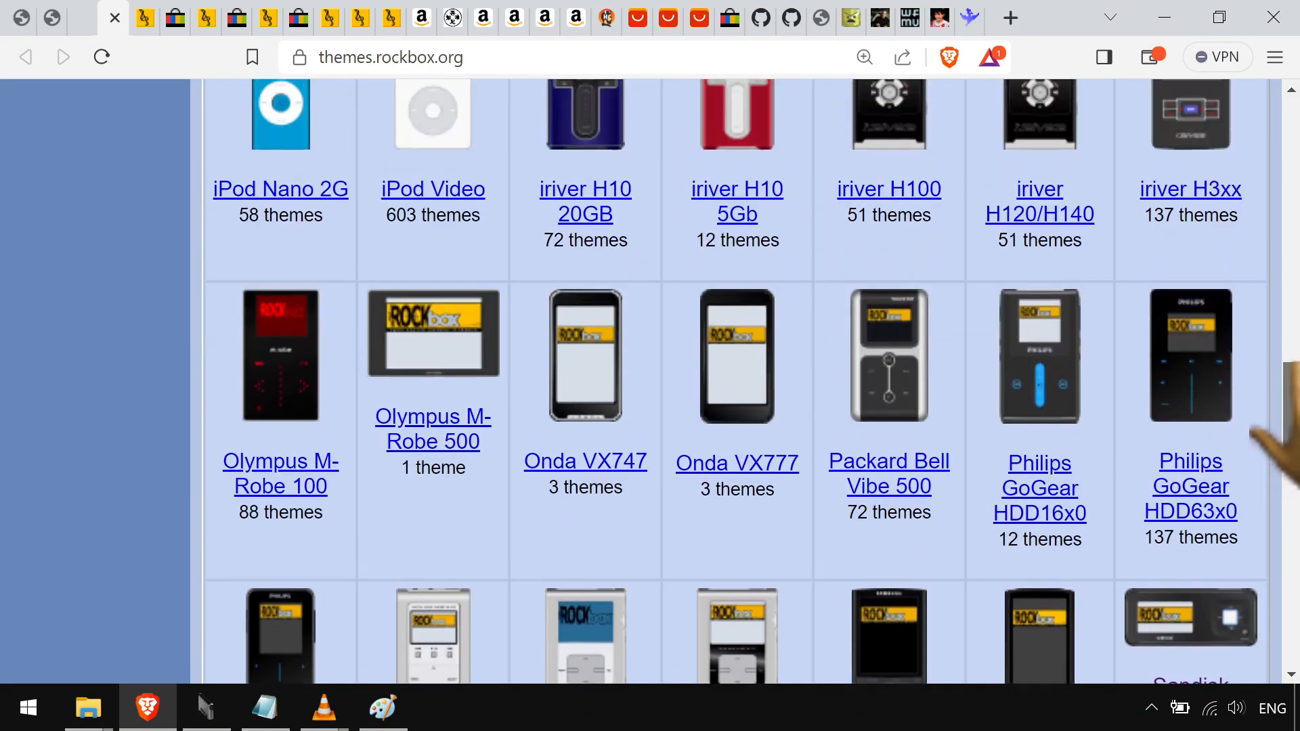
Scroll the Rockbox themes device list to Sansa c200 v2 and the 34 eBay 'sansa c200' results
scroll(down, 3)
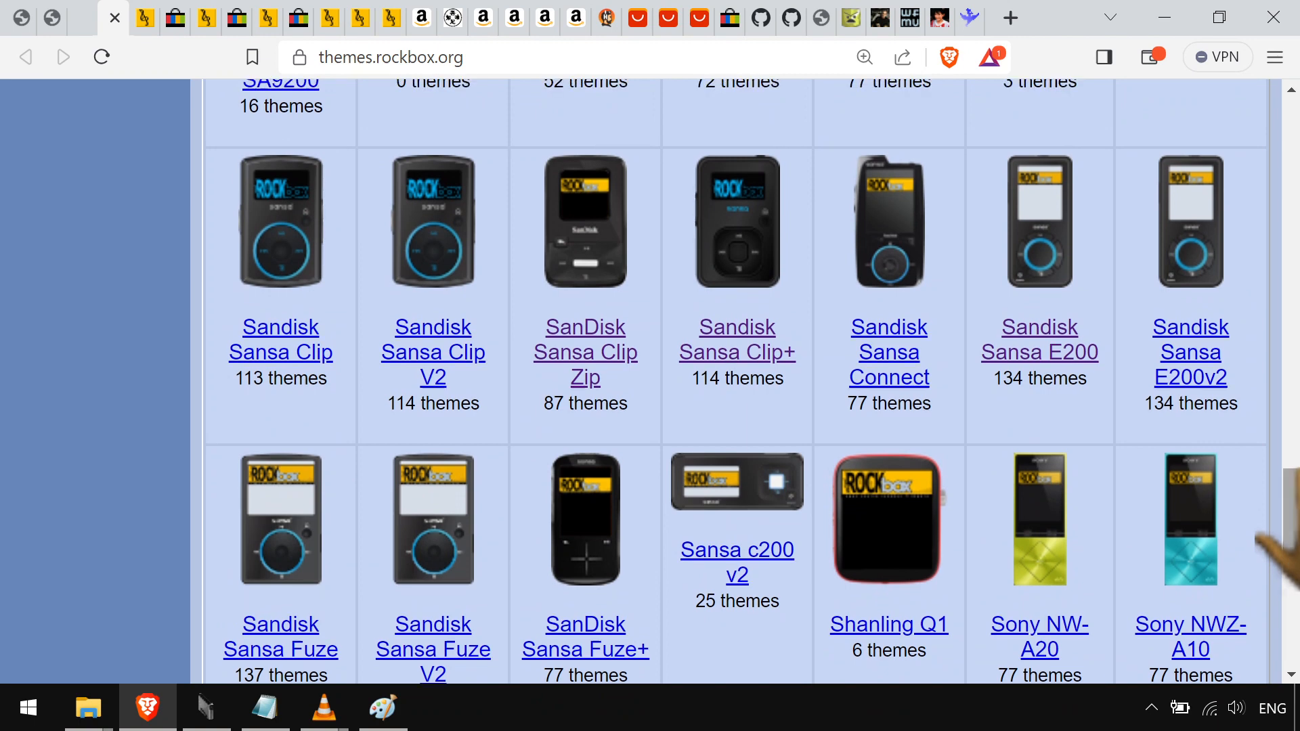
scroll(down, 3)
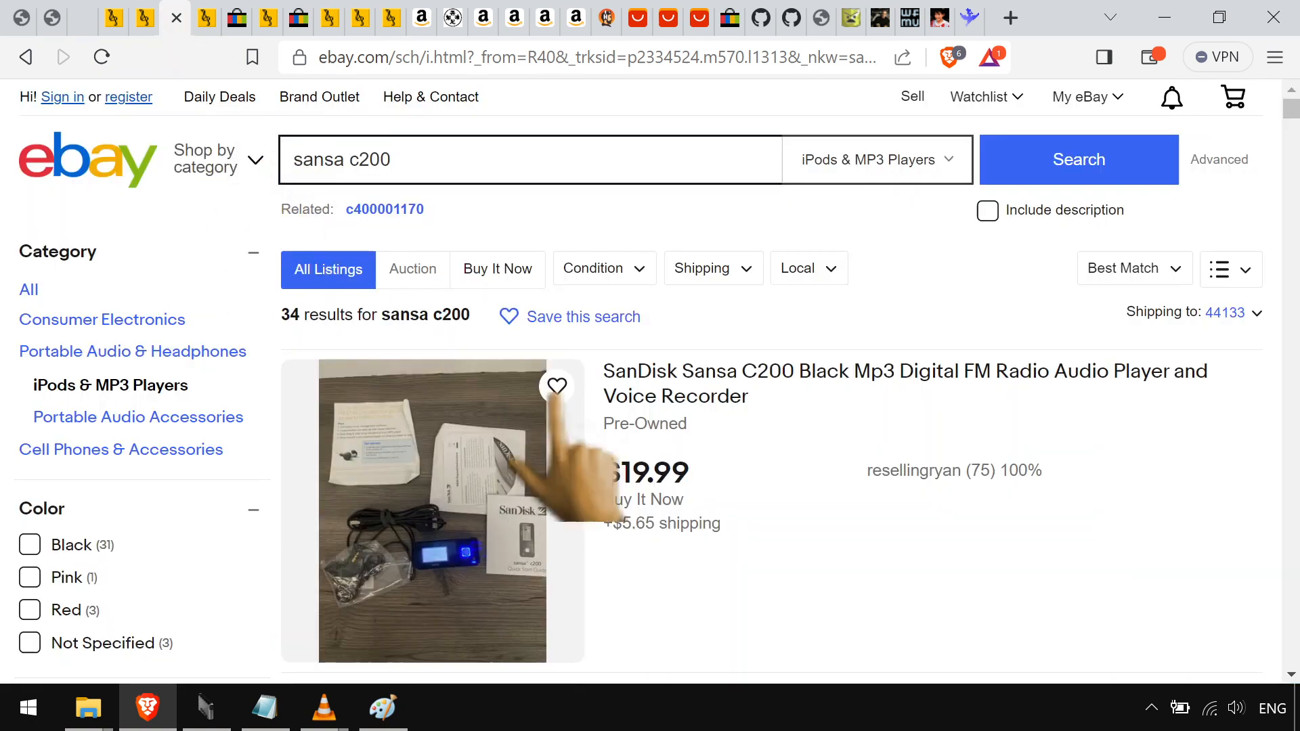
scroll(down, 3)
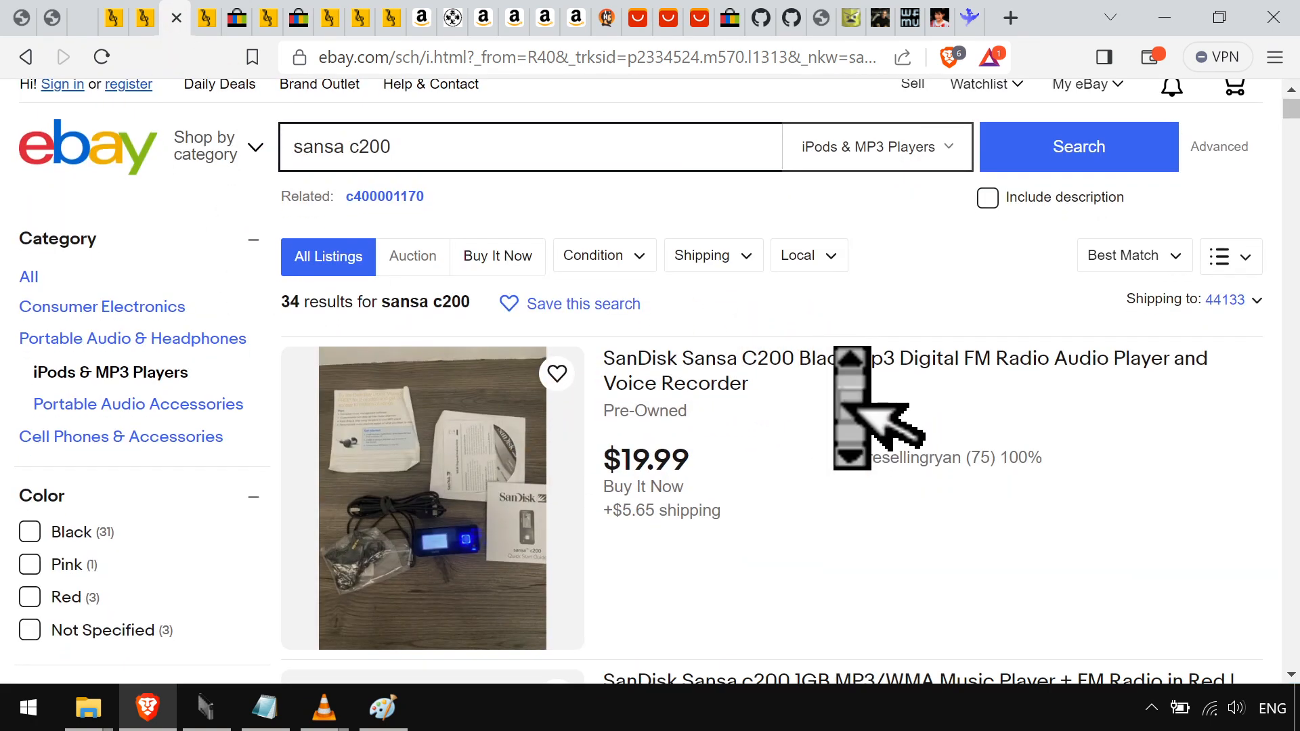
scroll(down, 3)
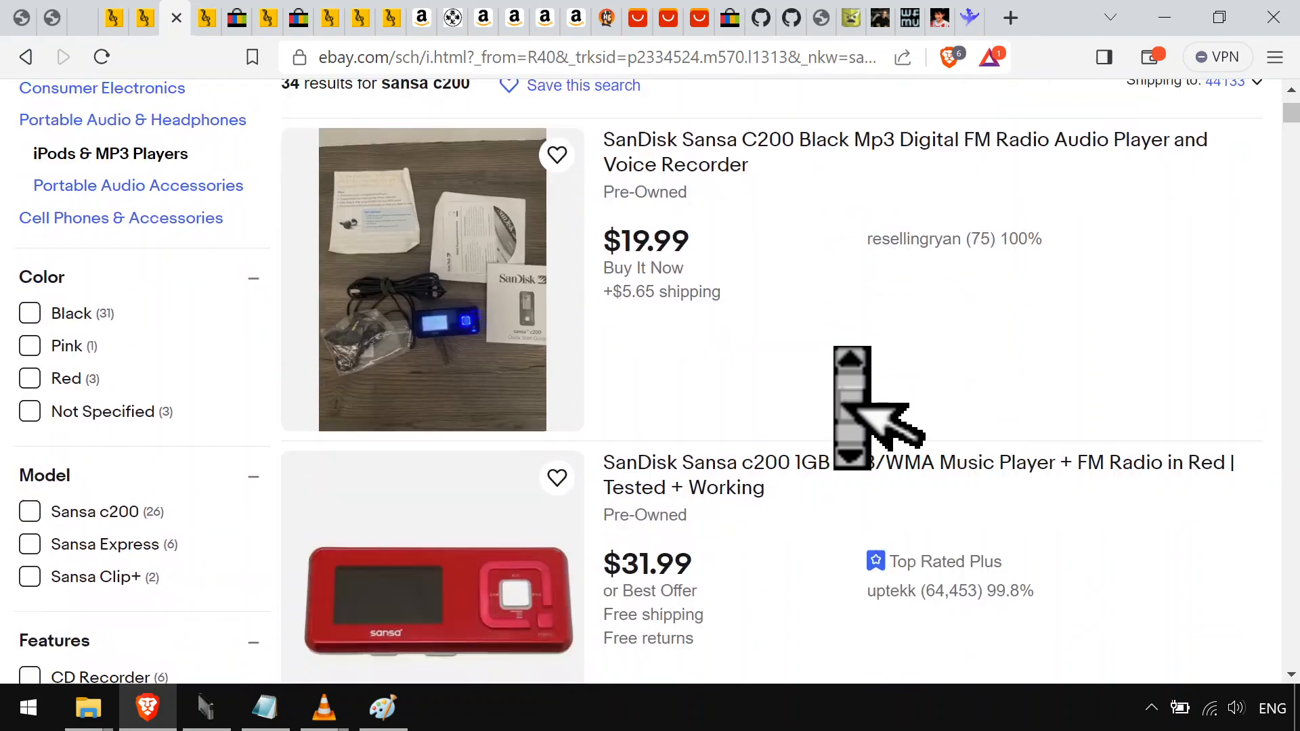
scroll(down, 3)
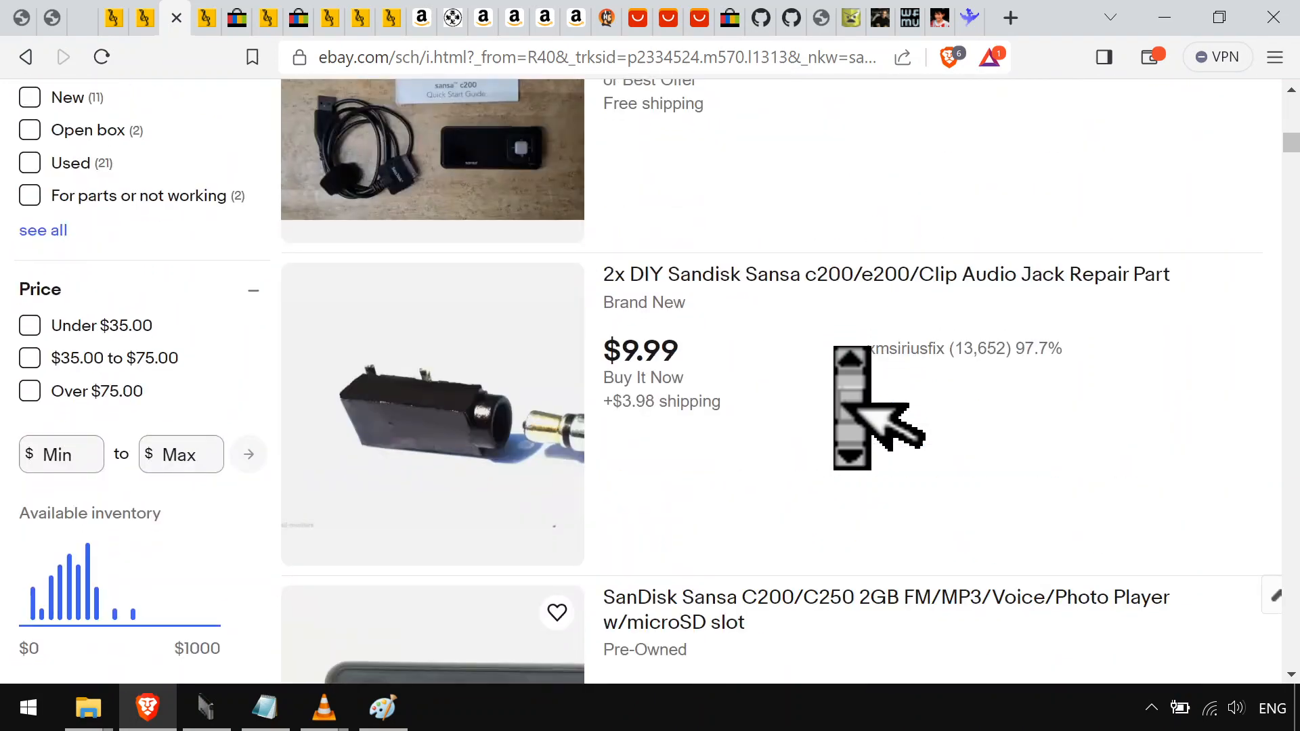
scroll(down, 3)
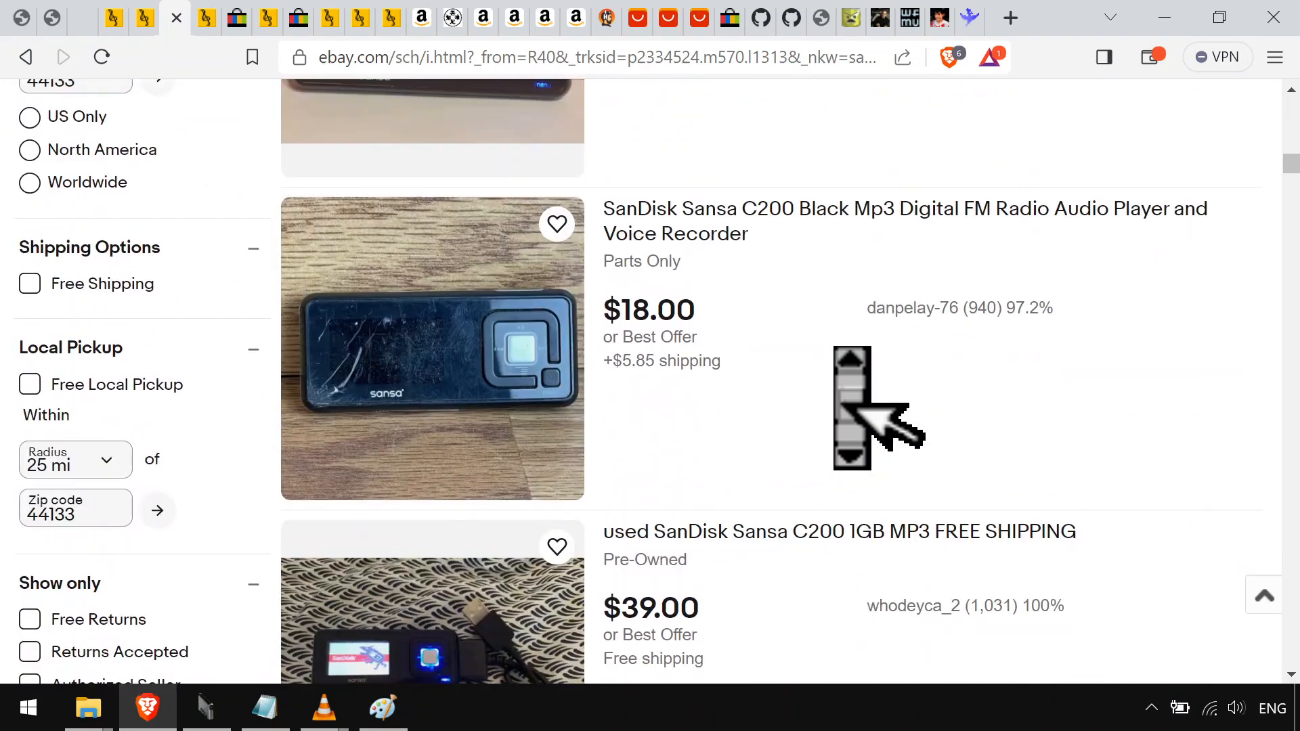
scroll(down, 3)
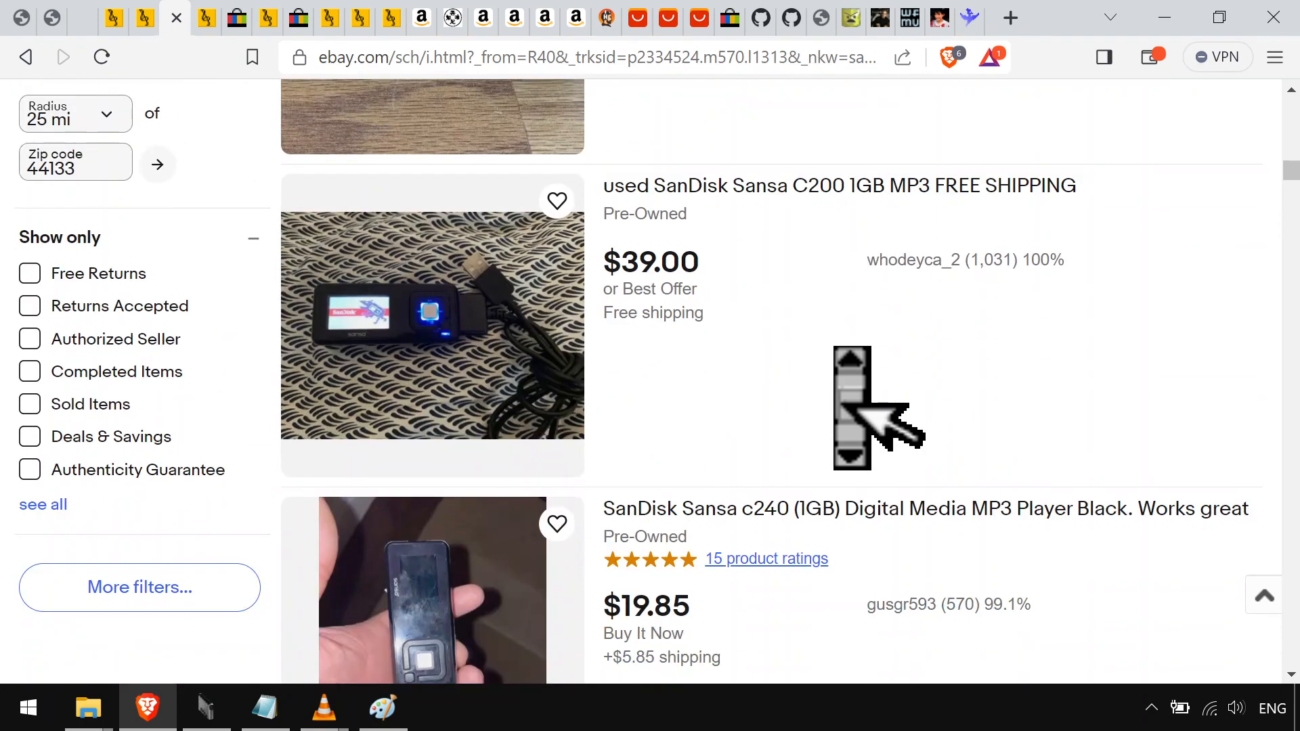
scroll(down, 3)
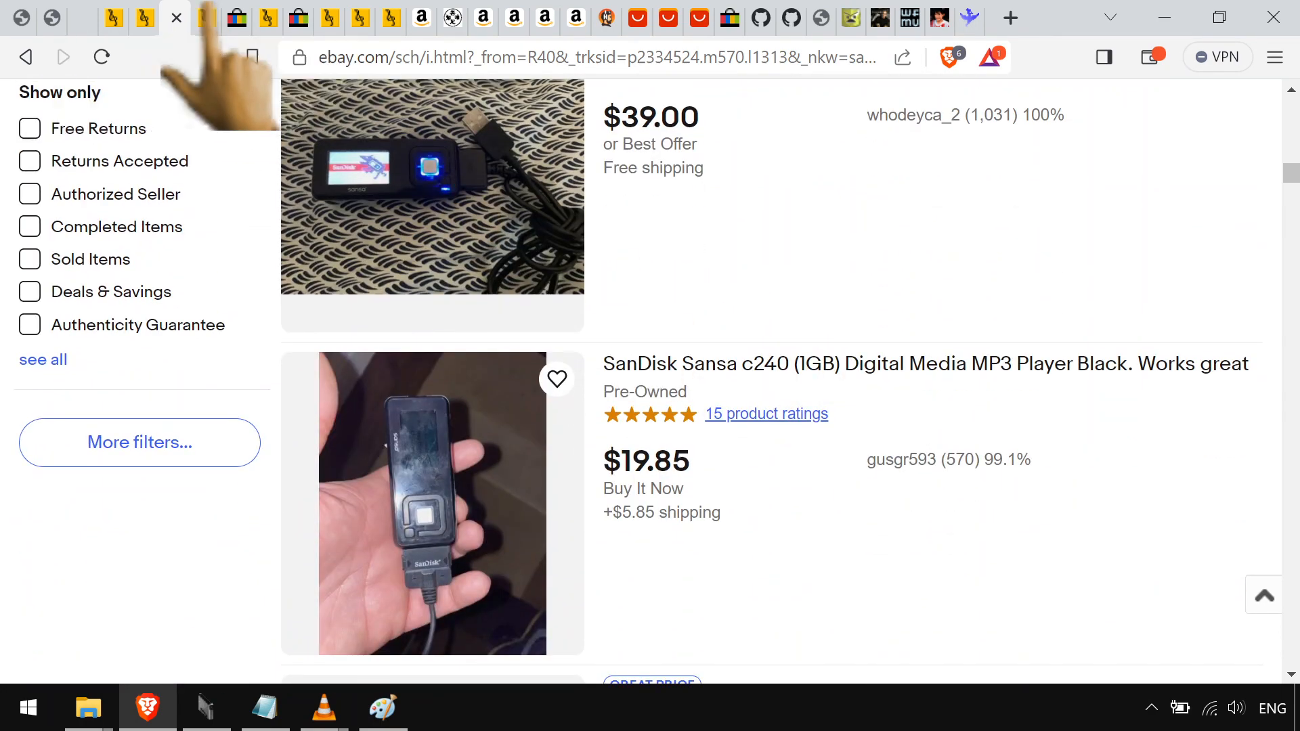
Open the Sandisk Sansa E200 themes page and scroll through its themes
click(188, 18)
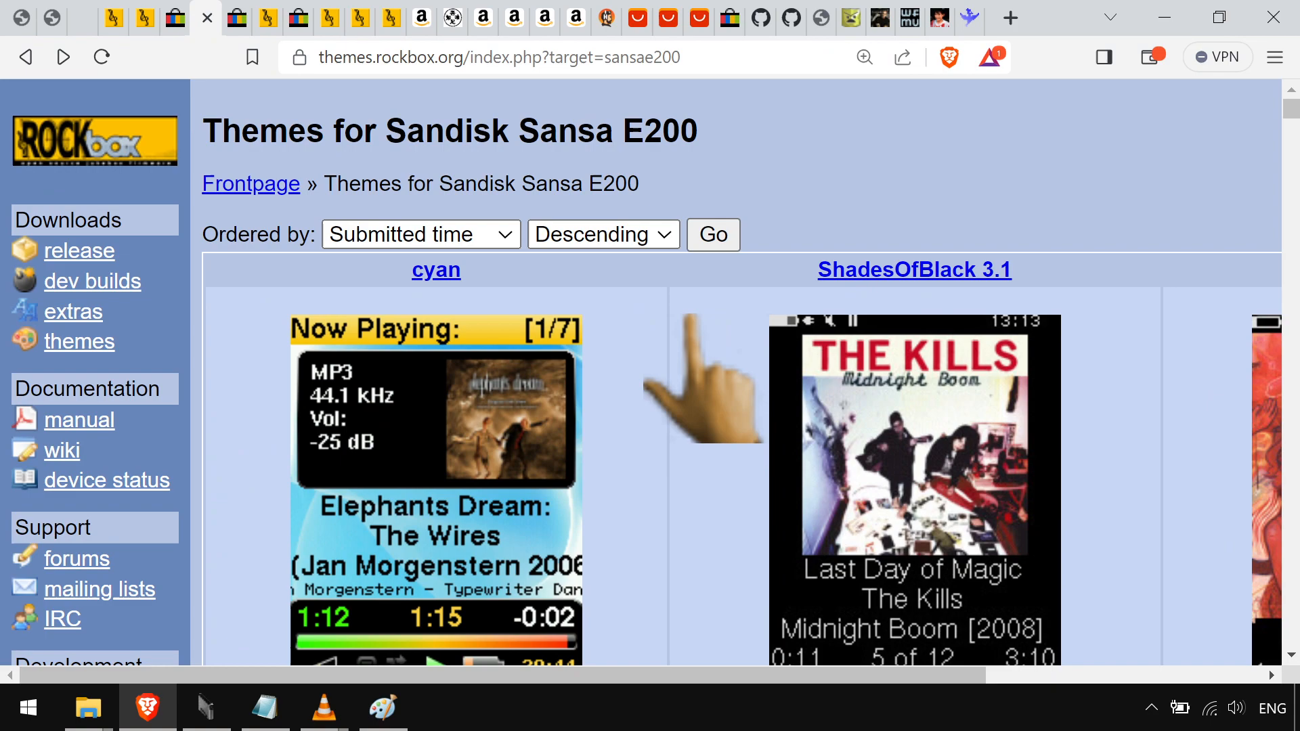
scroll(down, 3)
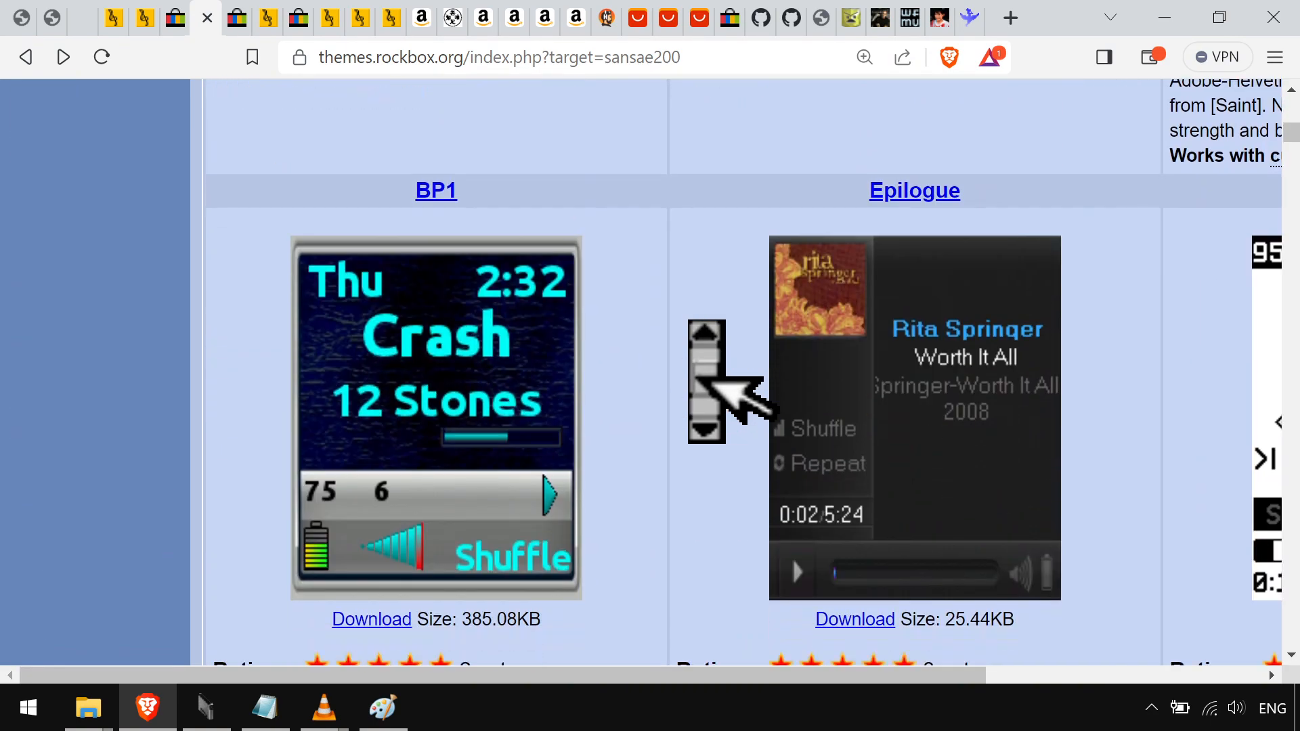
scroll(down, 3)
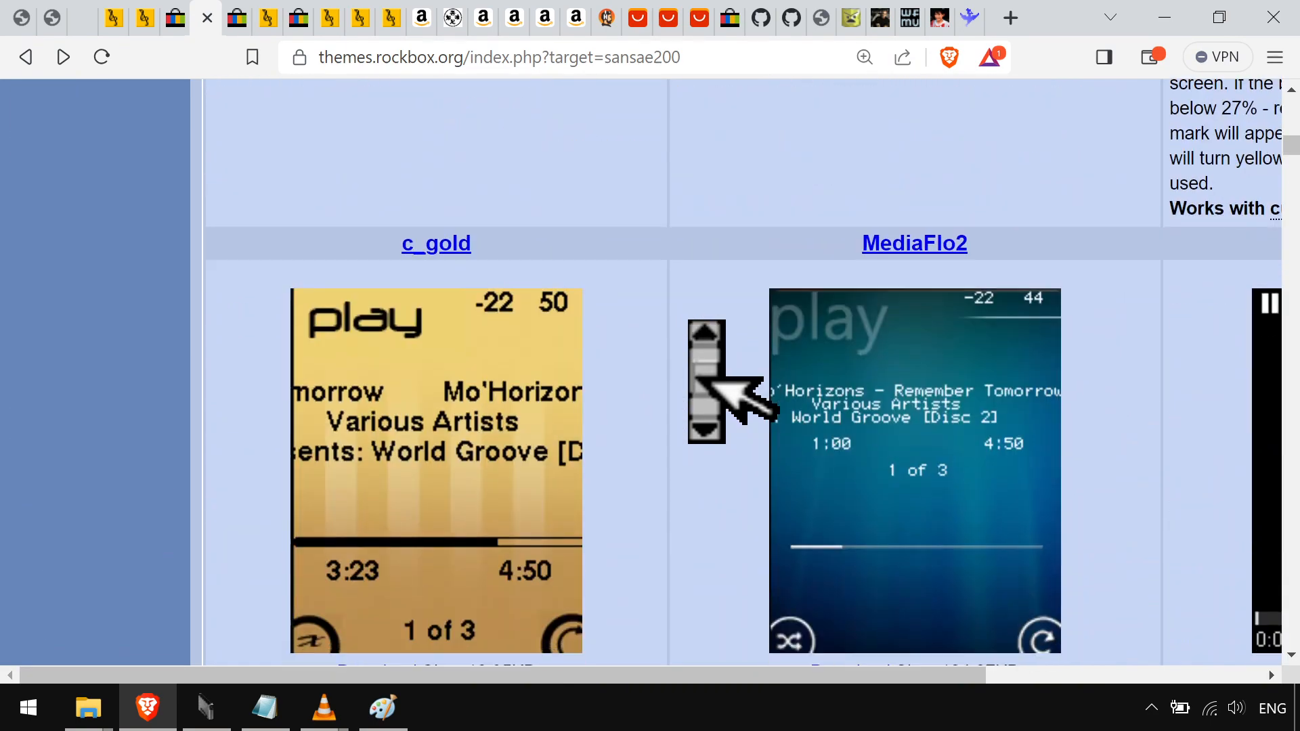
scroll(down, 3)
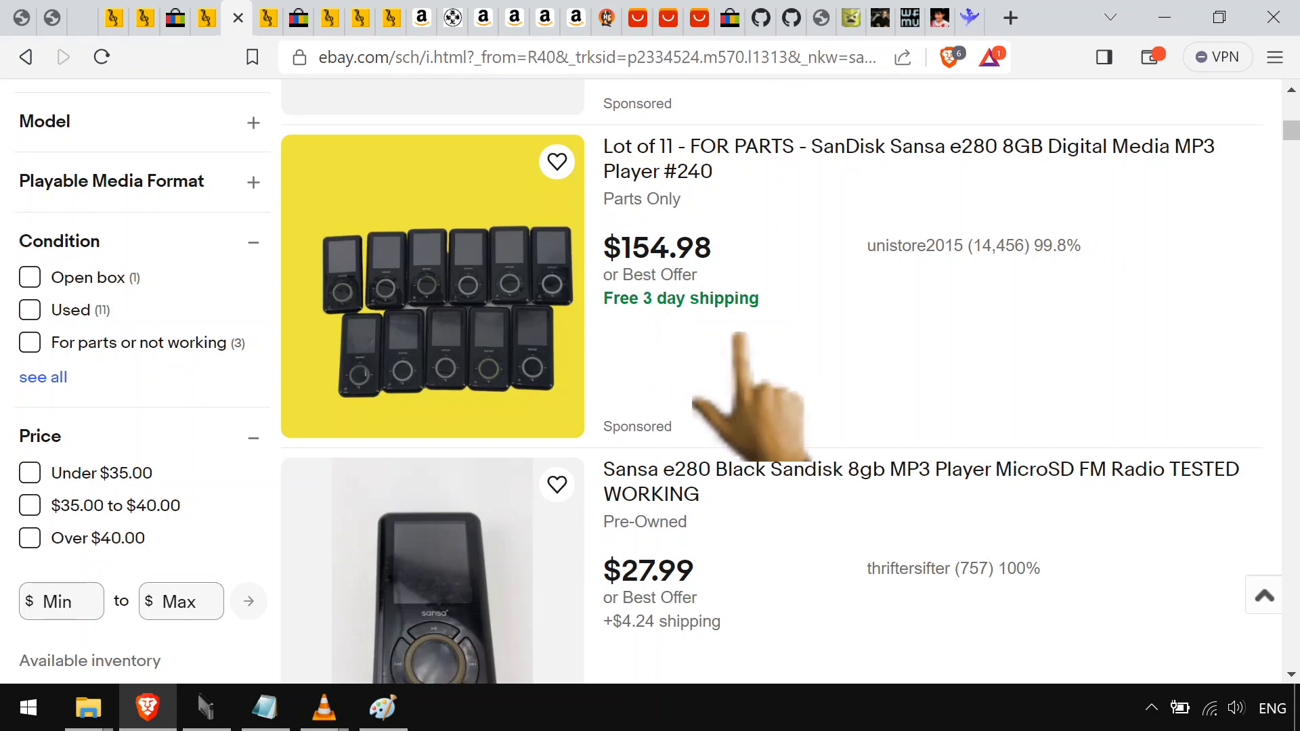
mouse_move(754, 390)
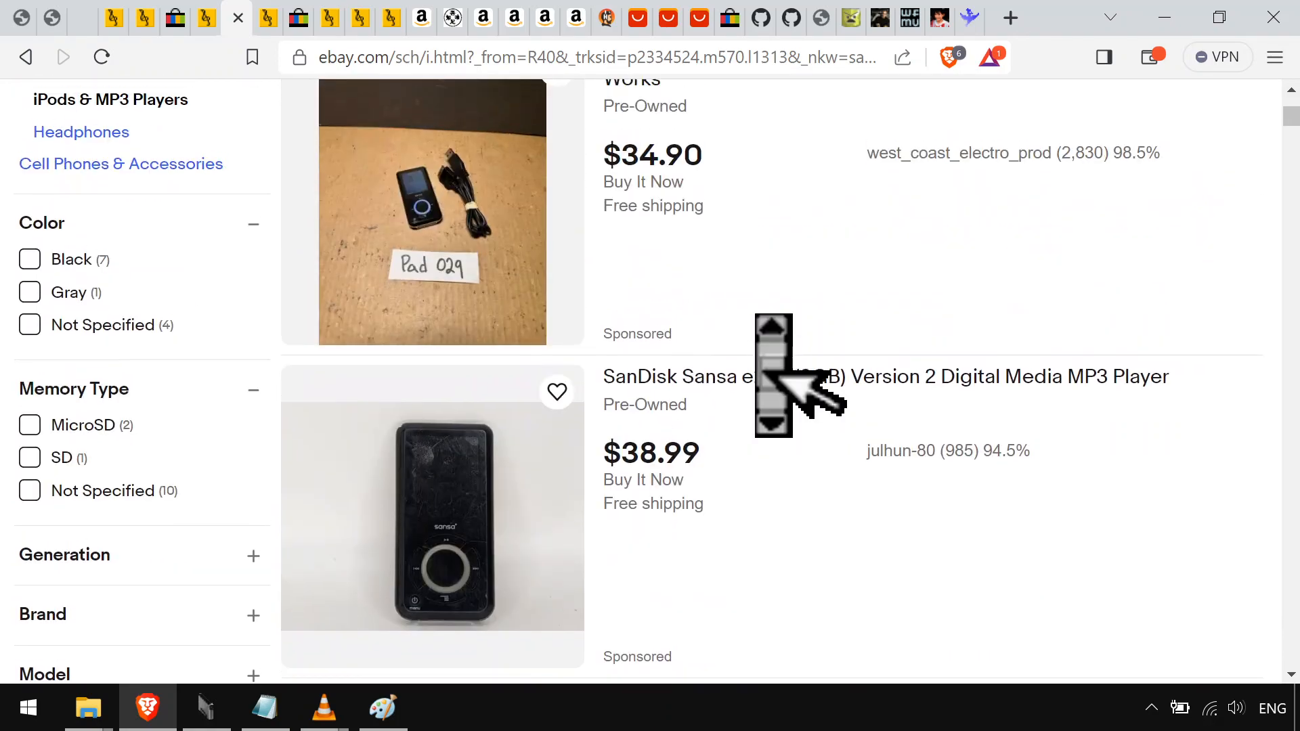
Scroll through the 15 eBay results for 'sansa e280' with their prices
scroll(up, 3)
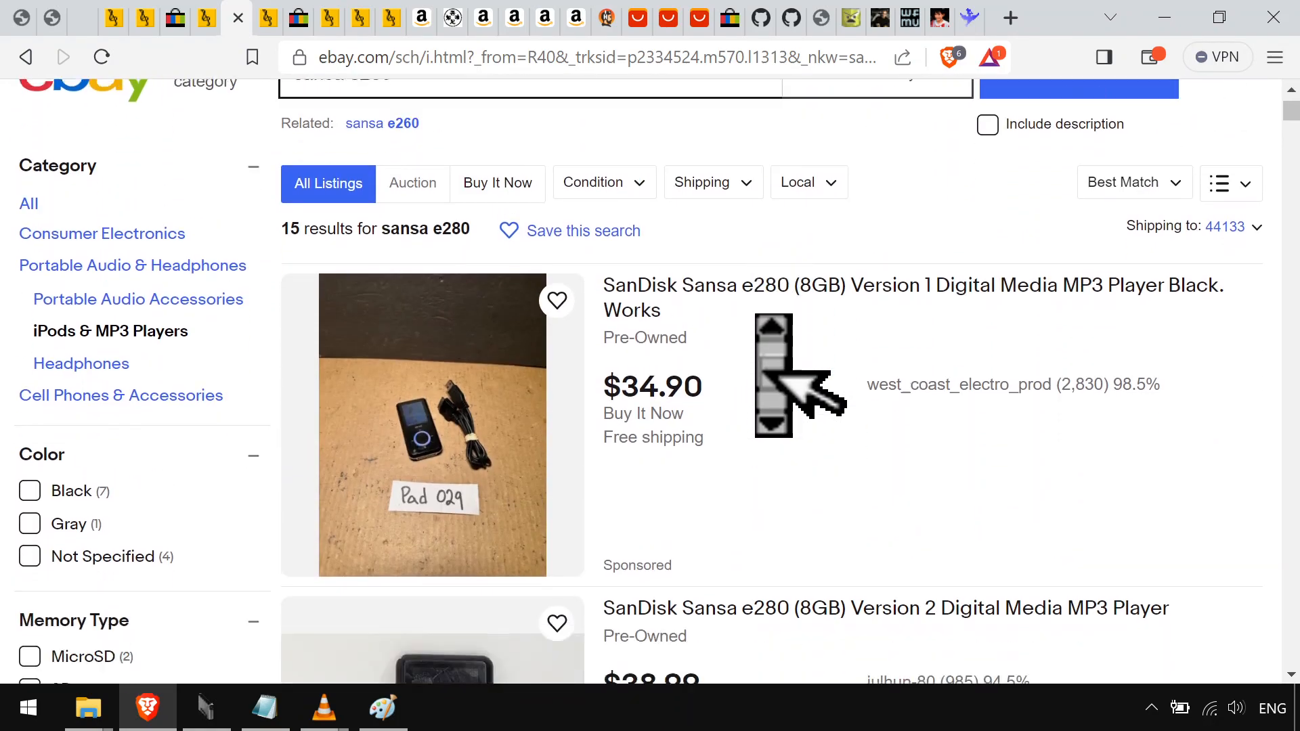
scroll(down, 3)
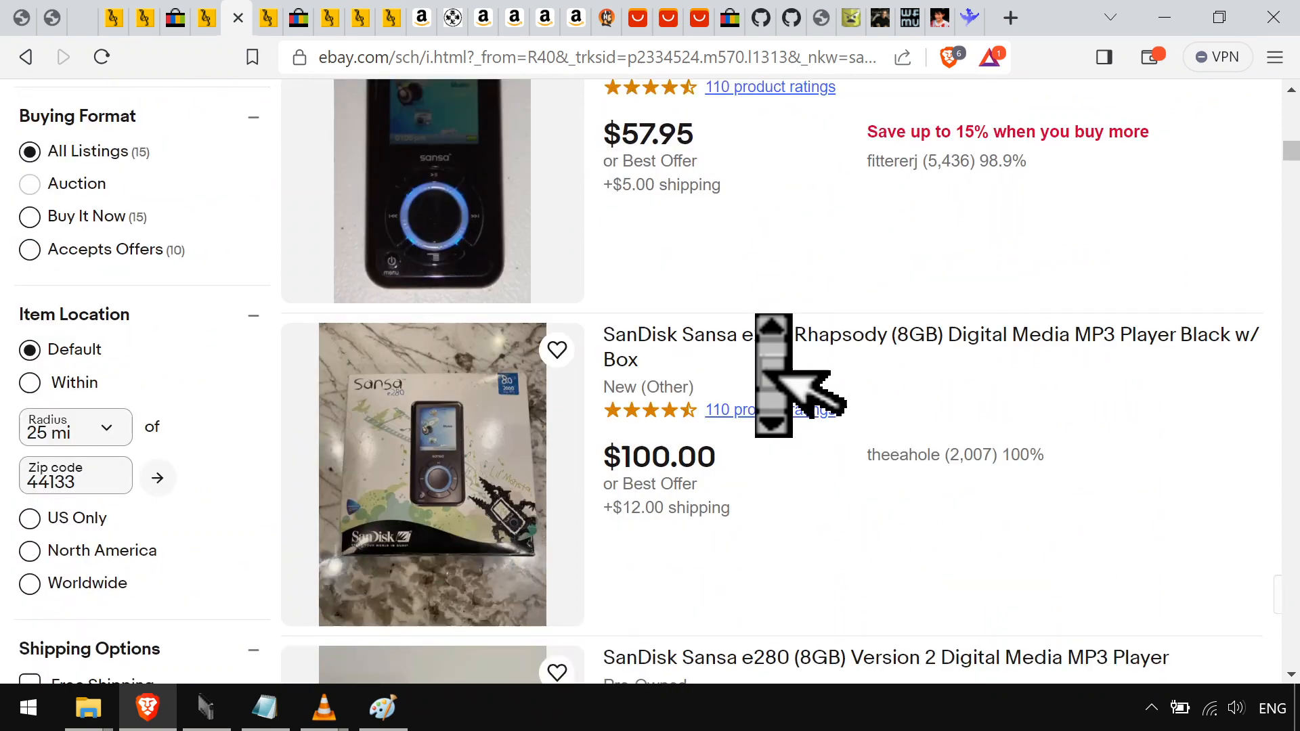
scroll(down, 3)
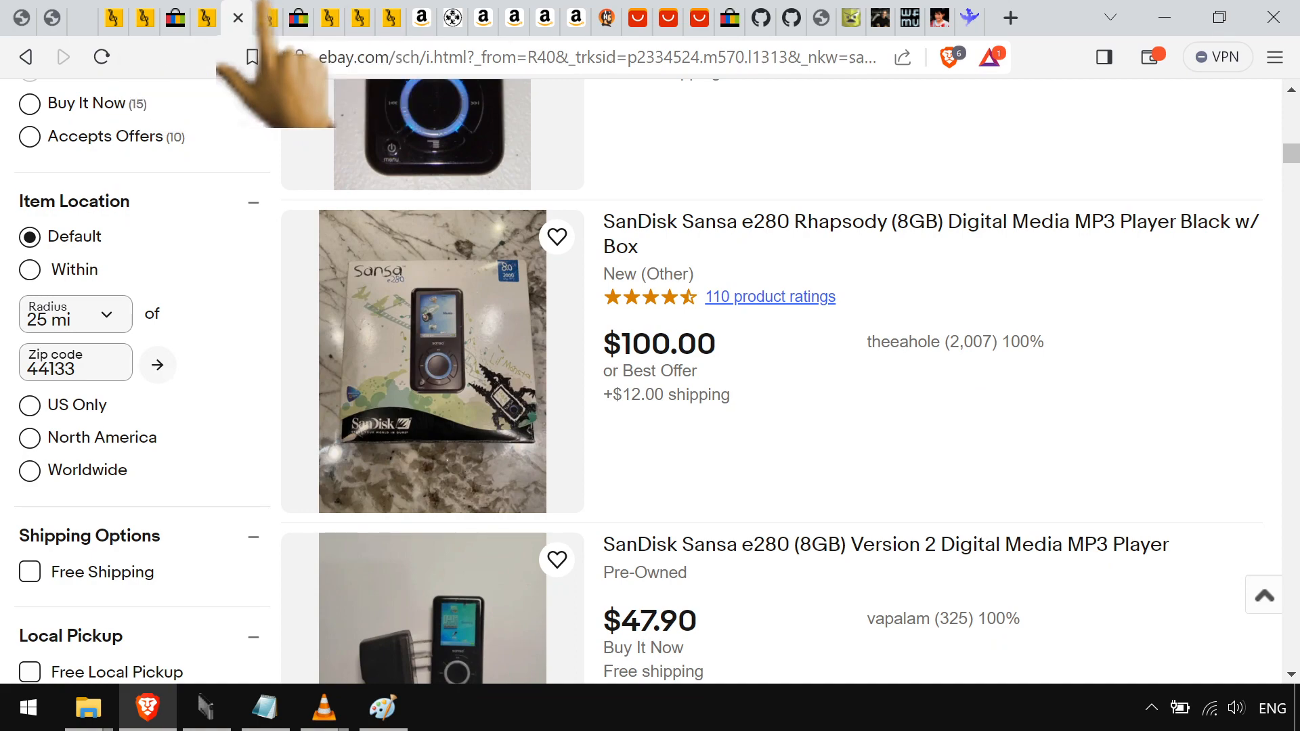
Scroll the Sansa Clip Zip themes page, then the 'sansa clip for sale' eBay listings
click(236, 18)
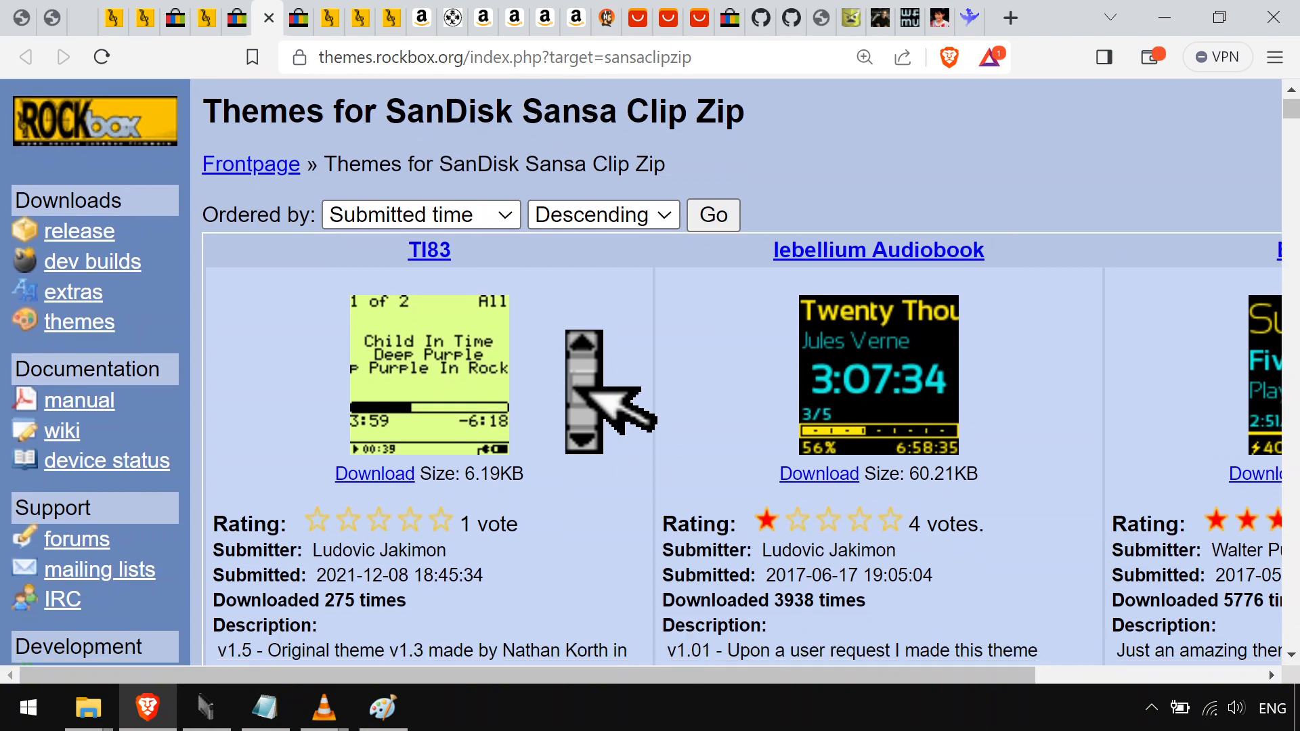
scroll(down, 3)
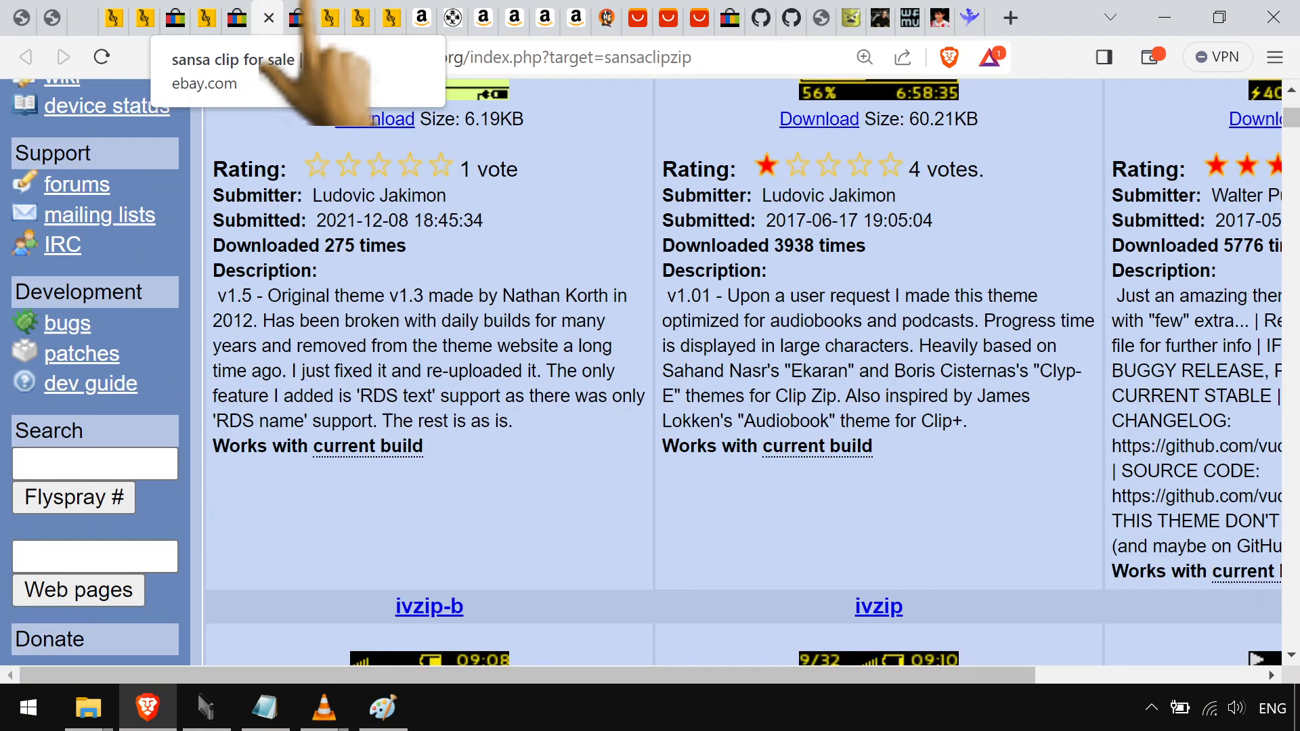
click(327, 19)
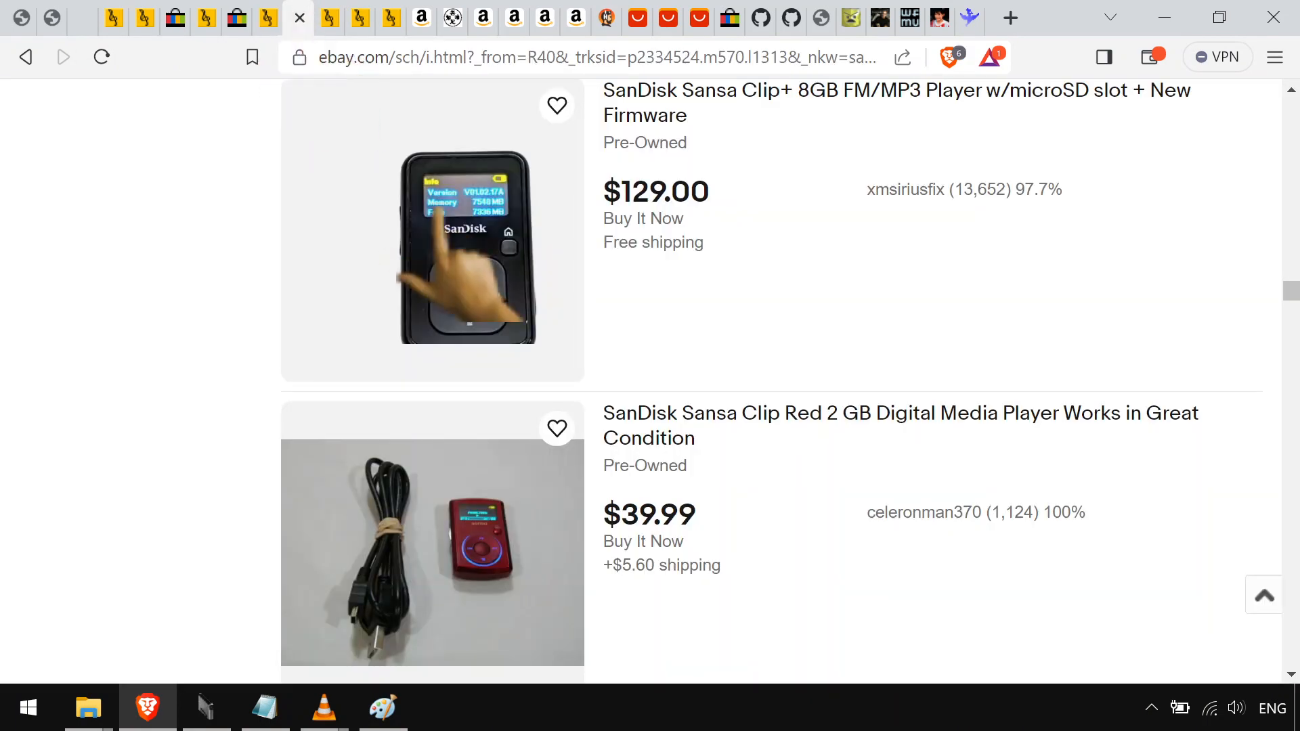
scroll(down, 3)
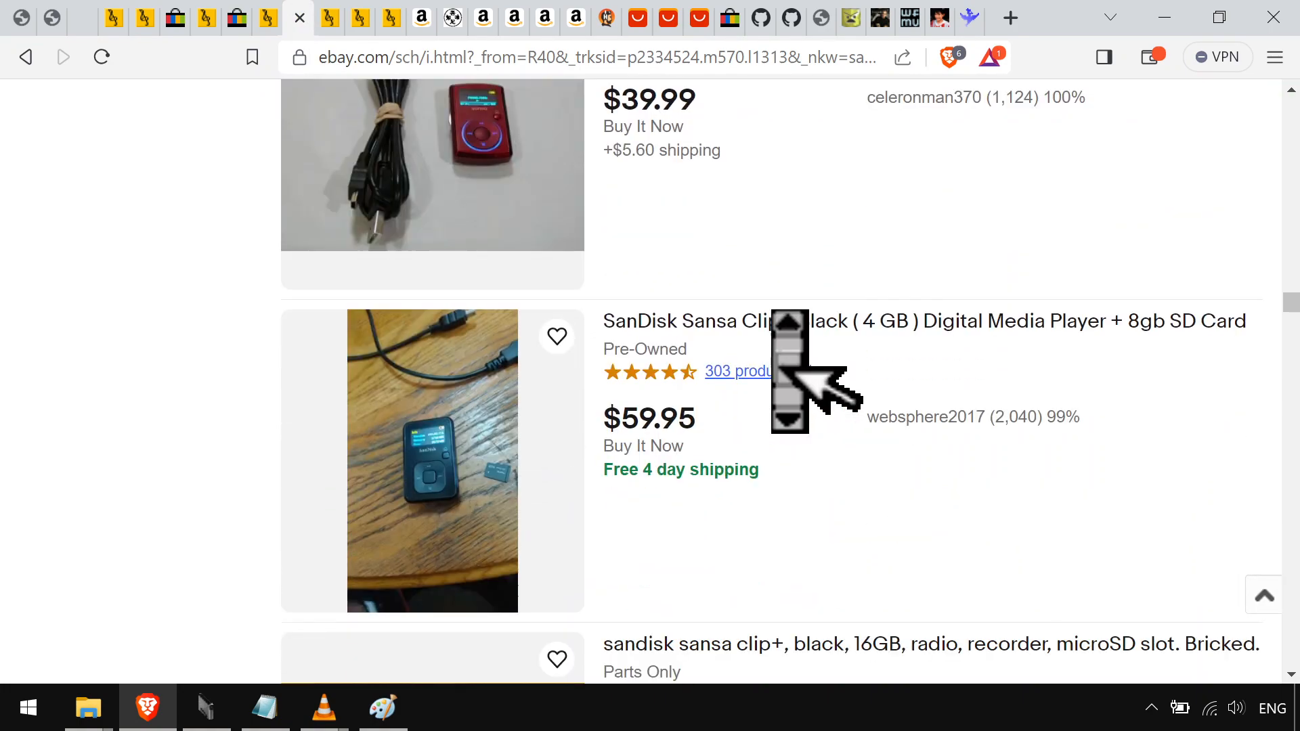
scroll(down, 3)
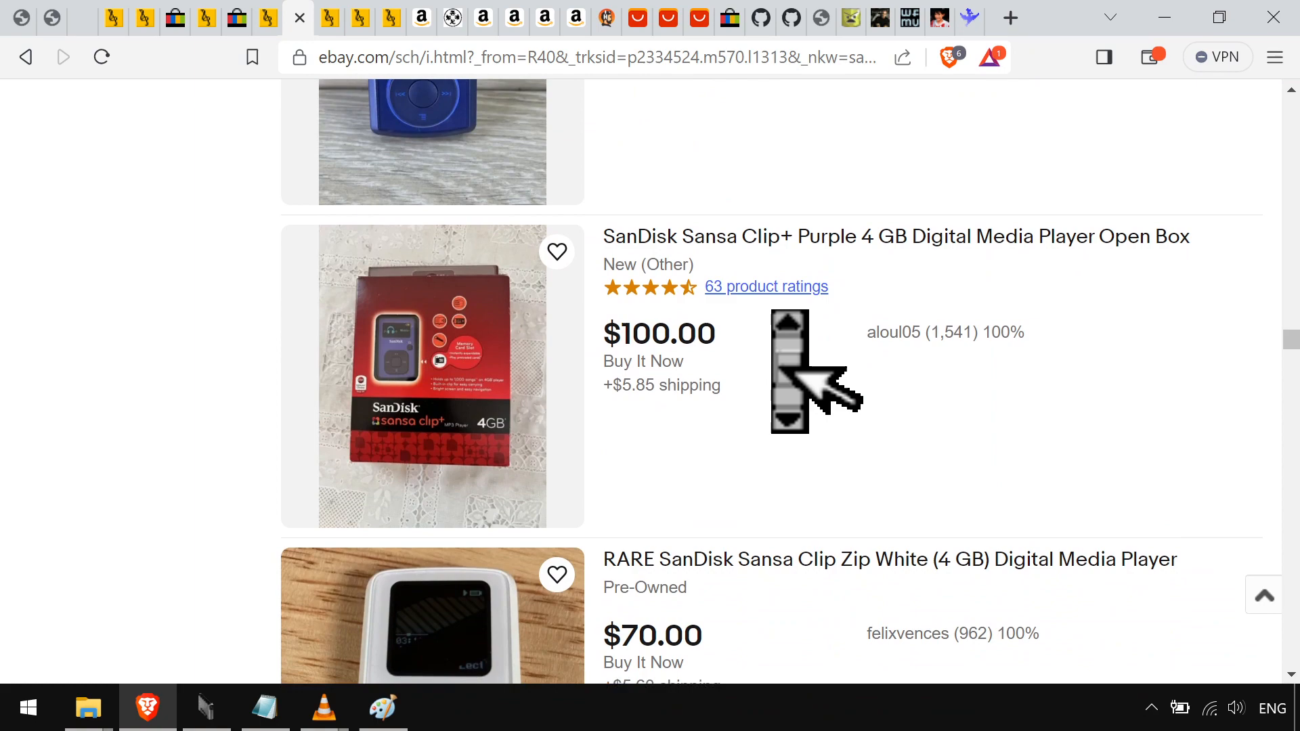
scroll(down, 3)
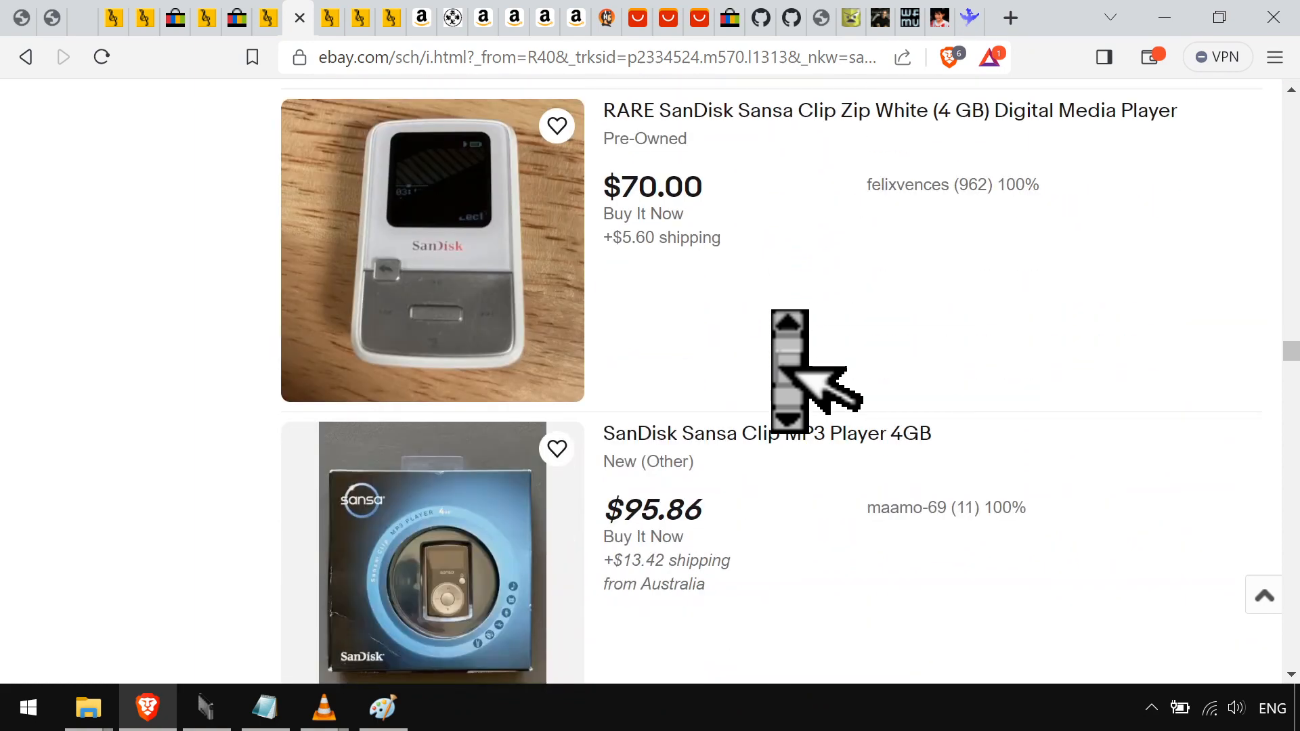
scroll(down, 3)
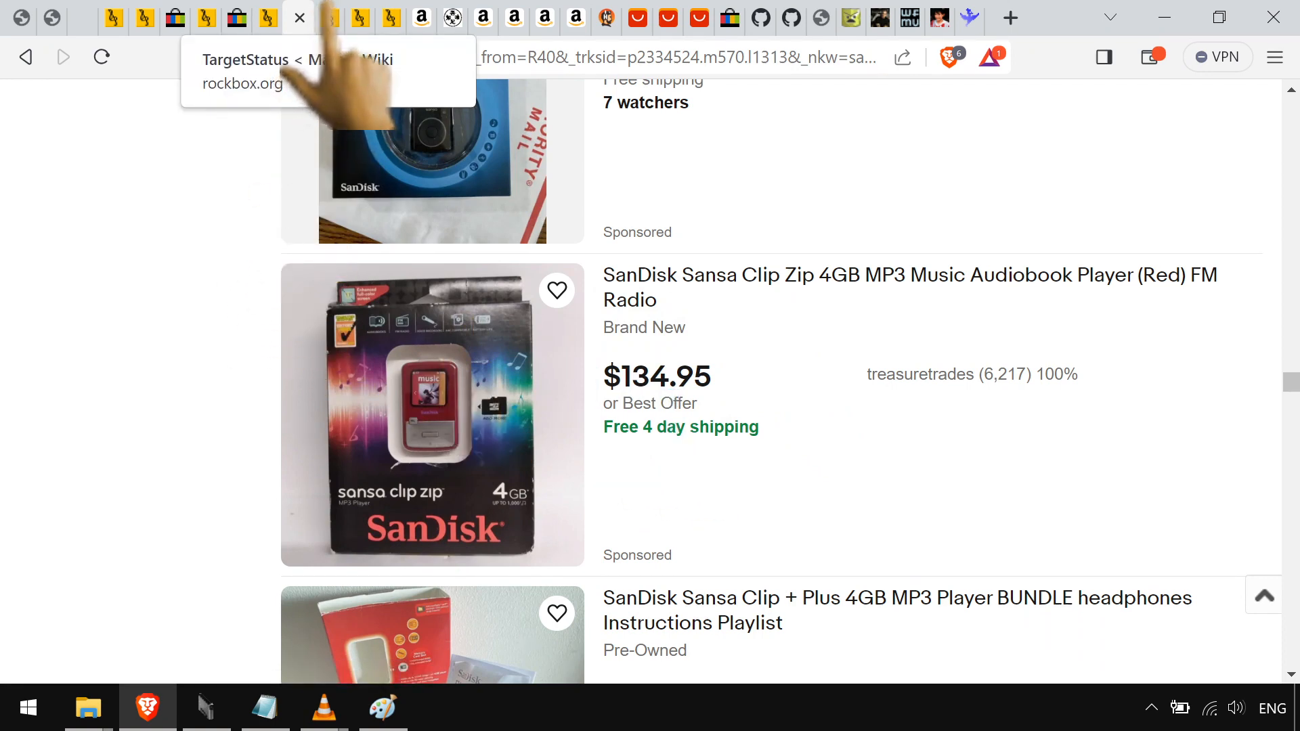
Read the Rockbox wiki TargetStatus, Rockbox Utility and e200 unbrick pages, then show the Samsung 128GB listing
click(299, 18)
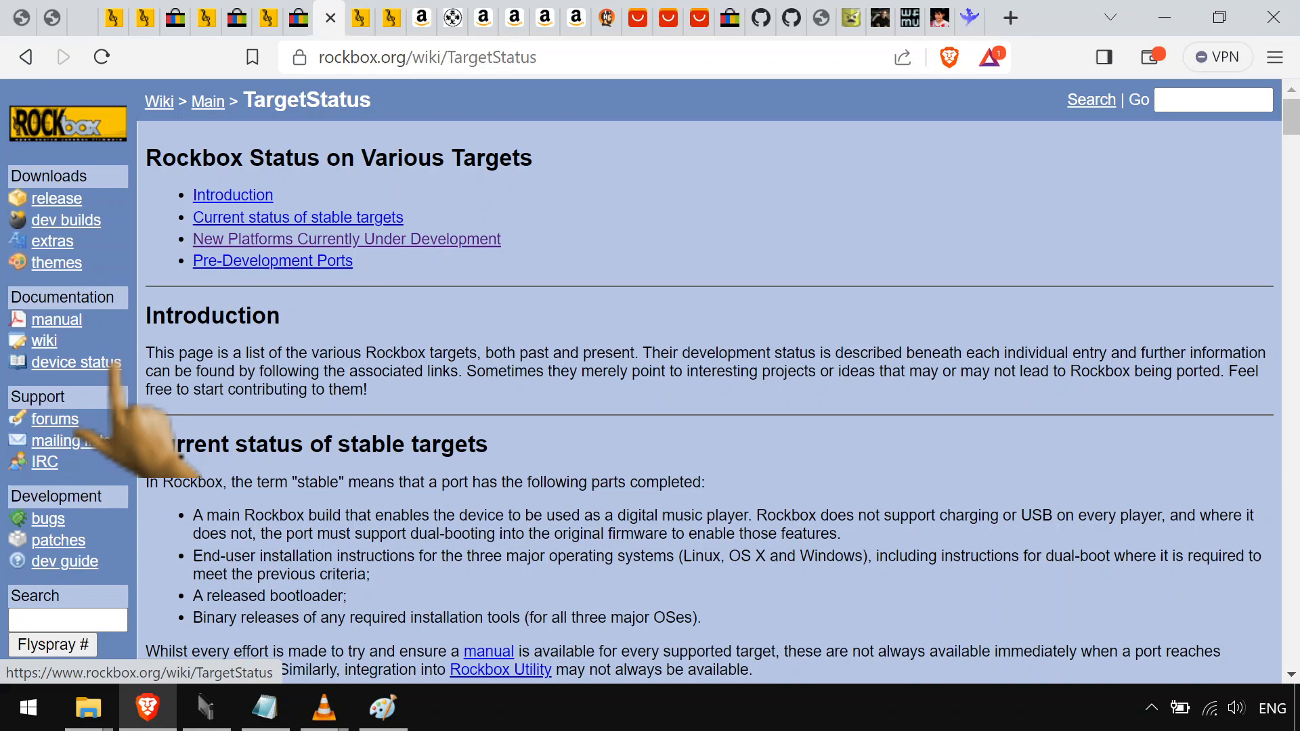
scroll(down, 3)
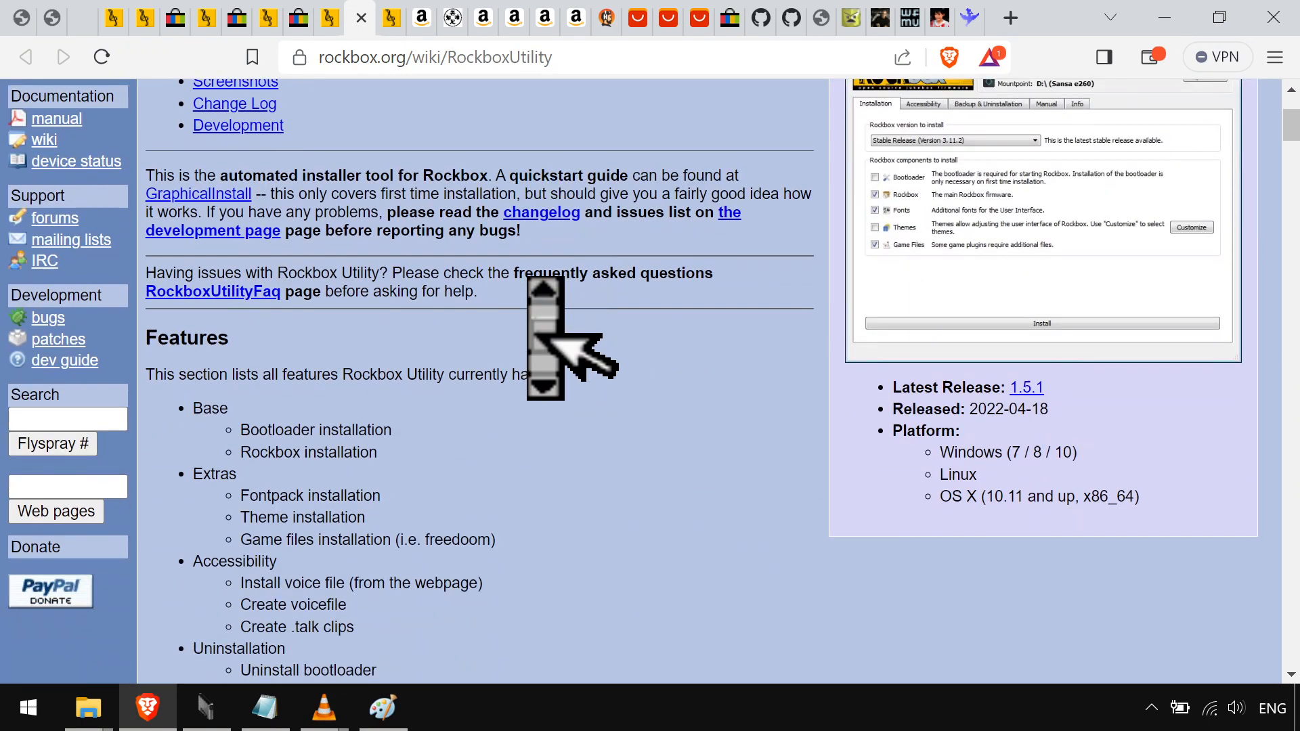
scroll(down, 3)
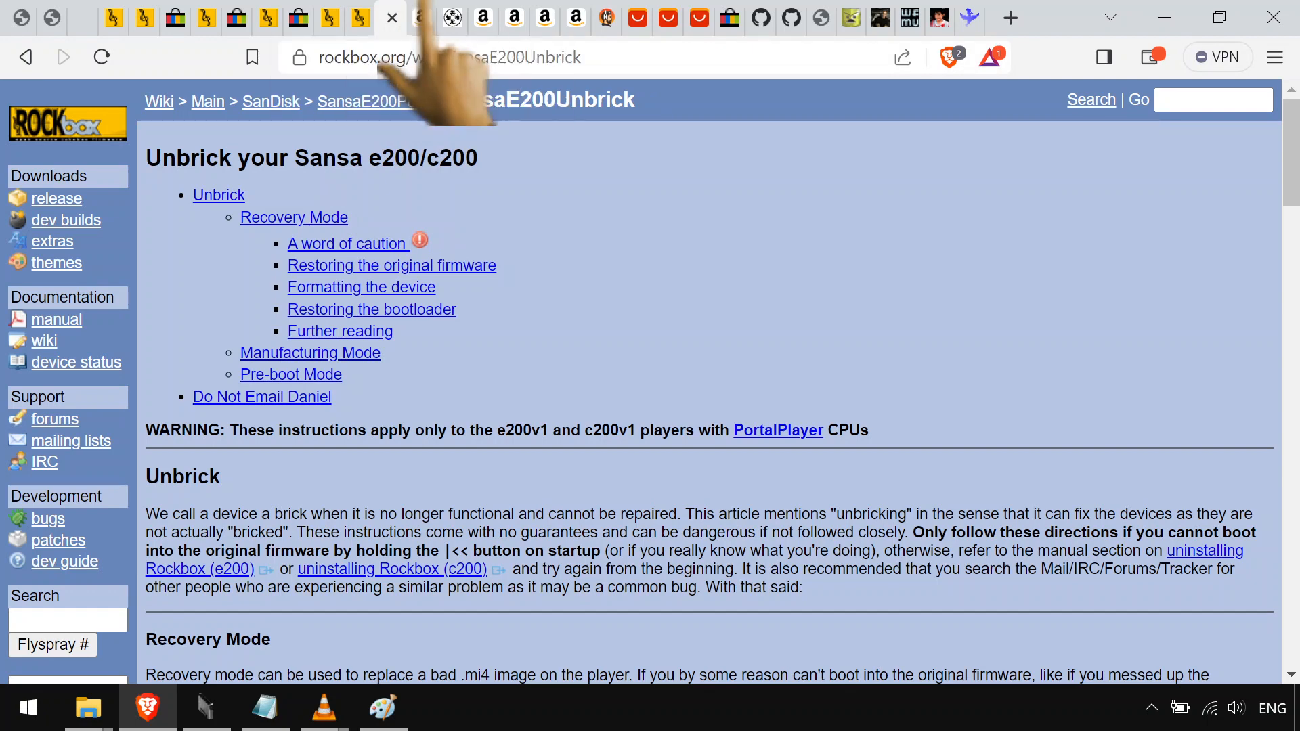
click(406, 18)
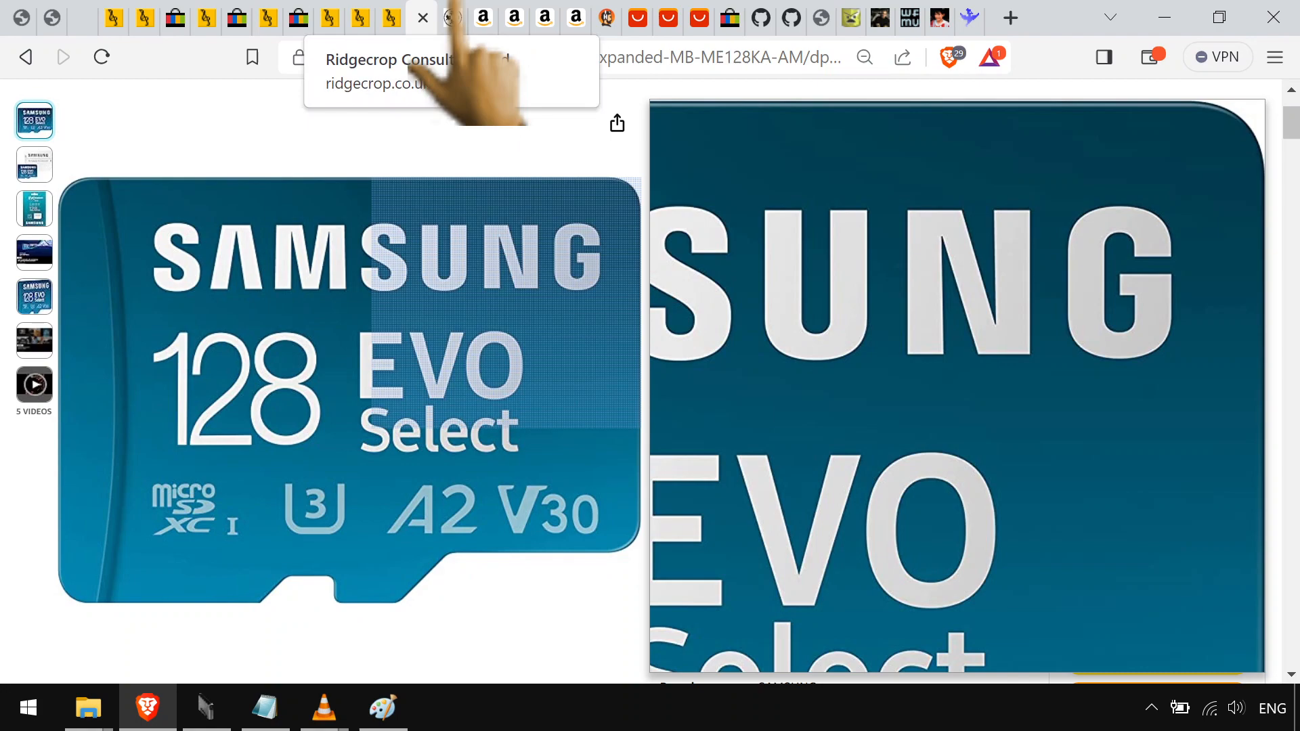
View the Ridgecrop fat32format page, then bring up the Koss Porta Pro listing
click(453, 18)
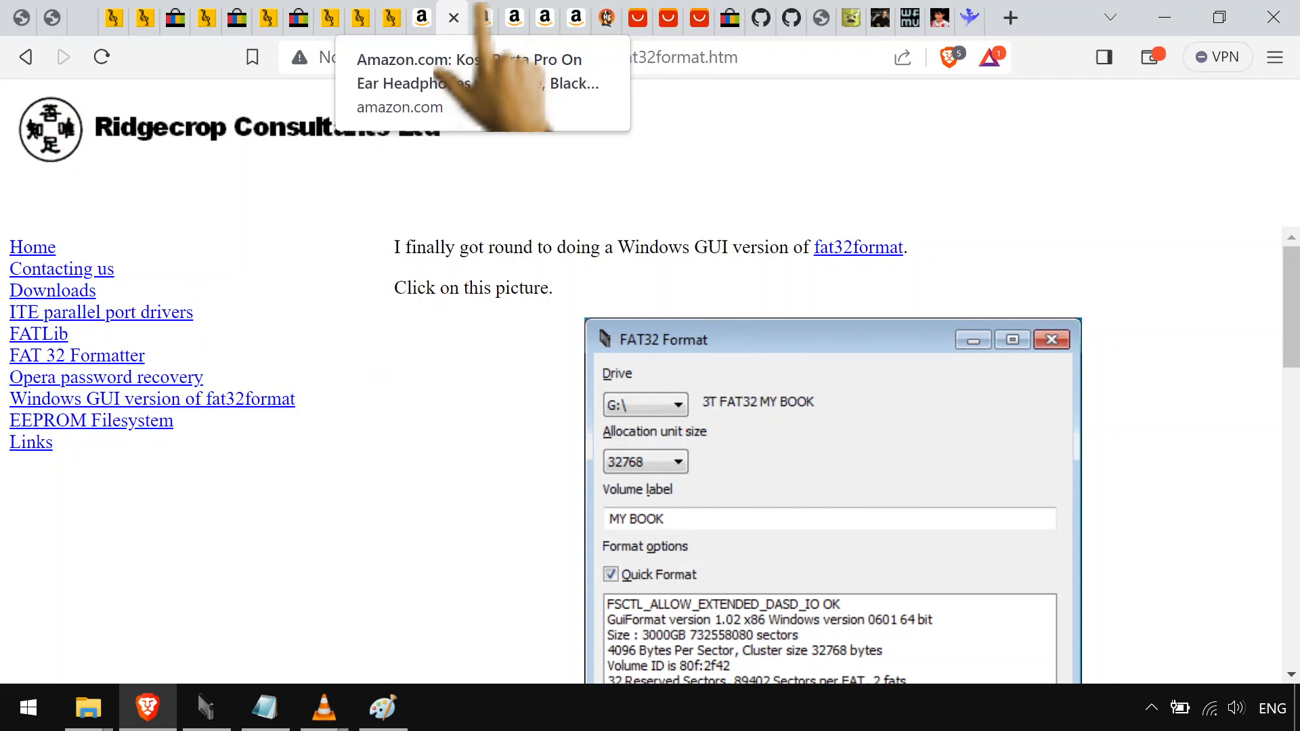
click(452, 19)
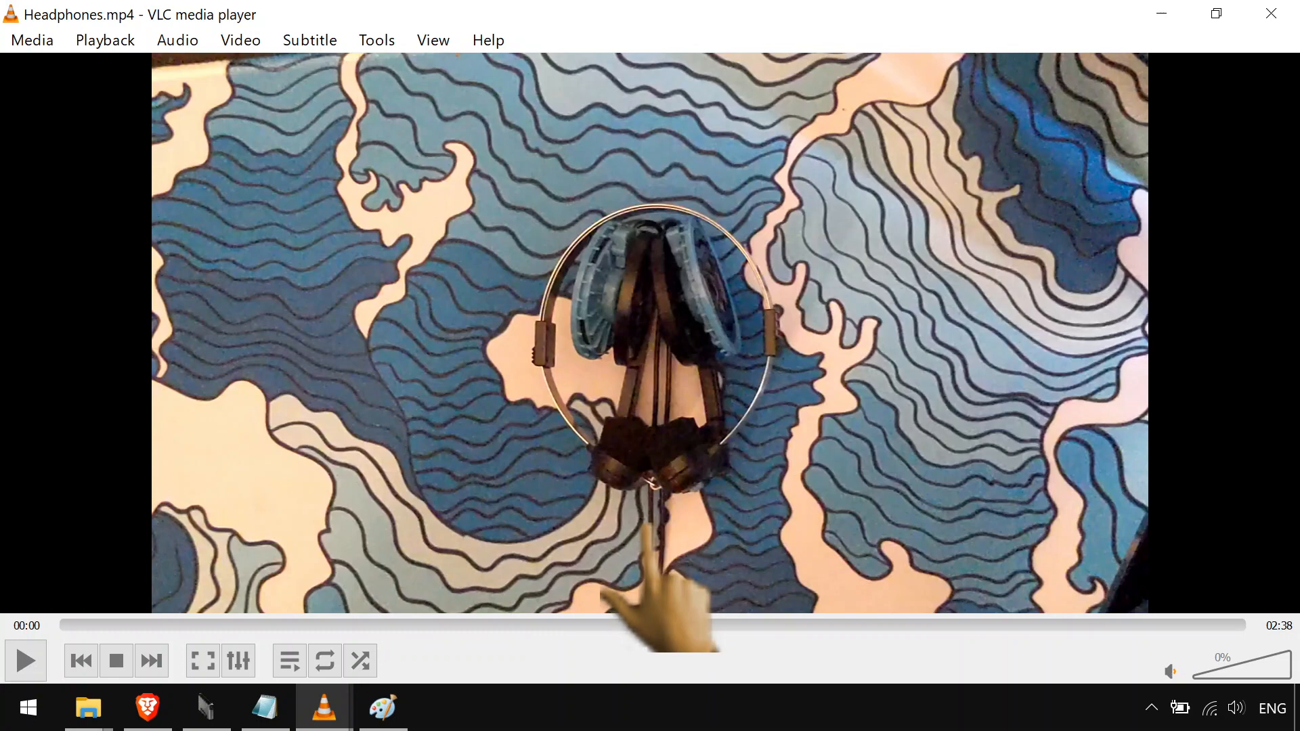
Start playback of Headphones.mp4 showing the modded Porta Pro headphones
click(24, 661)
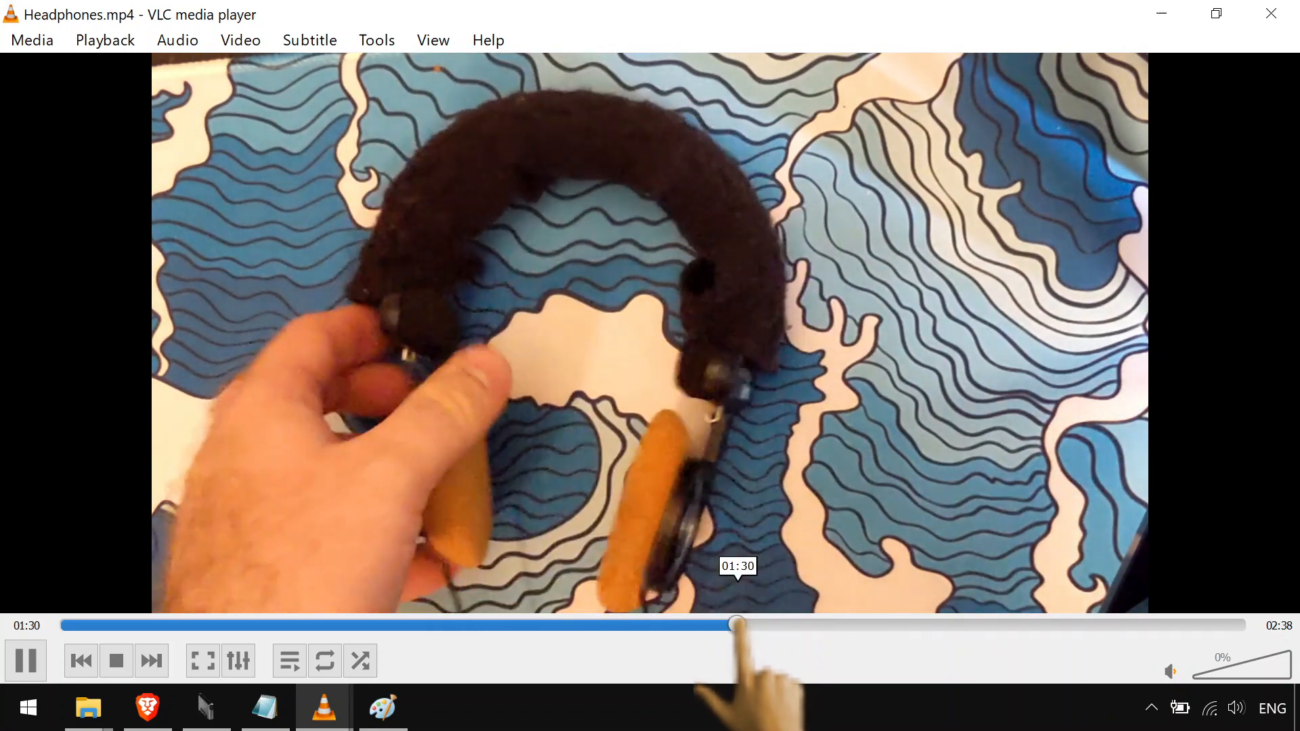
Seek the headphones video to about 1:30, then to about 1:36
drag(736, 624, 784, 625)
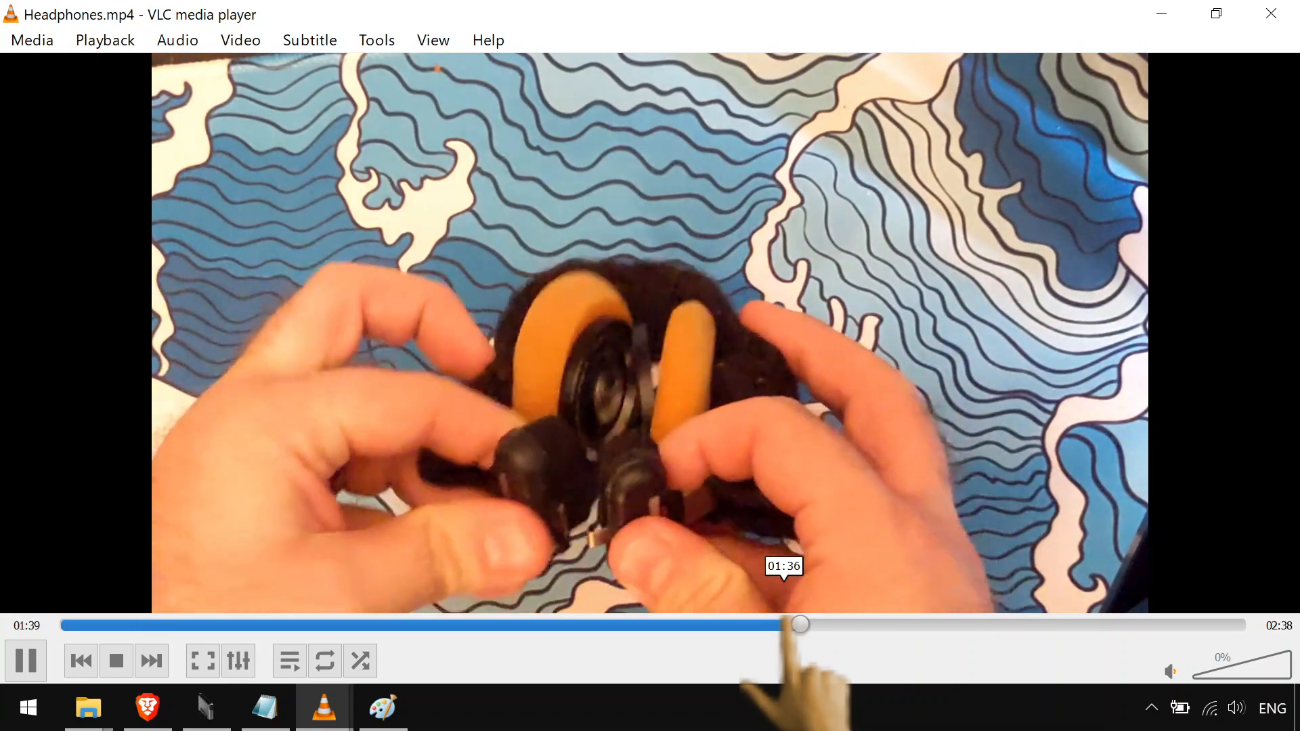
drag(800, 625, 845, 625)
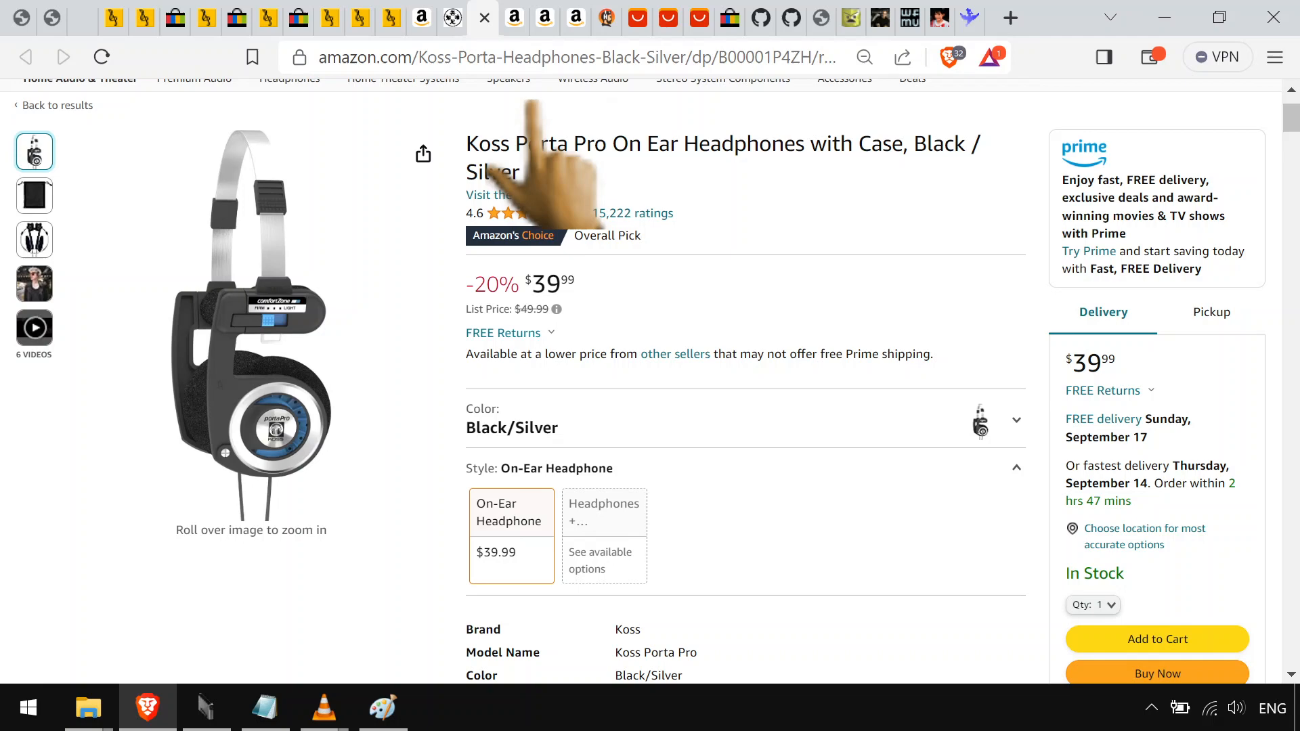
mouse_move(514, 16)
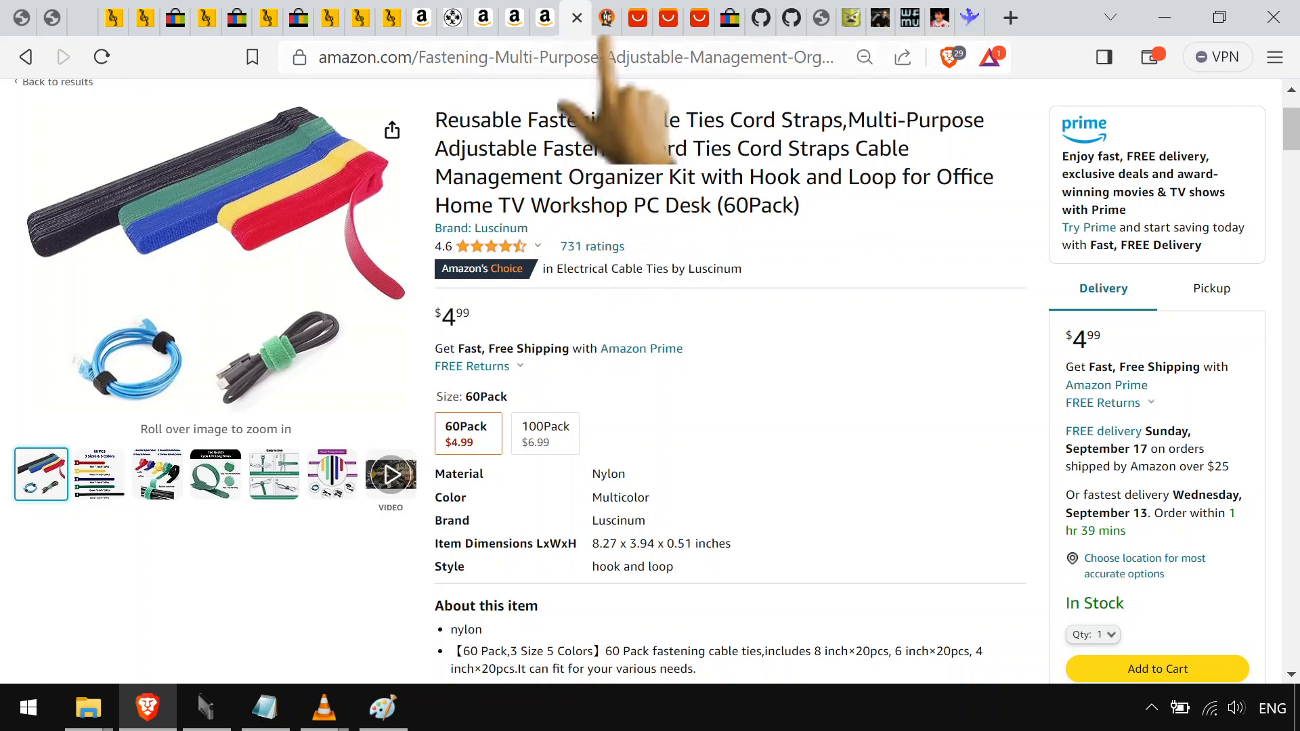
Bring up the Headphonesty Koss modification guide
click(576, 18)
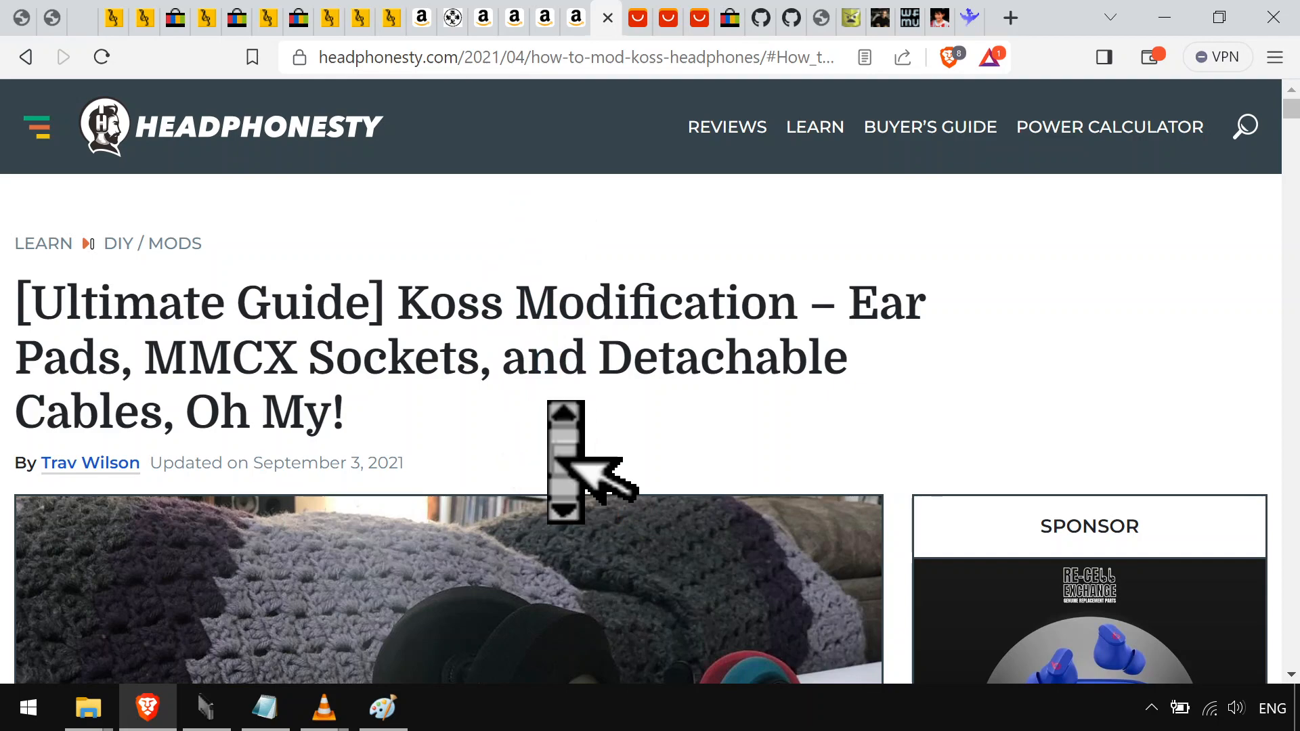
Read through the Headphonesty guide's contents, then show the $3.25 AliExpress Porta Pro speakers listing
scroll(down, 3)
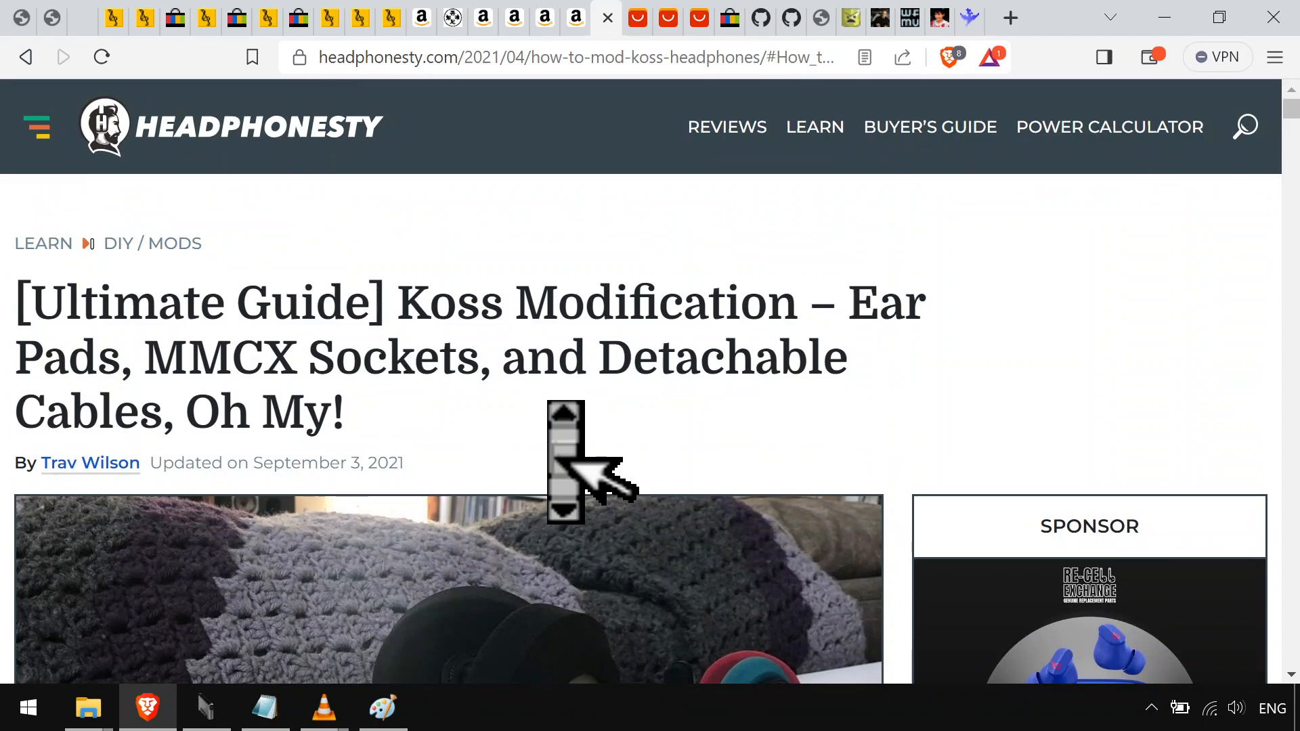
scroll(down, 3)
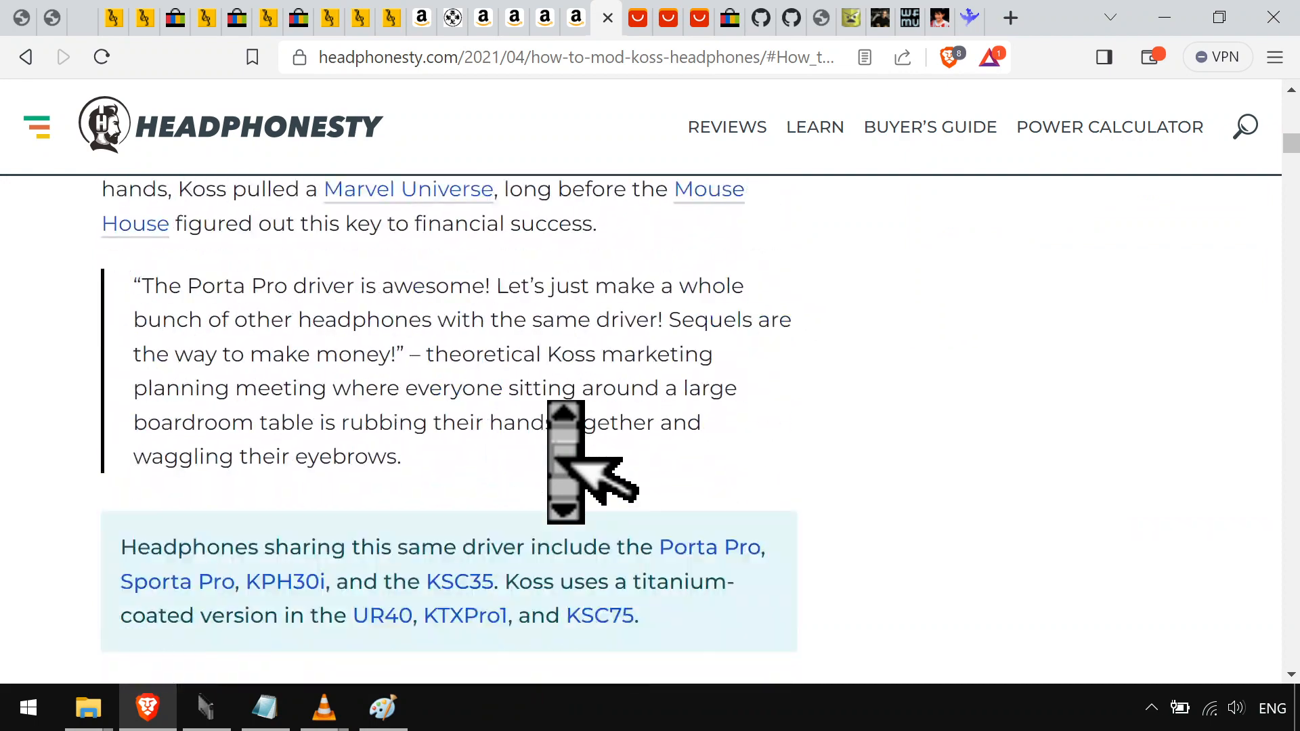
scroll(down, 3)
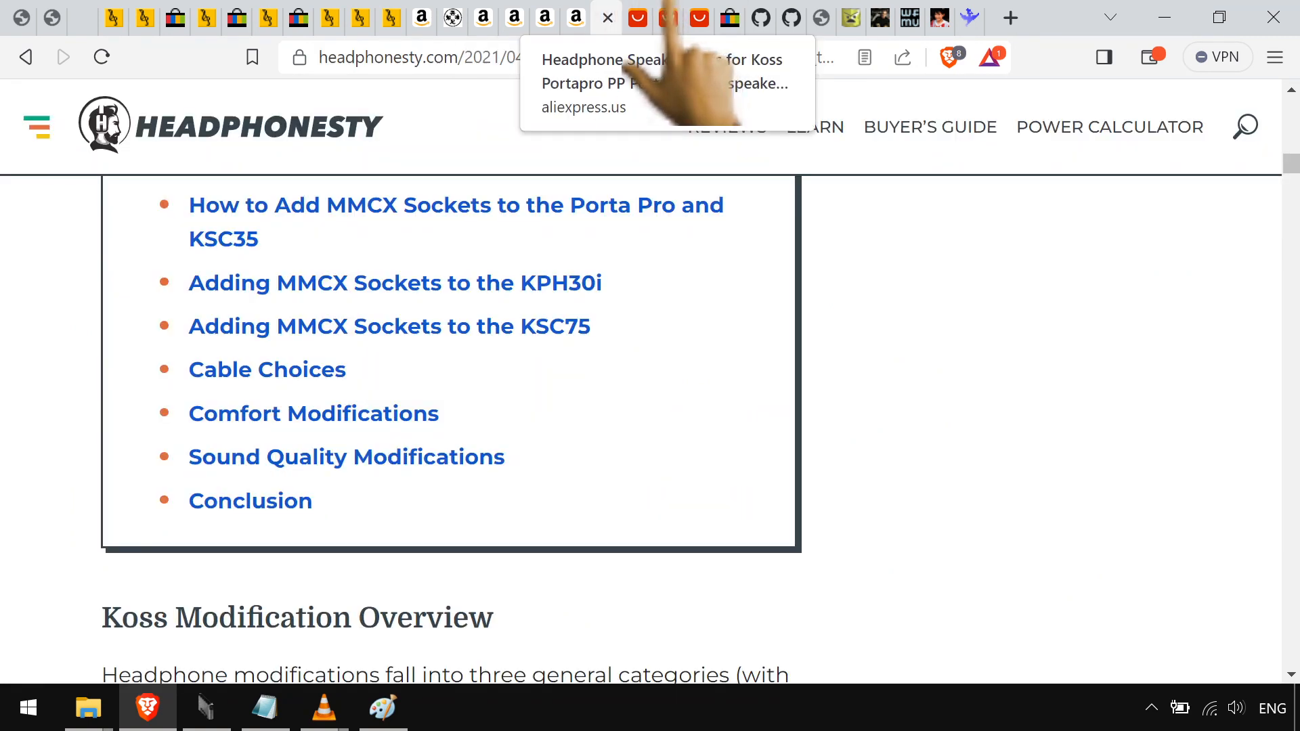
click(655, 18)
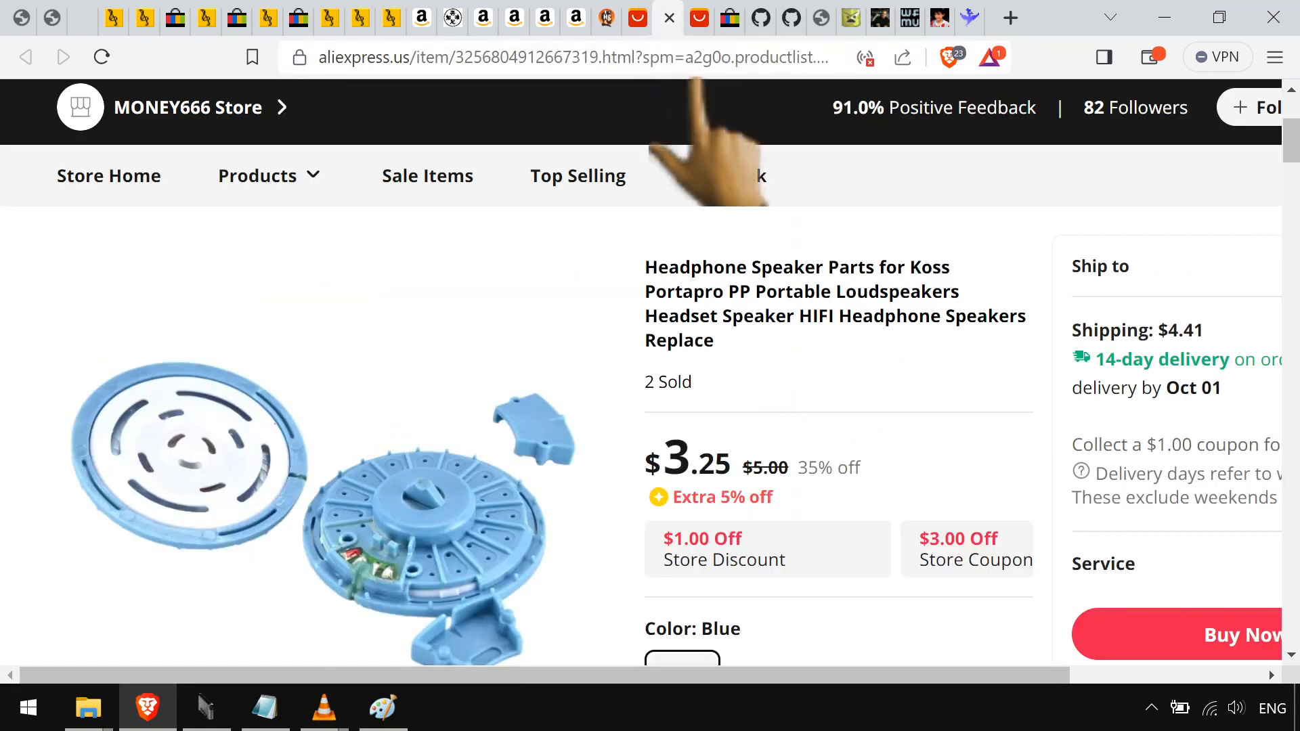
Scroll the eBay listing for the $8.80 DIY MMCX cable and Porta Pro ear pad kit
scroll(down, 3)
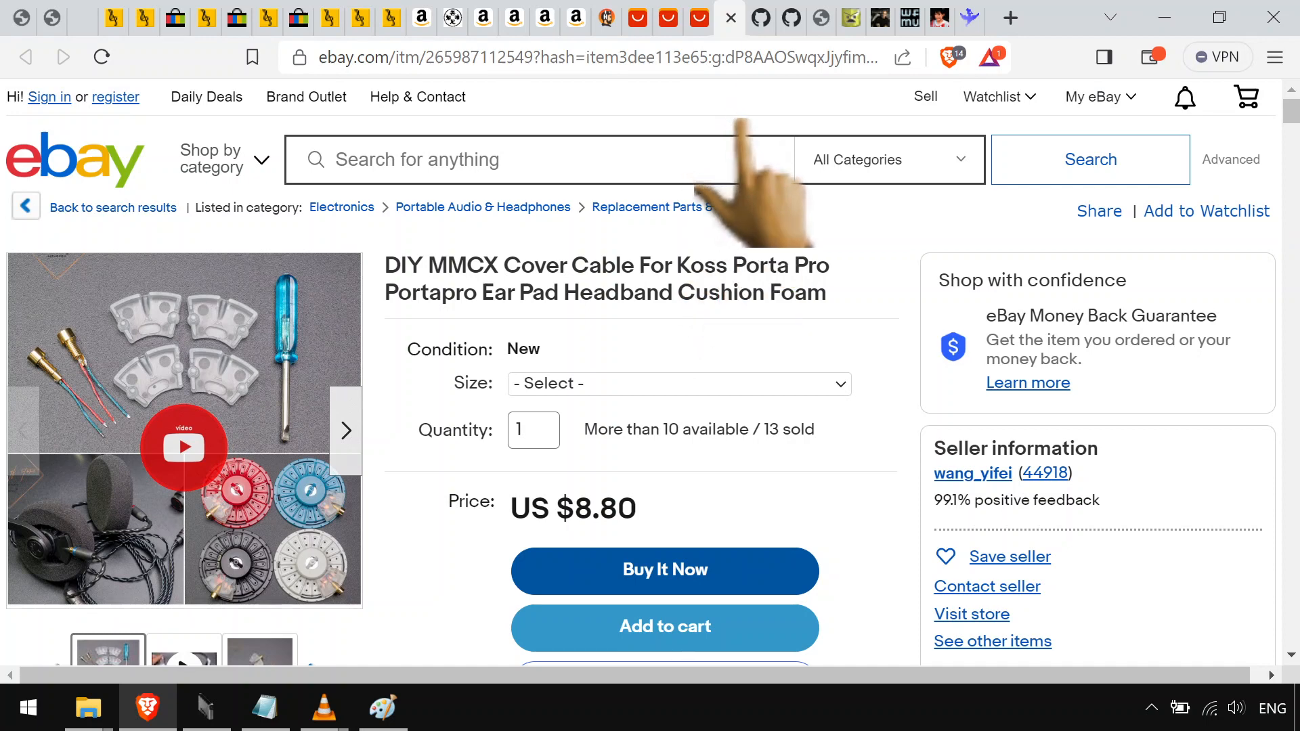
mouse_move(788, 274)
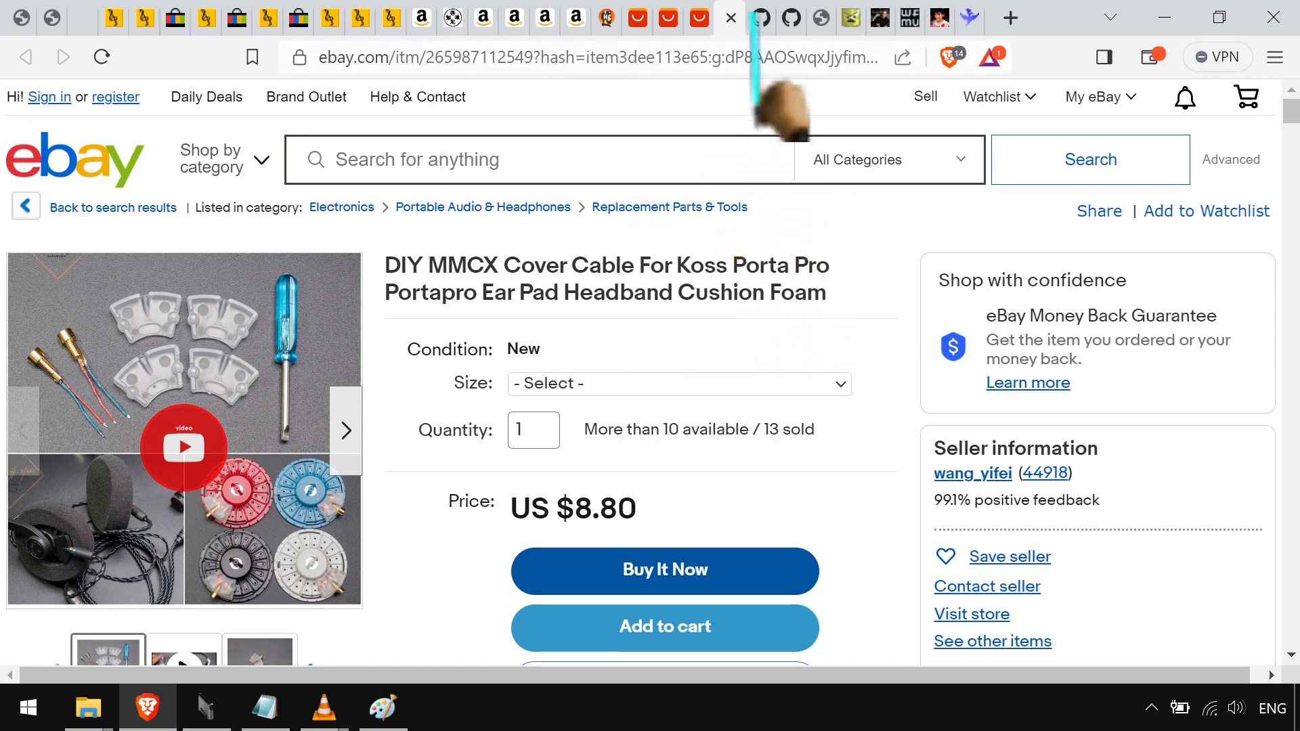
mouse_move(758, 16)
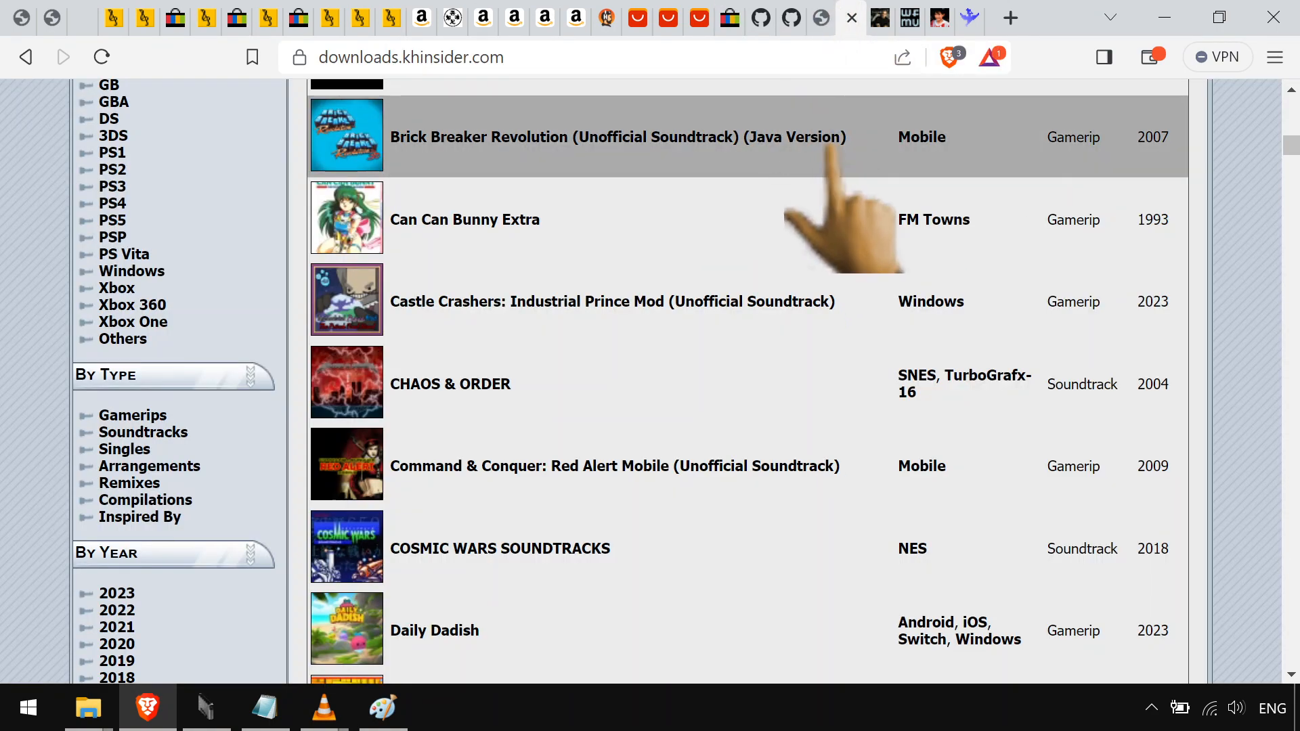
Browse the khinsider soundtrack list, then the Rollins Archive playlist site
scroll(down, 3)
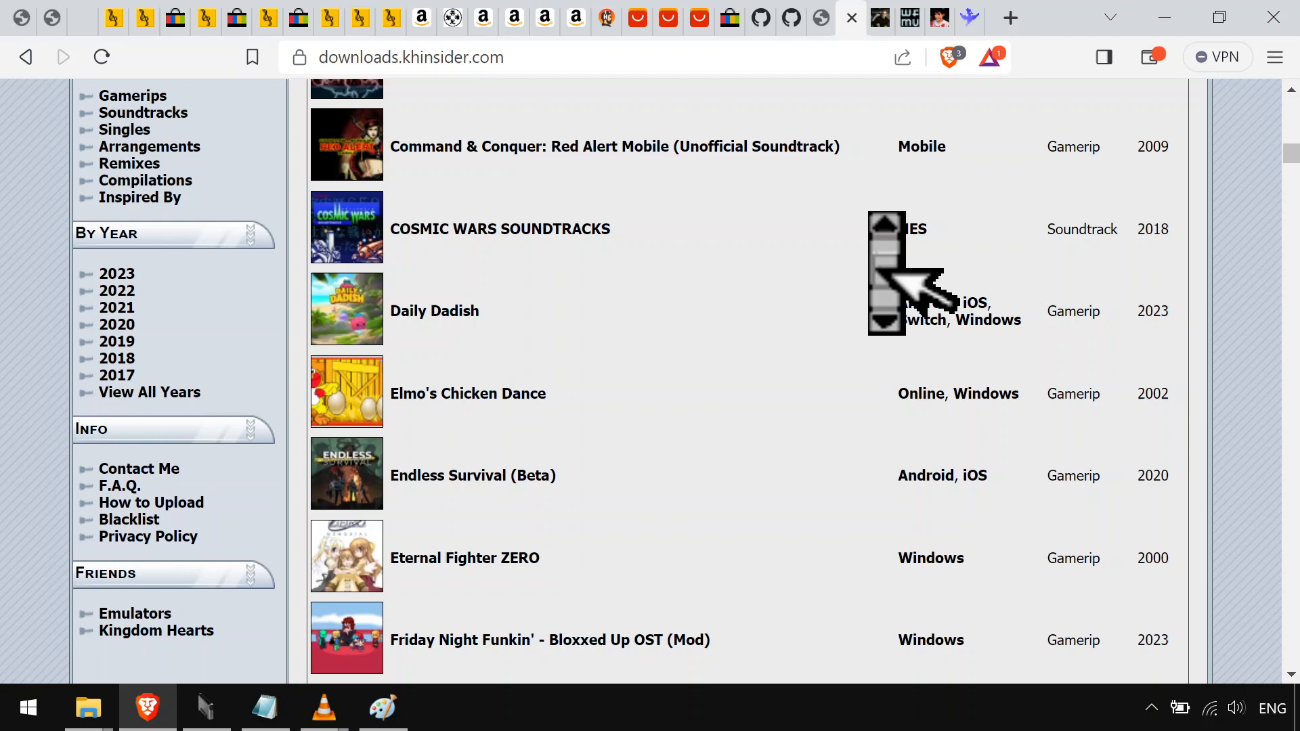
scroll(down, 3)
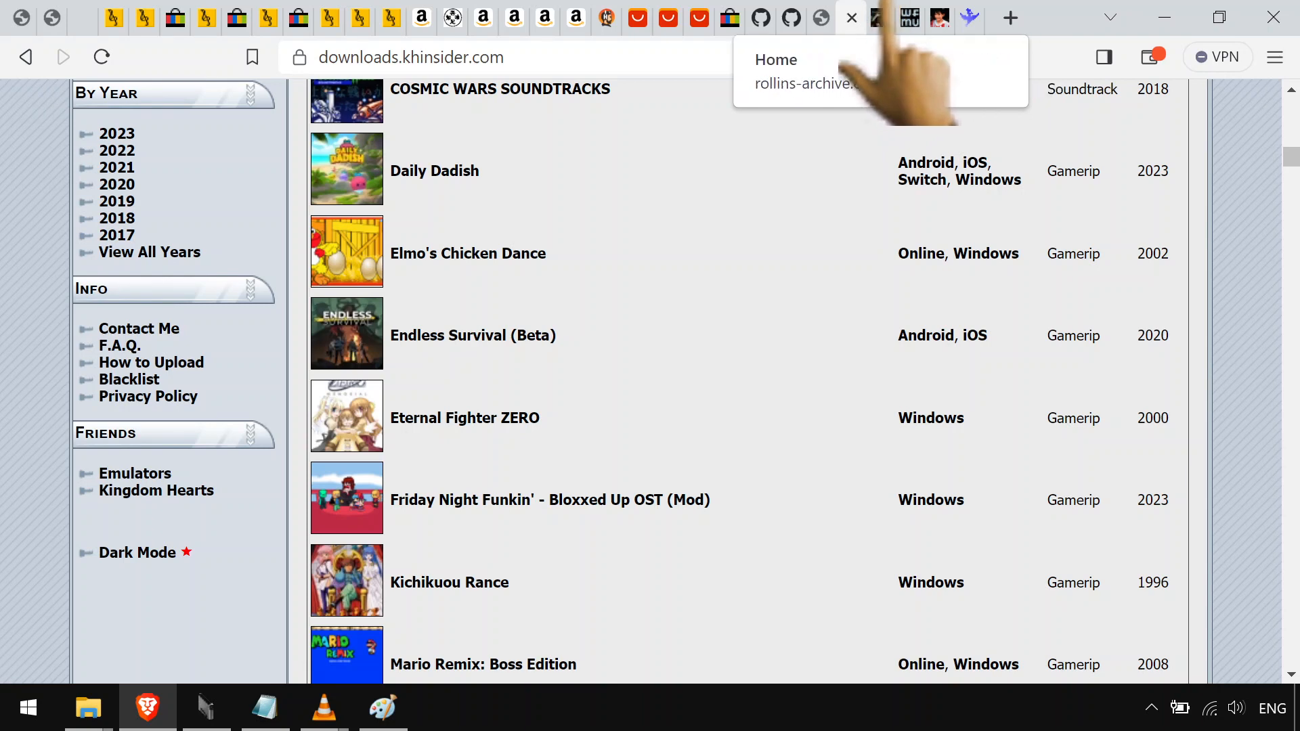
click(849, 18)
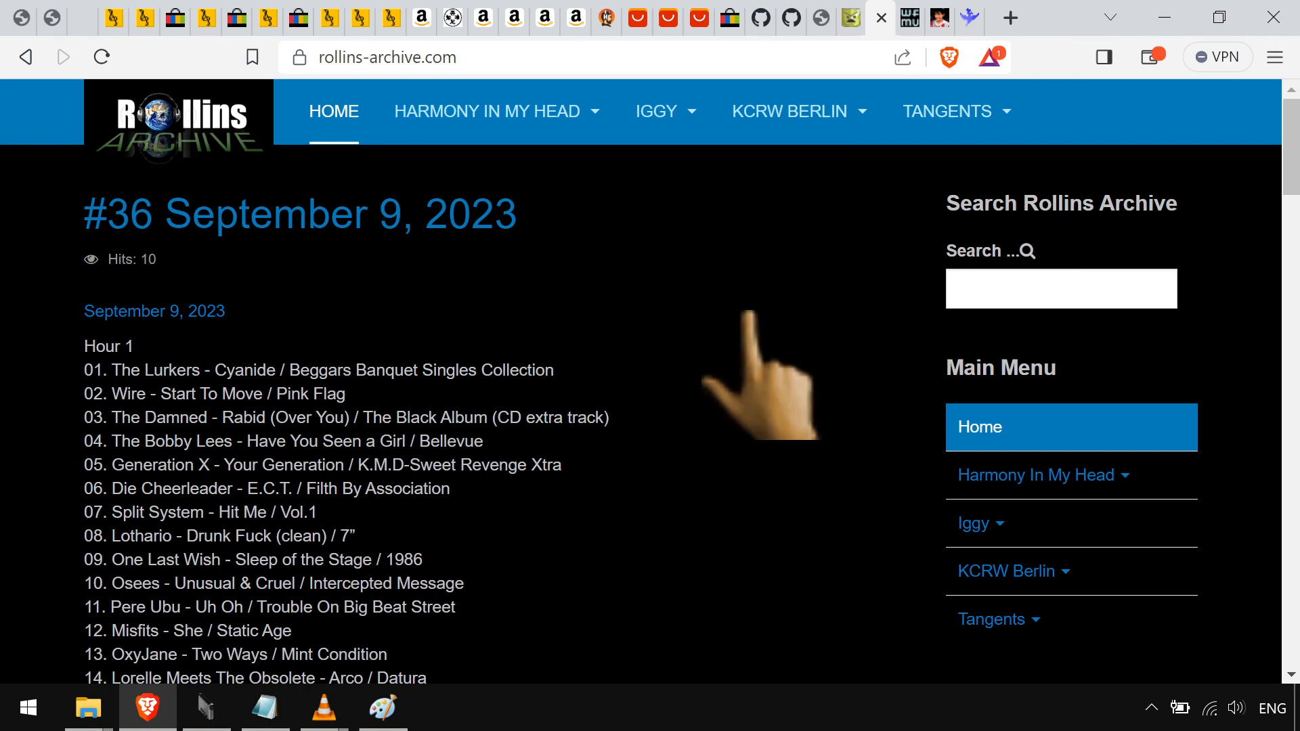
scroll(down, 3)
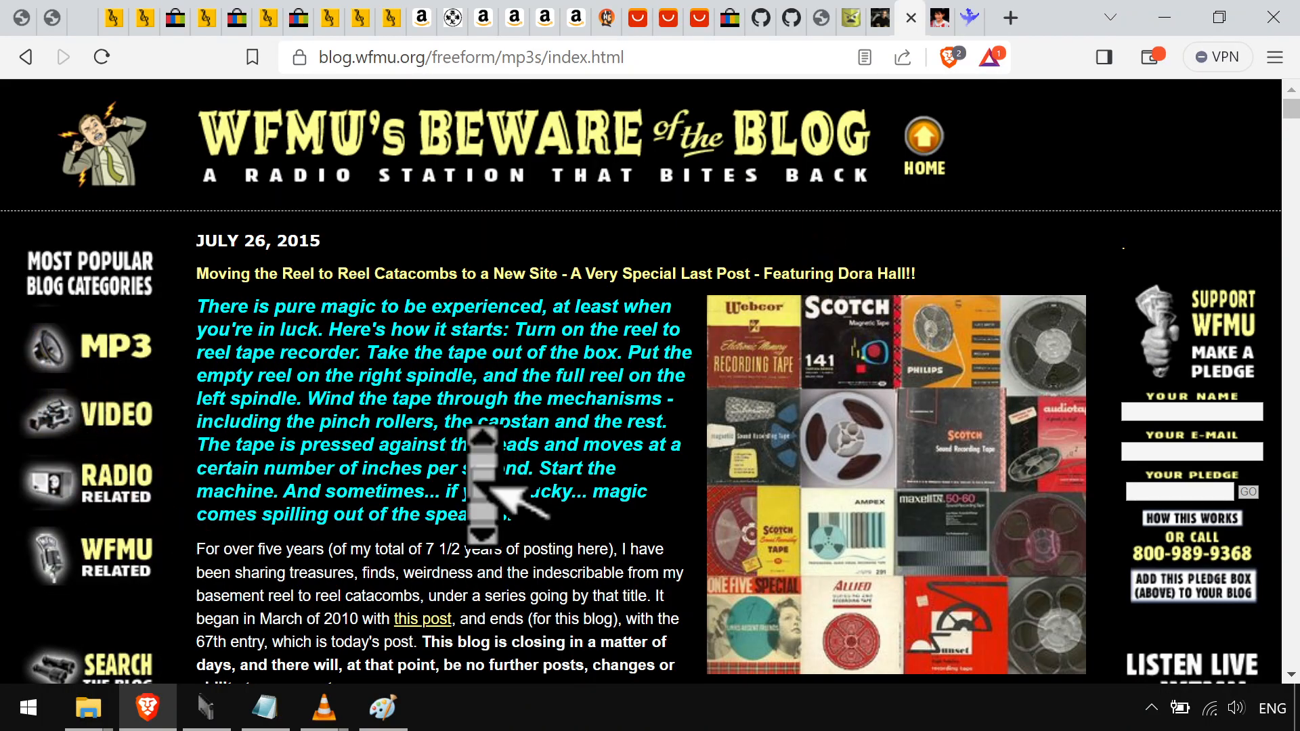
Scroll through WFMU's Film City 45s and That English Sound posts, then switch to jpop80ss3
scroll(down, 3)
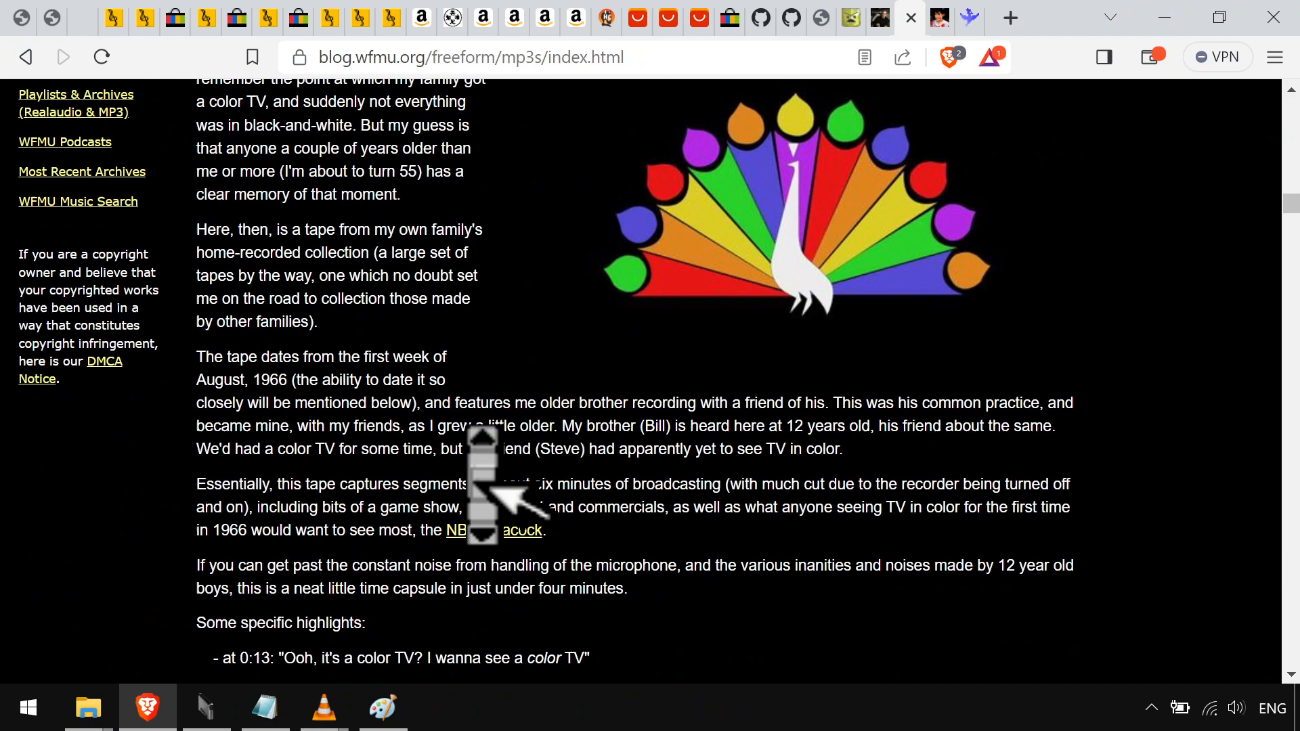
scroll(down, 3)
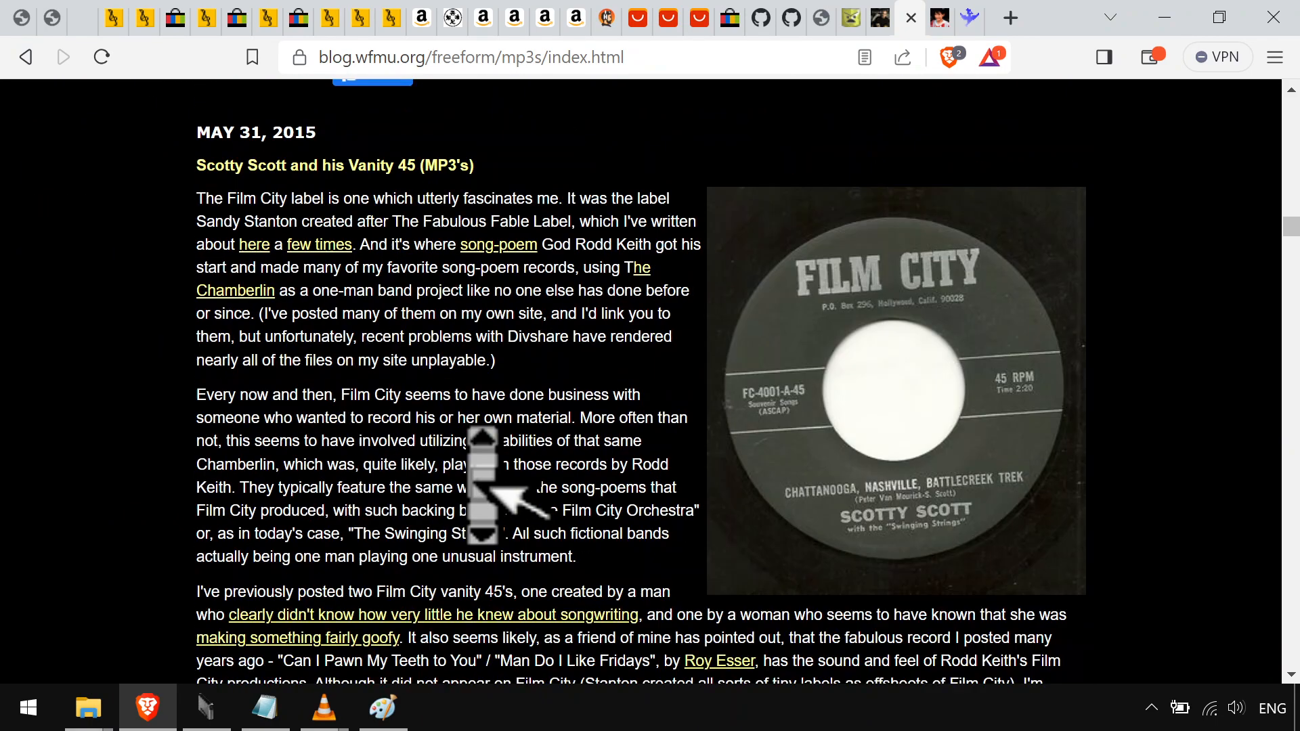
scroll(down, 3)
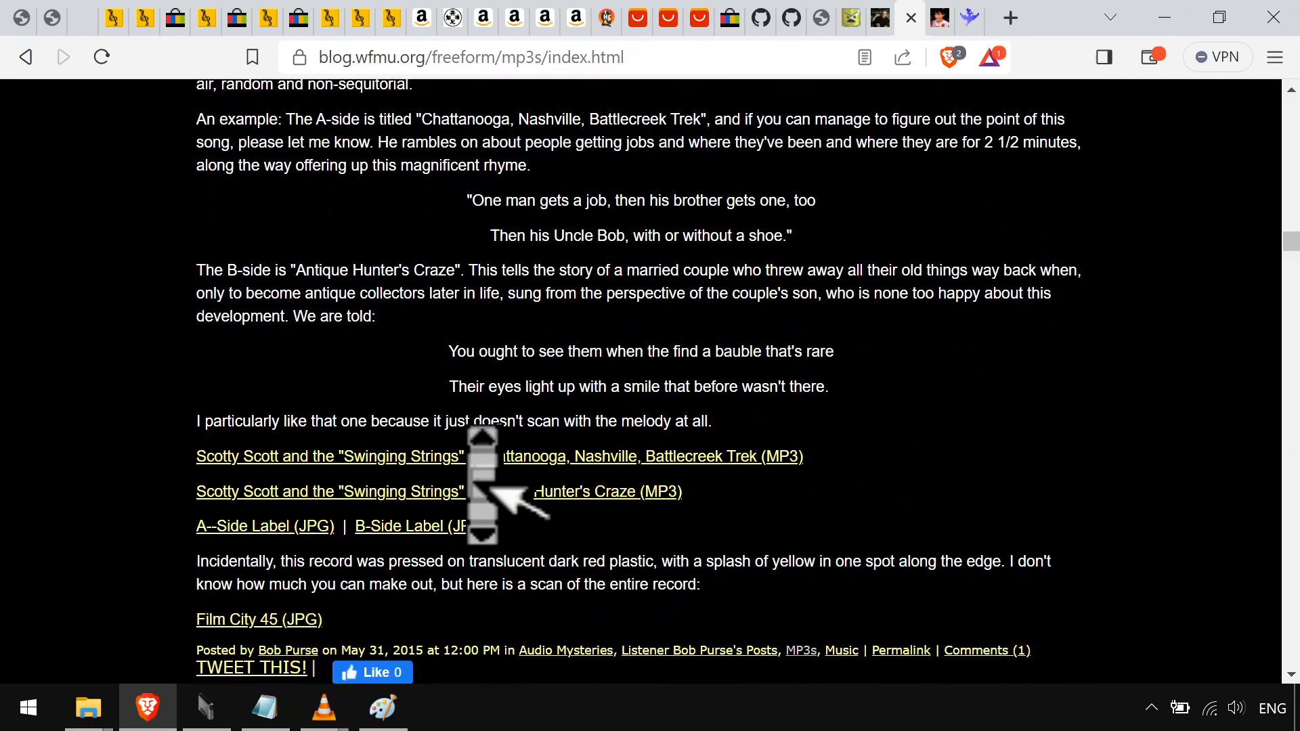
scroll(down, 3)
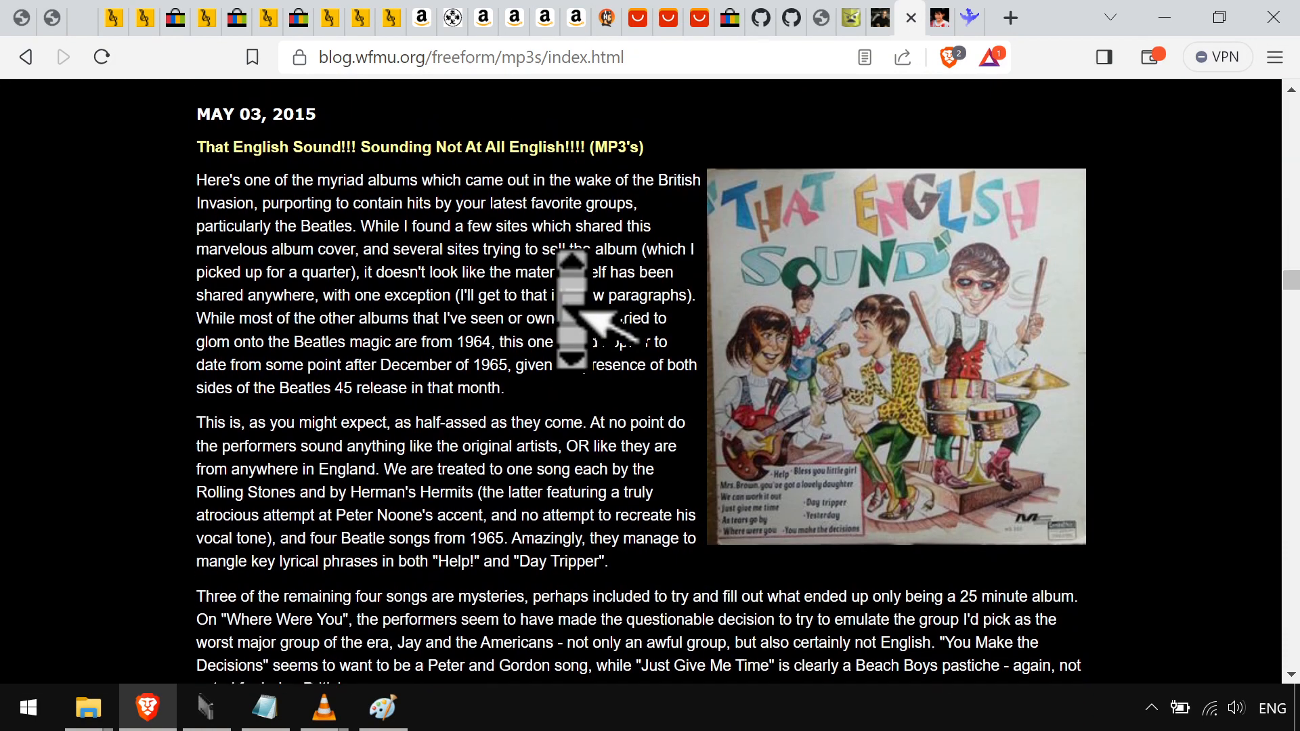
scroll(down, 3)
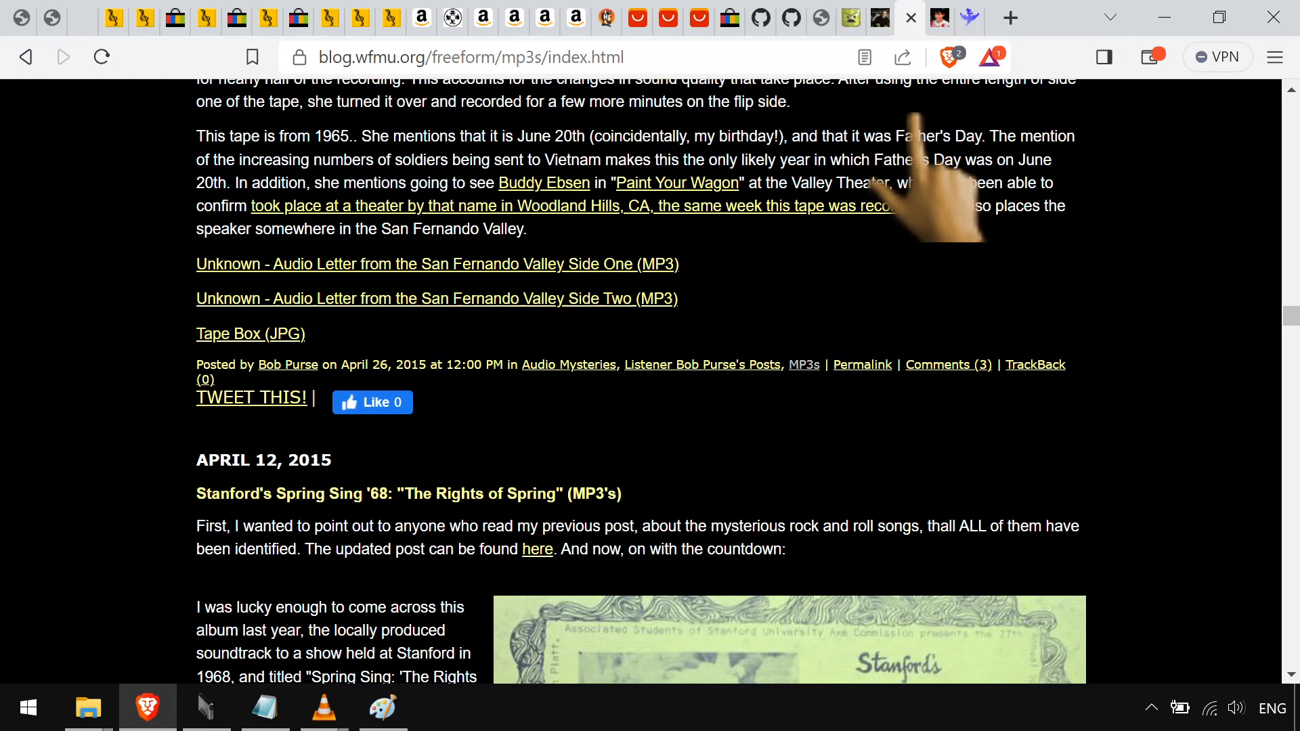
click(908, 18)
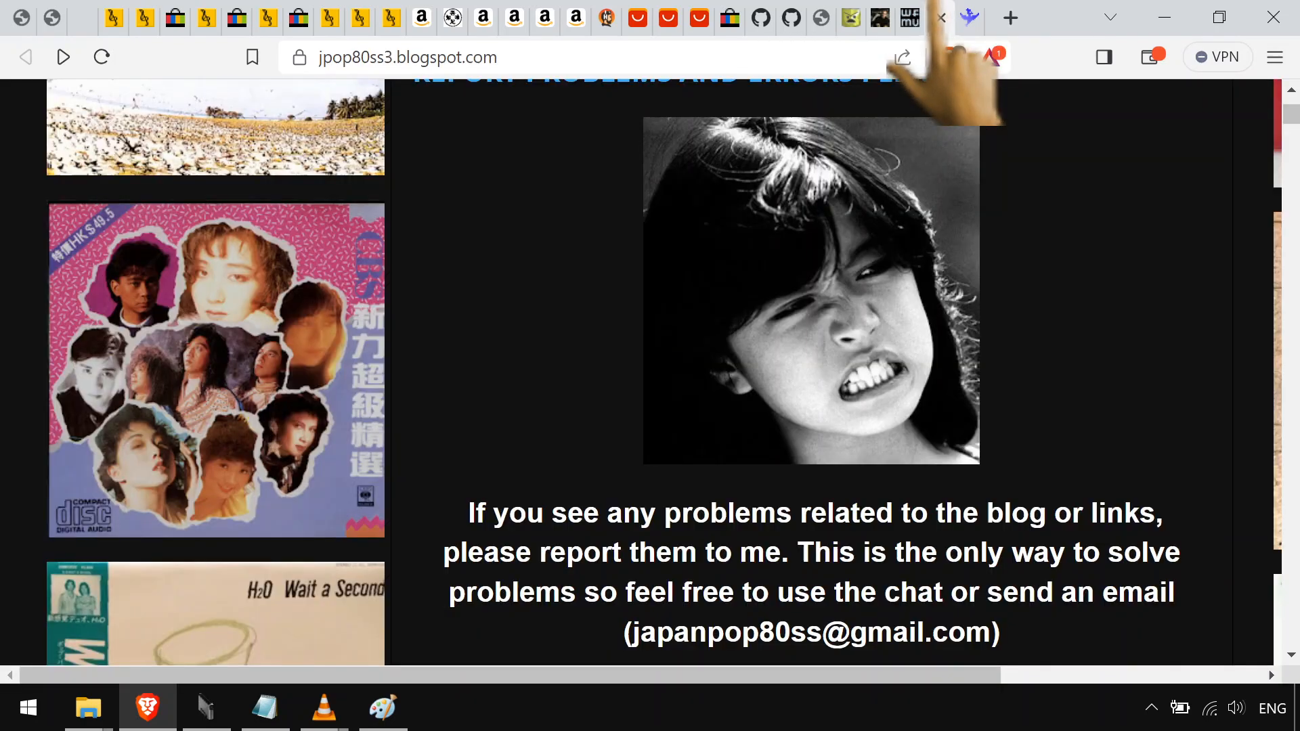
Scroll the Japanese pop blog's link list, then switch to the yt-dlp GitHub page
scroll(down, 3)
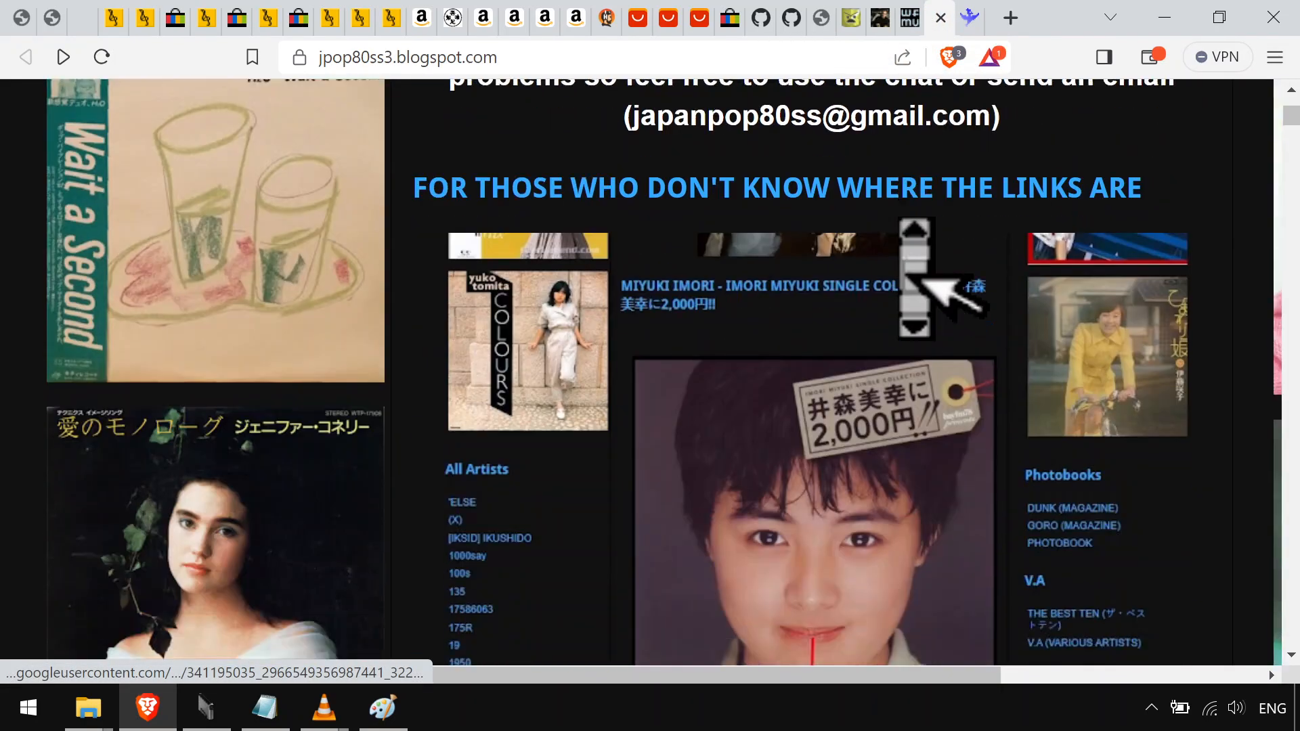
scroll(down, 3)
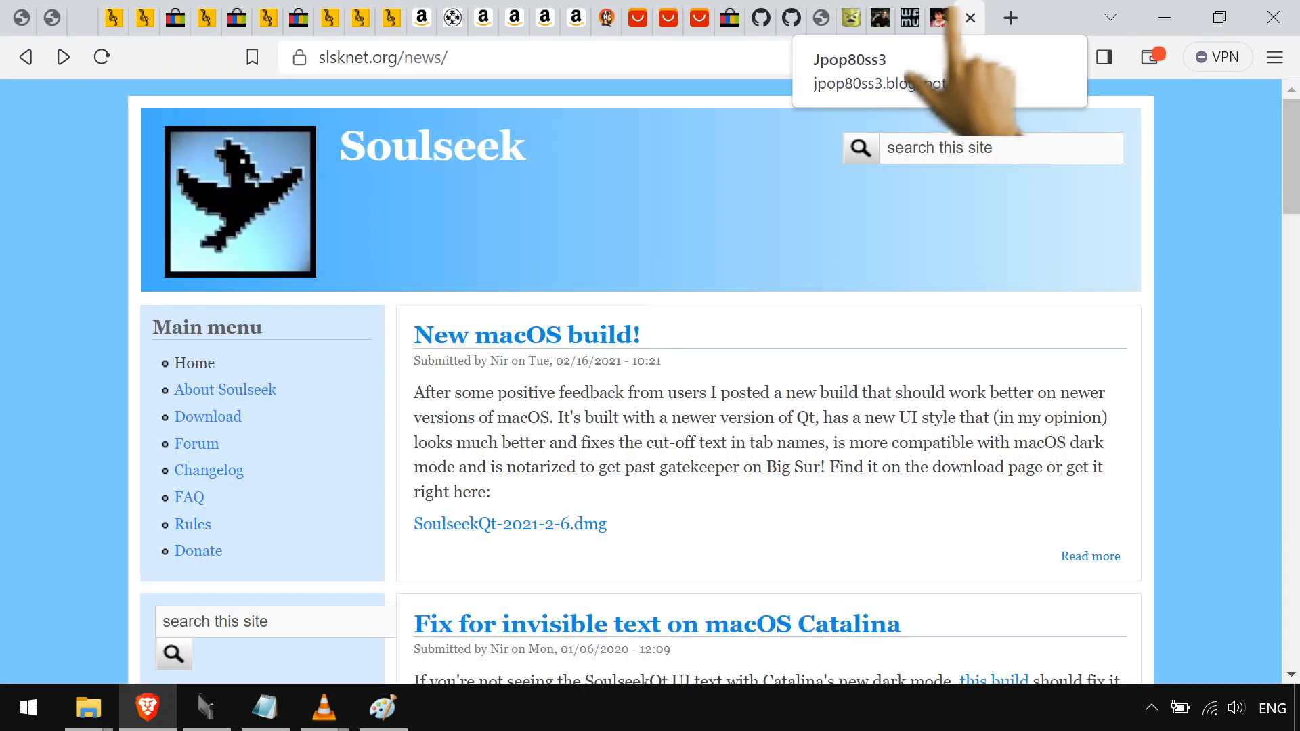
mouse_move(323, 498)
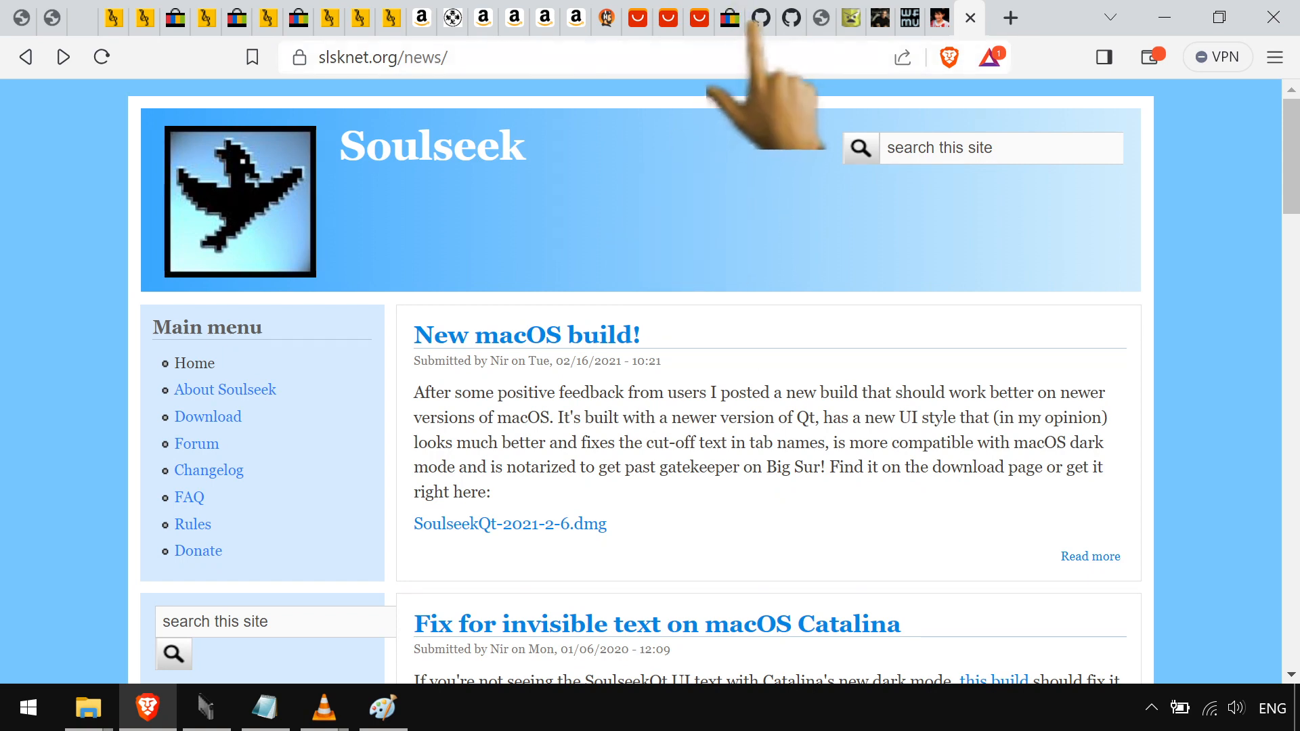
click(760, 18)
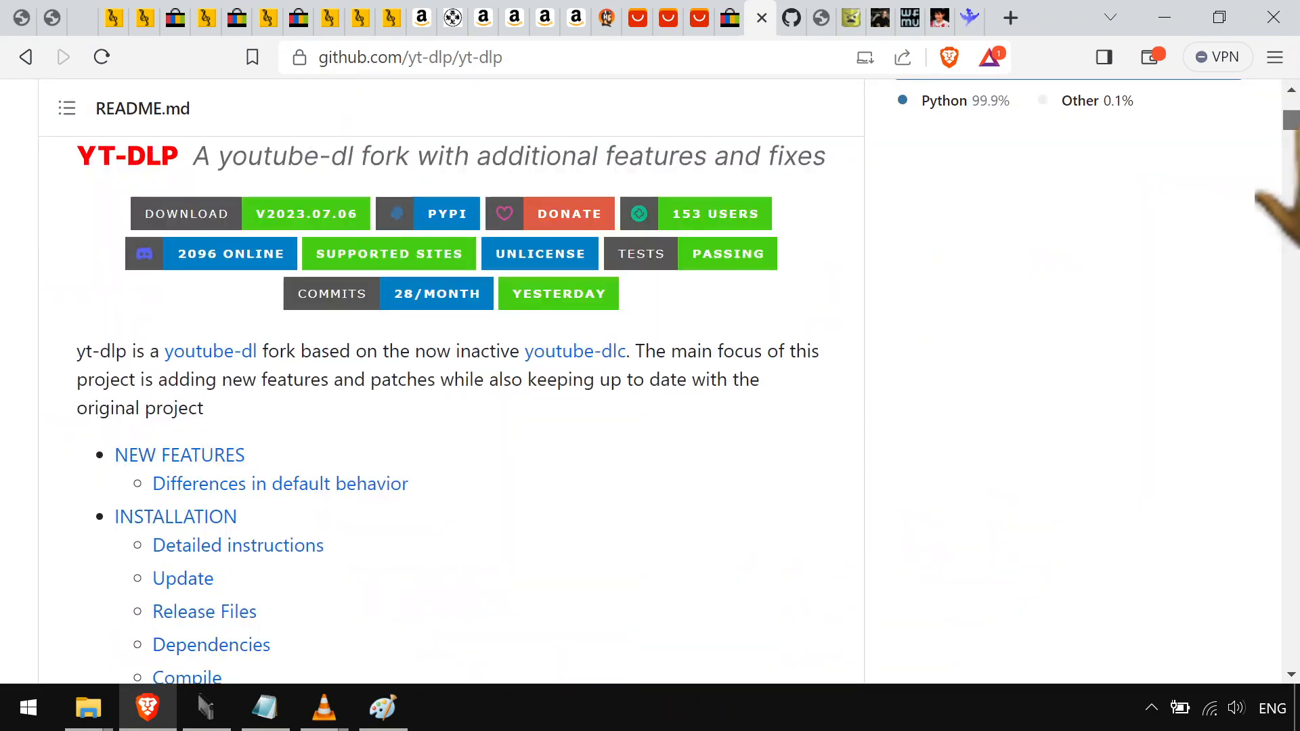
Read the yt-dlp README through its options down to the Release Files section
scroll(down, 3)
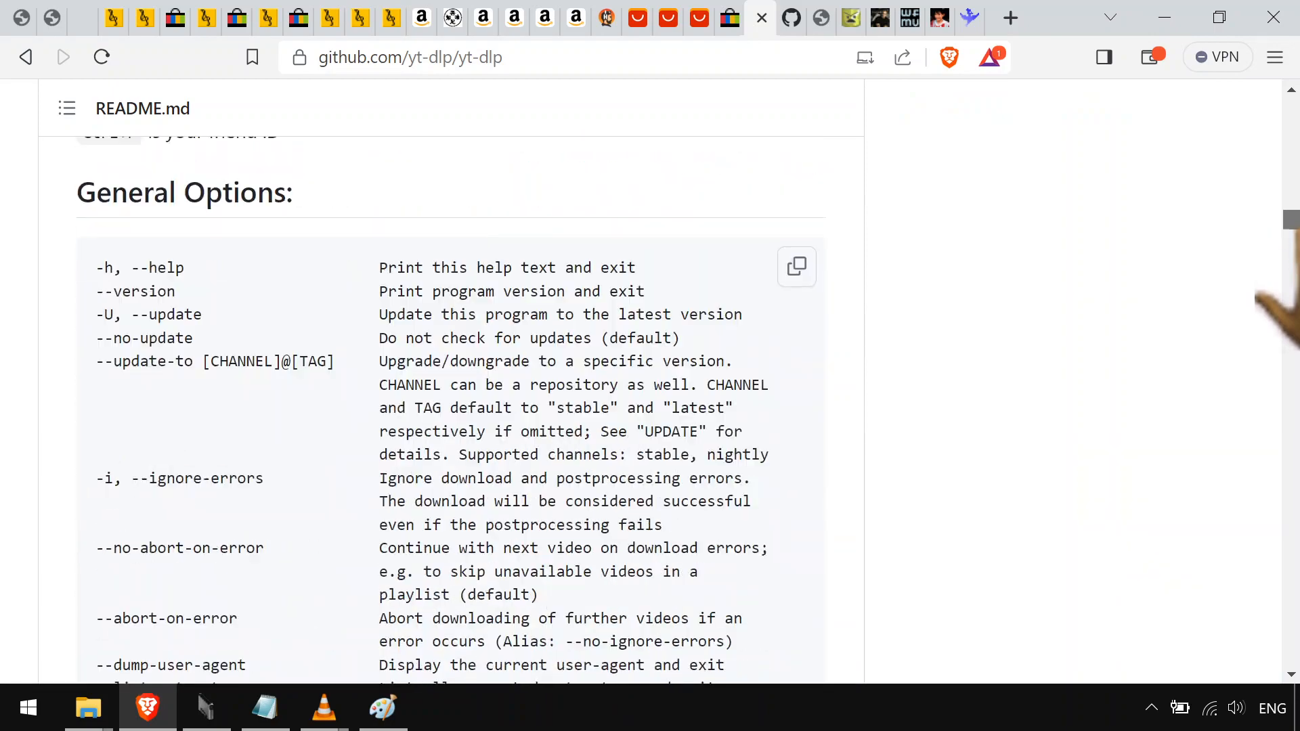
scroll(down, 3)
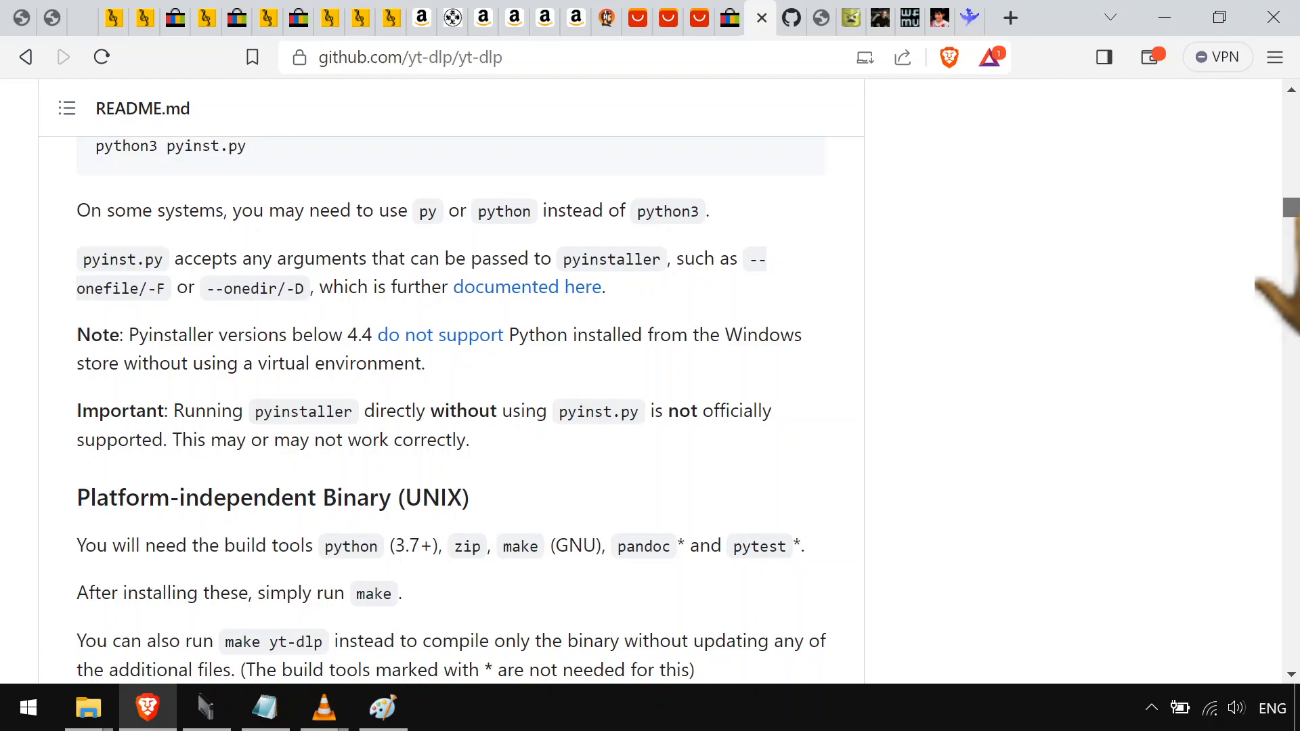
scroll(down, 3)
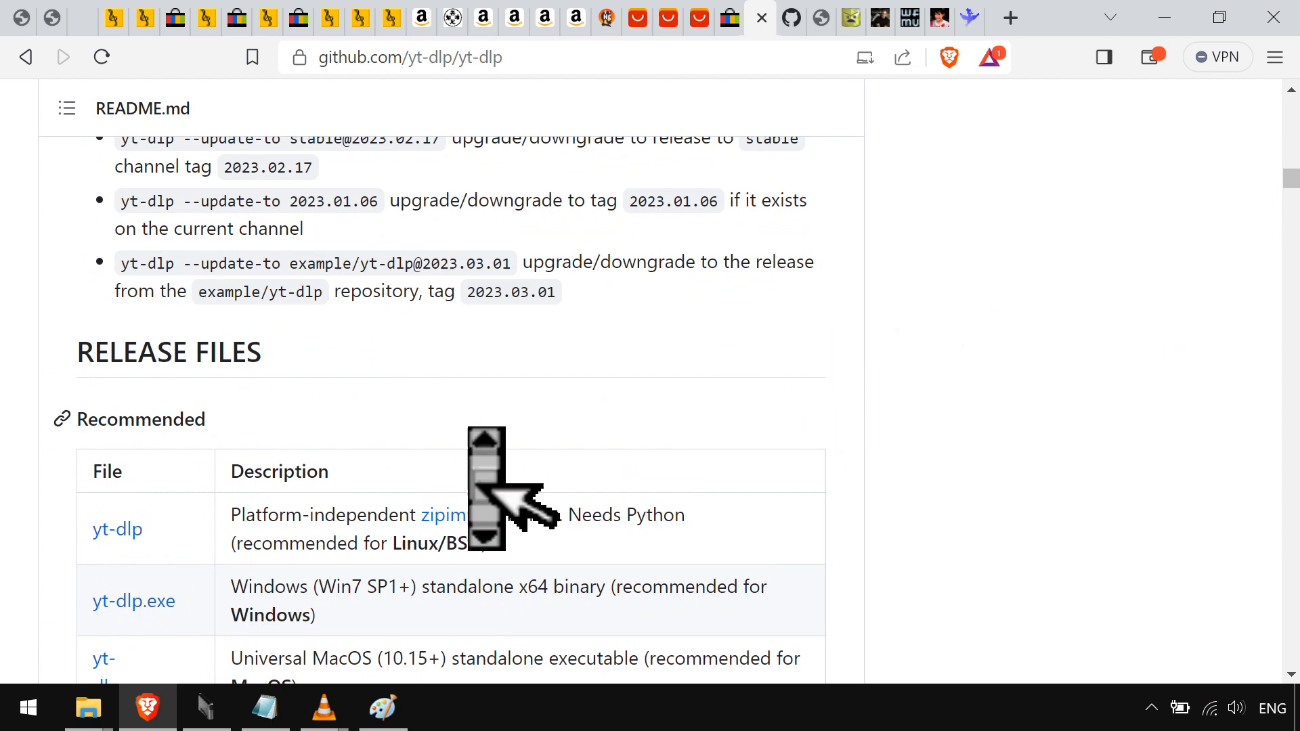
scroll(down, 3)
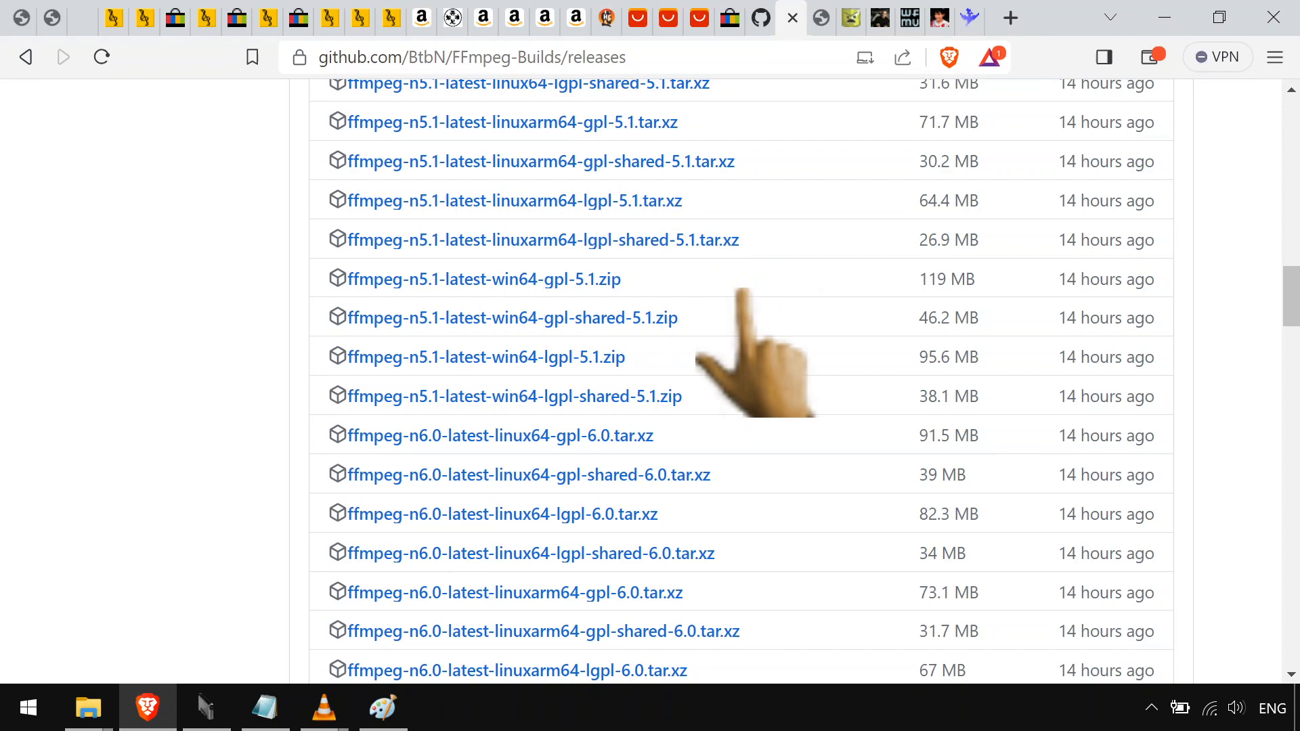
mouse_move(750, 348)
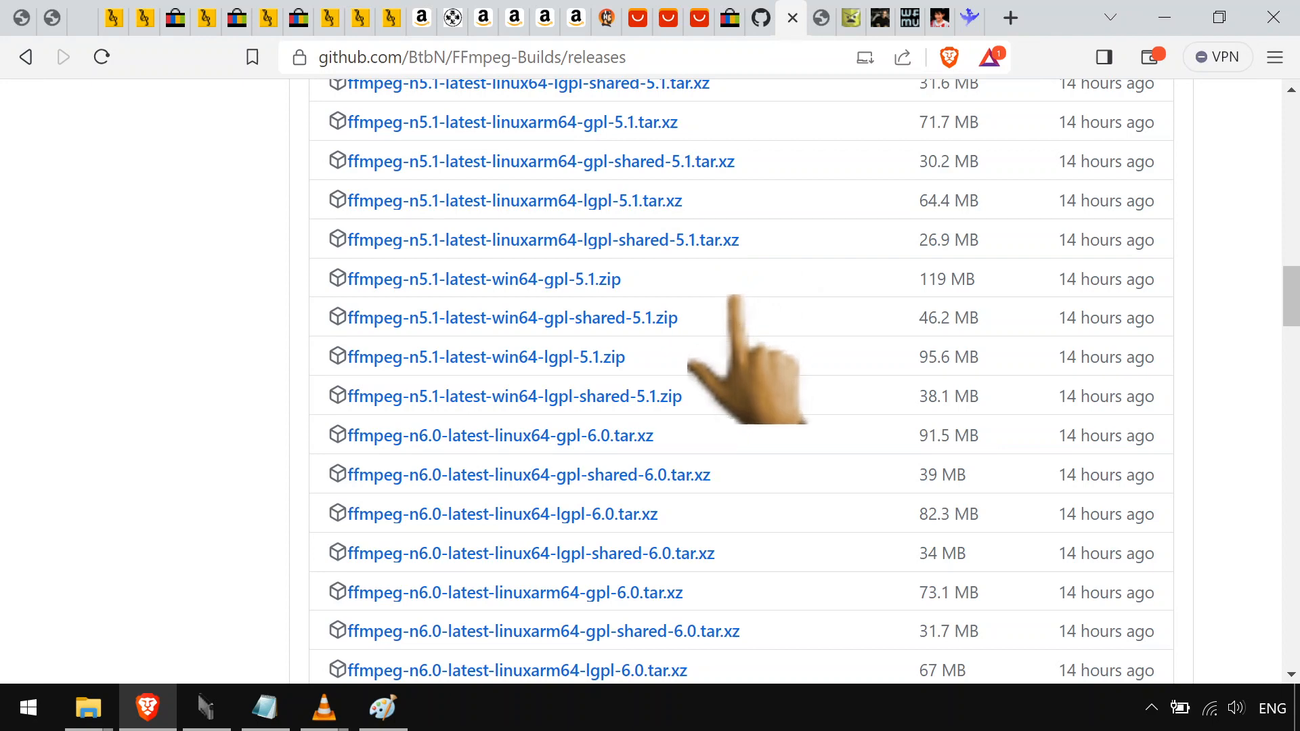
mouse_move(730, 374)
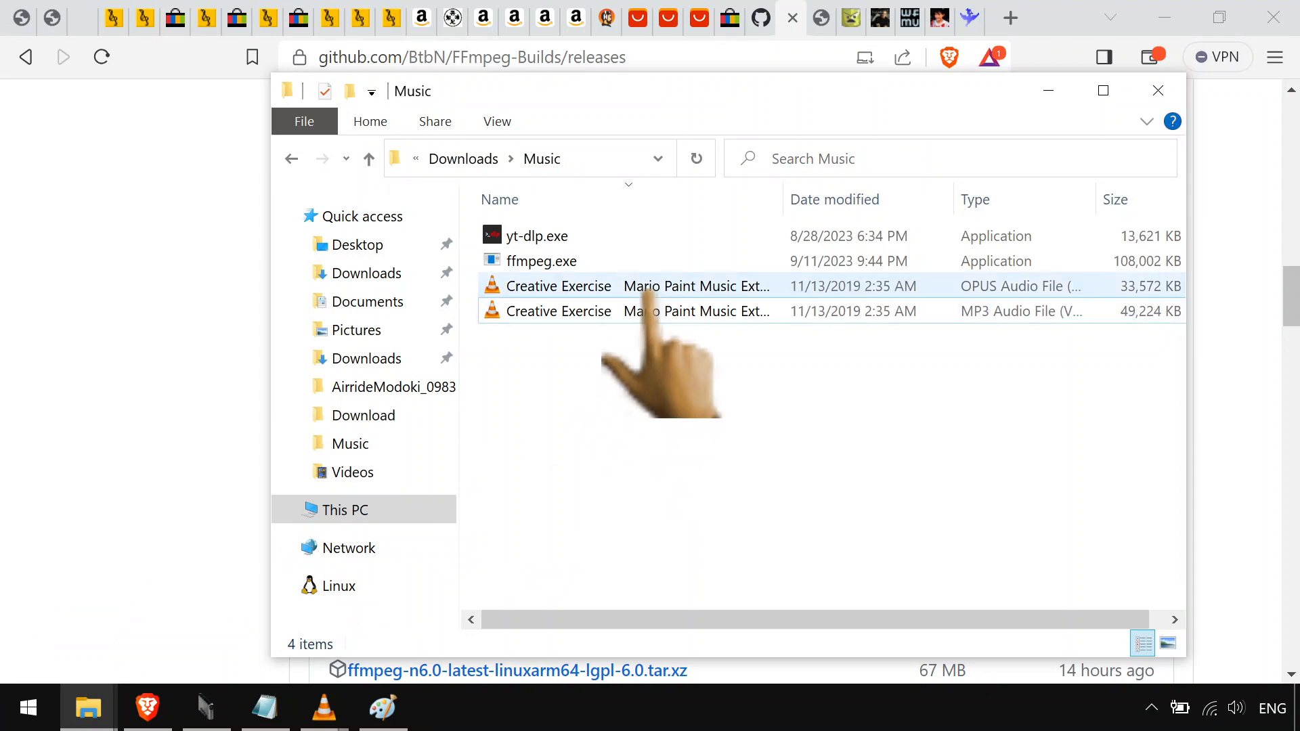
Select the Opus Creative Exercise track in the Downloads Music folder
click(537, 235)
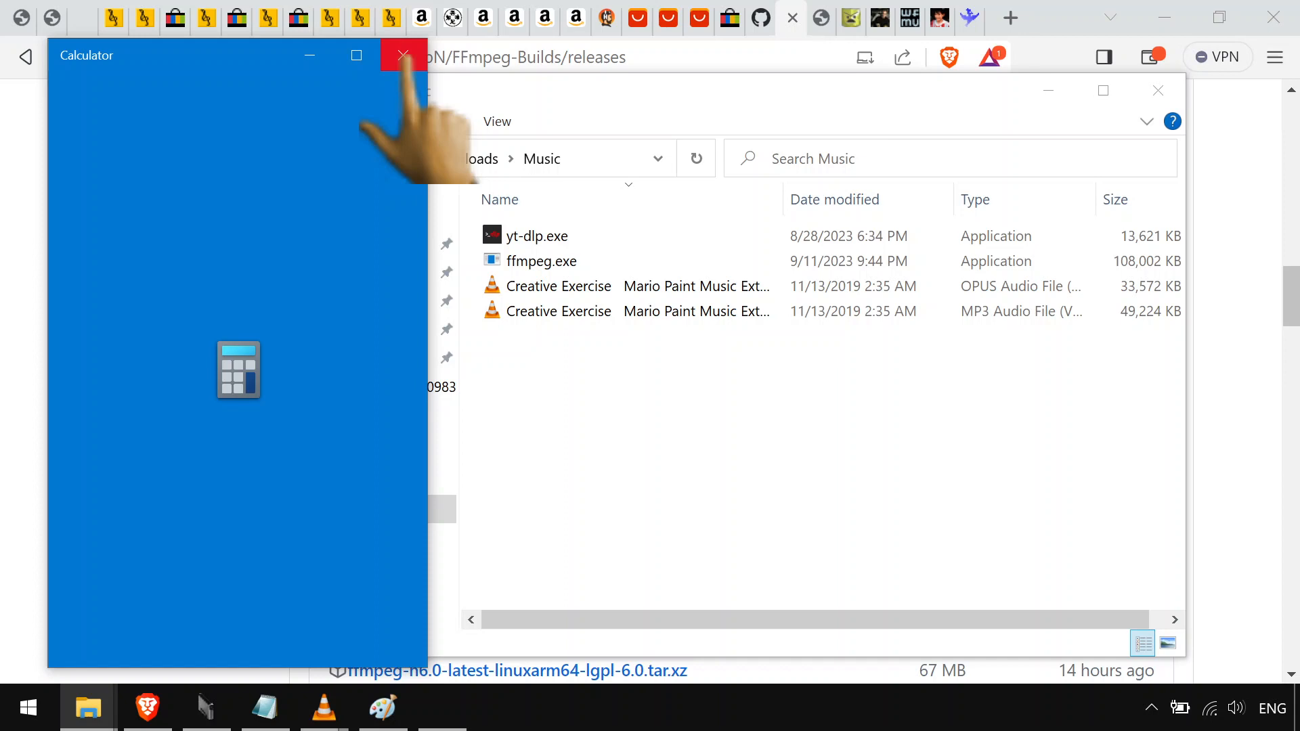
Close the Calculator and the duplicate Command Prompt windows
click(402, 56)
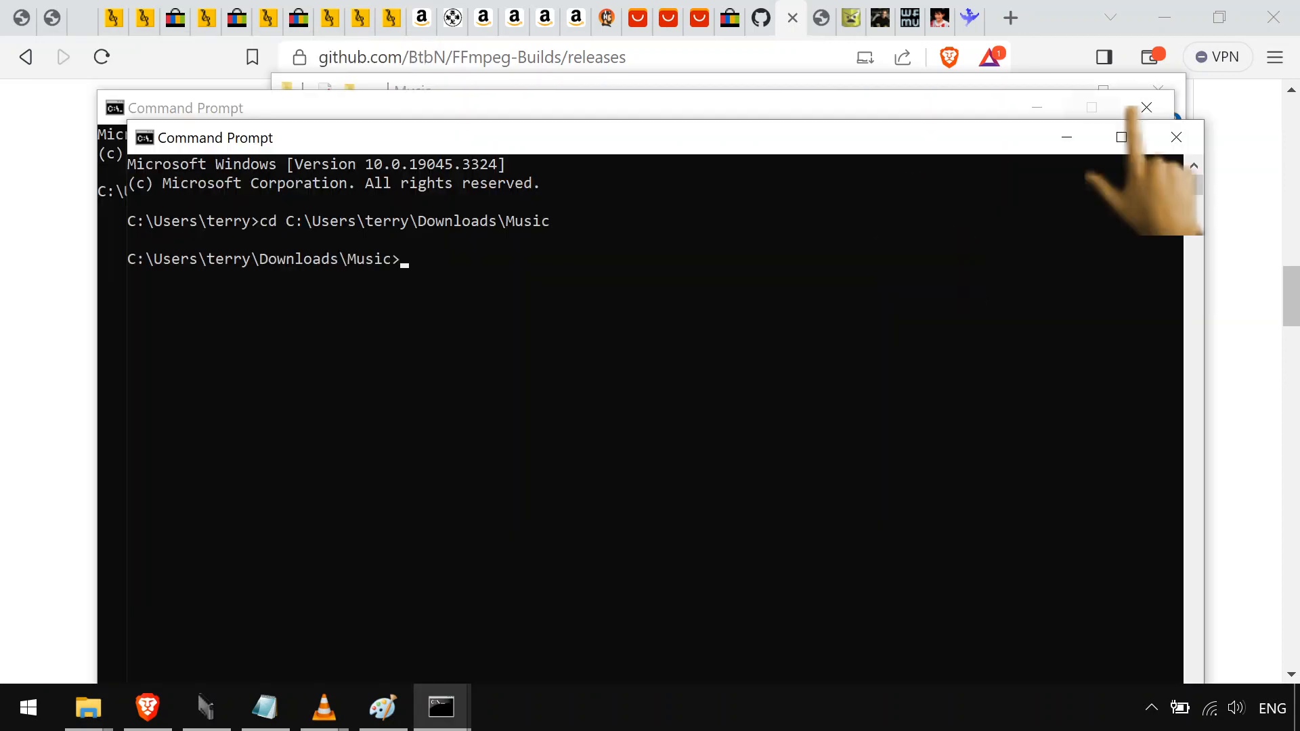
click(1146, 108)
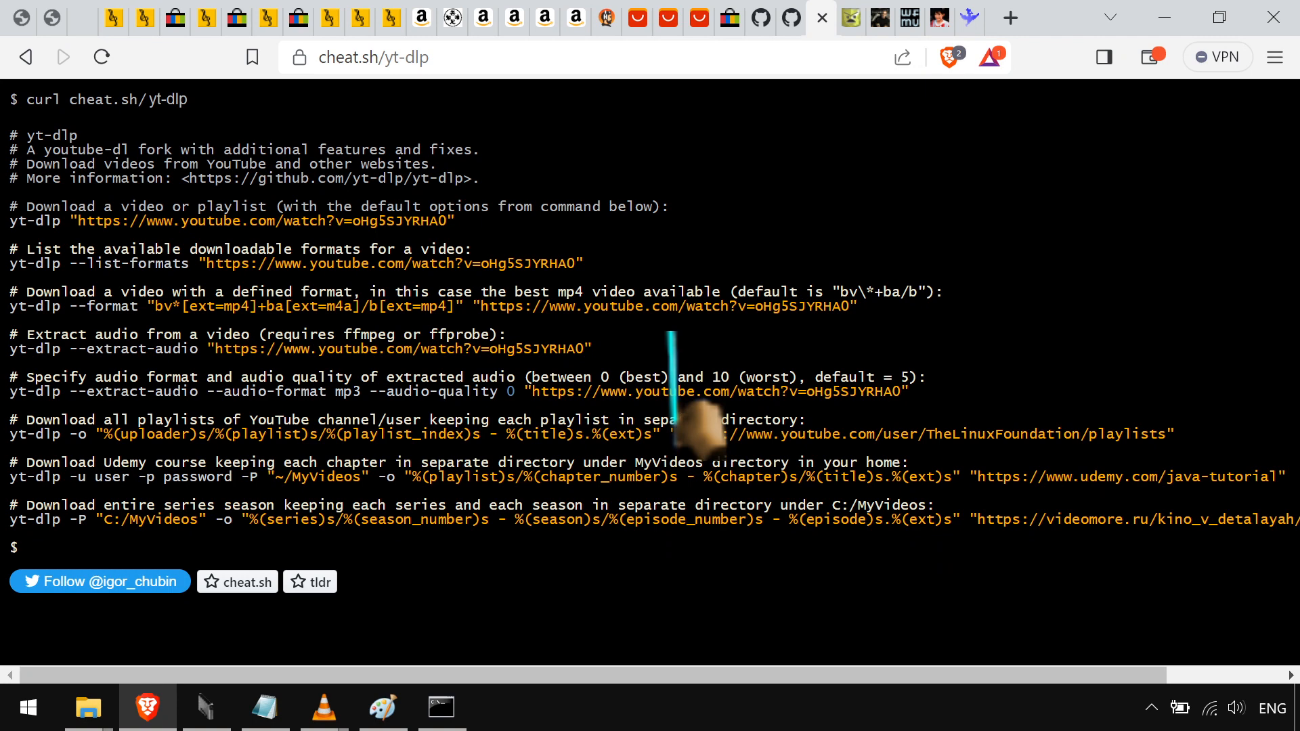
Finish the yt-dlp Opus command for qRn1Z6KT91Y in Notepad, copy it, and enter it in Command Prompt
click(440, 707)
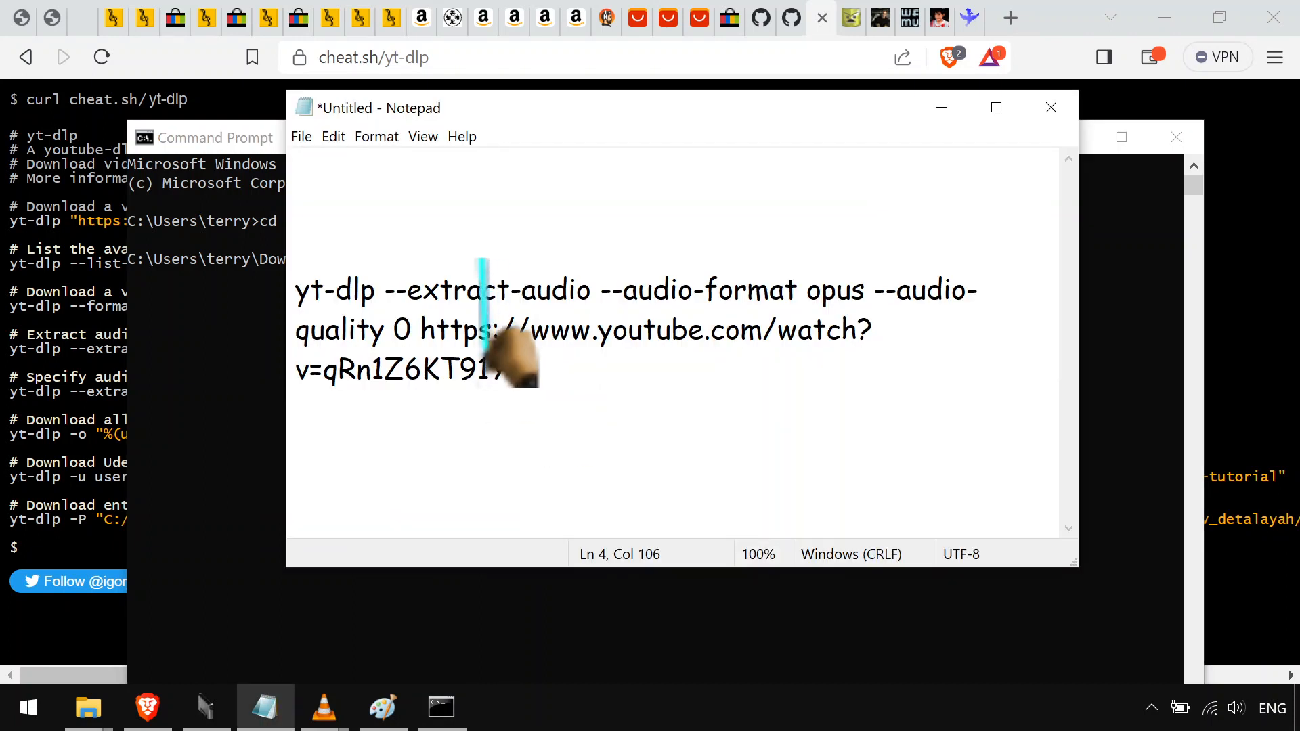
text(Y)
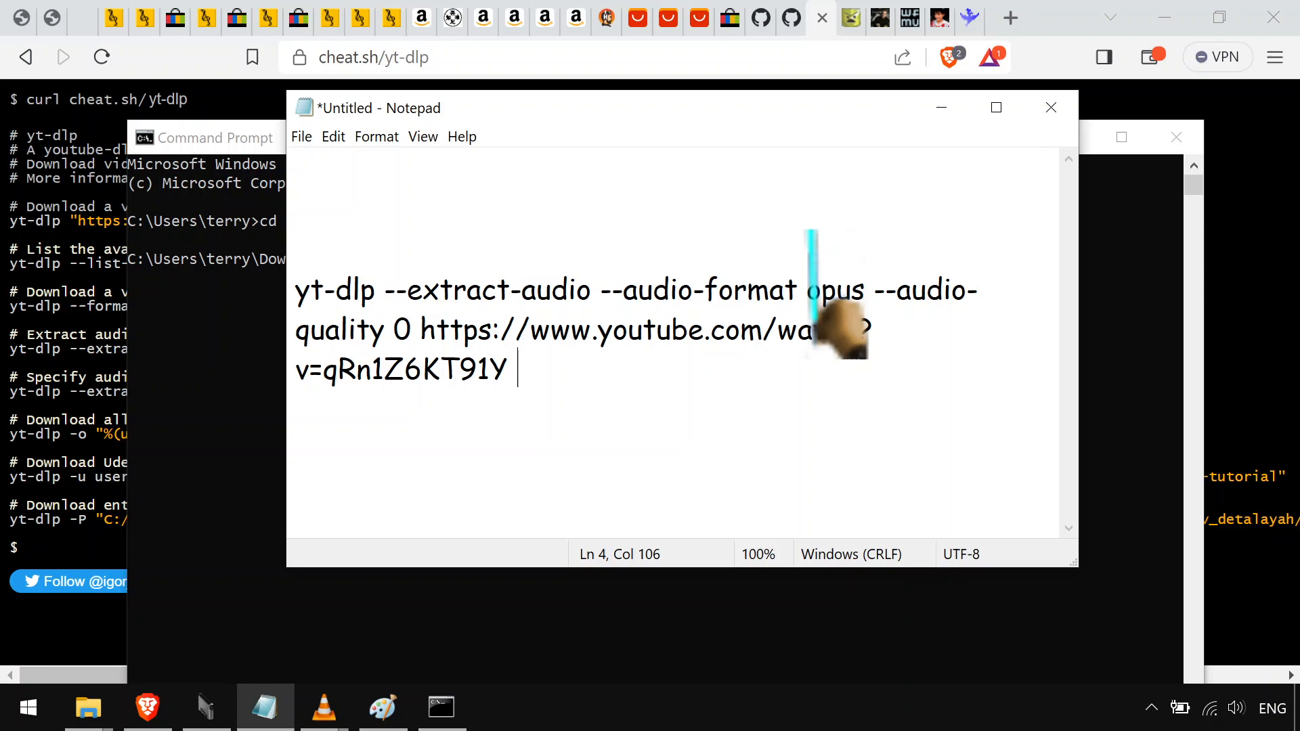
key(Home)
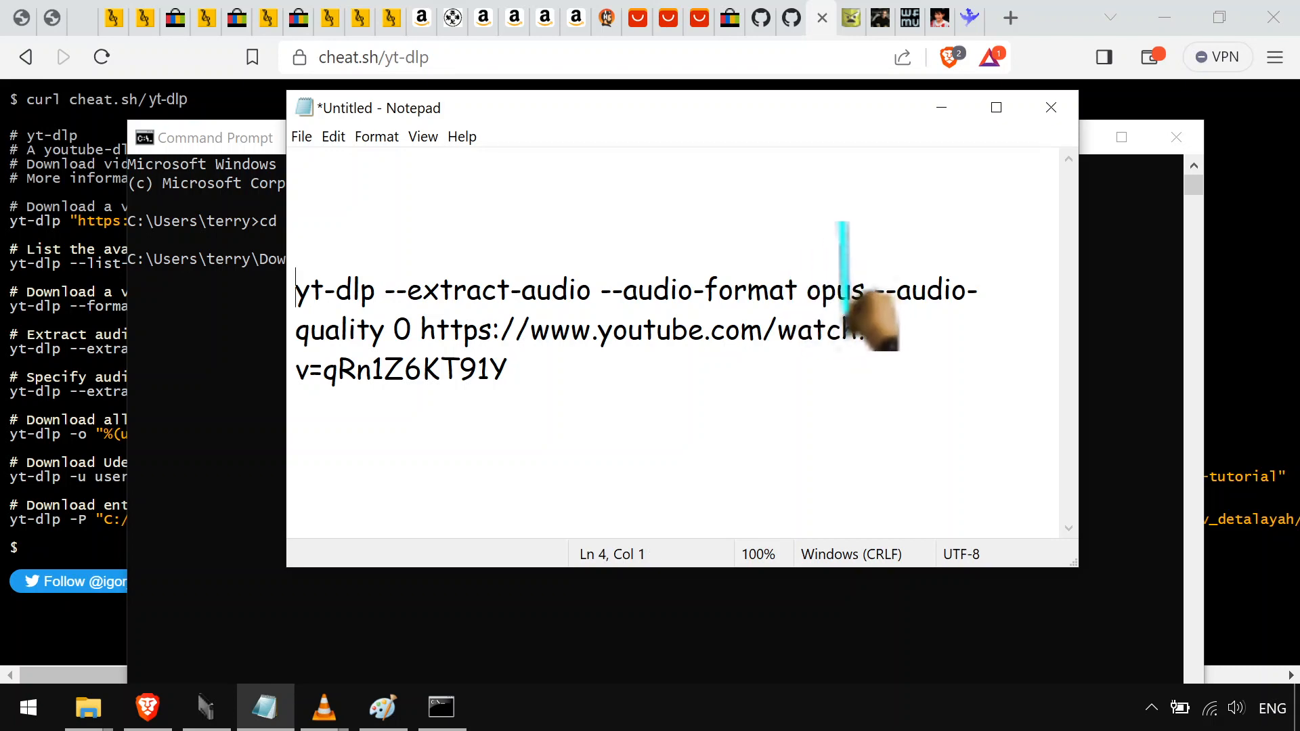
double_click(838, 290)
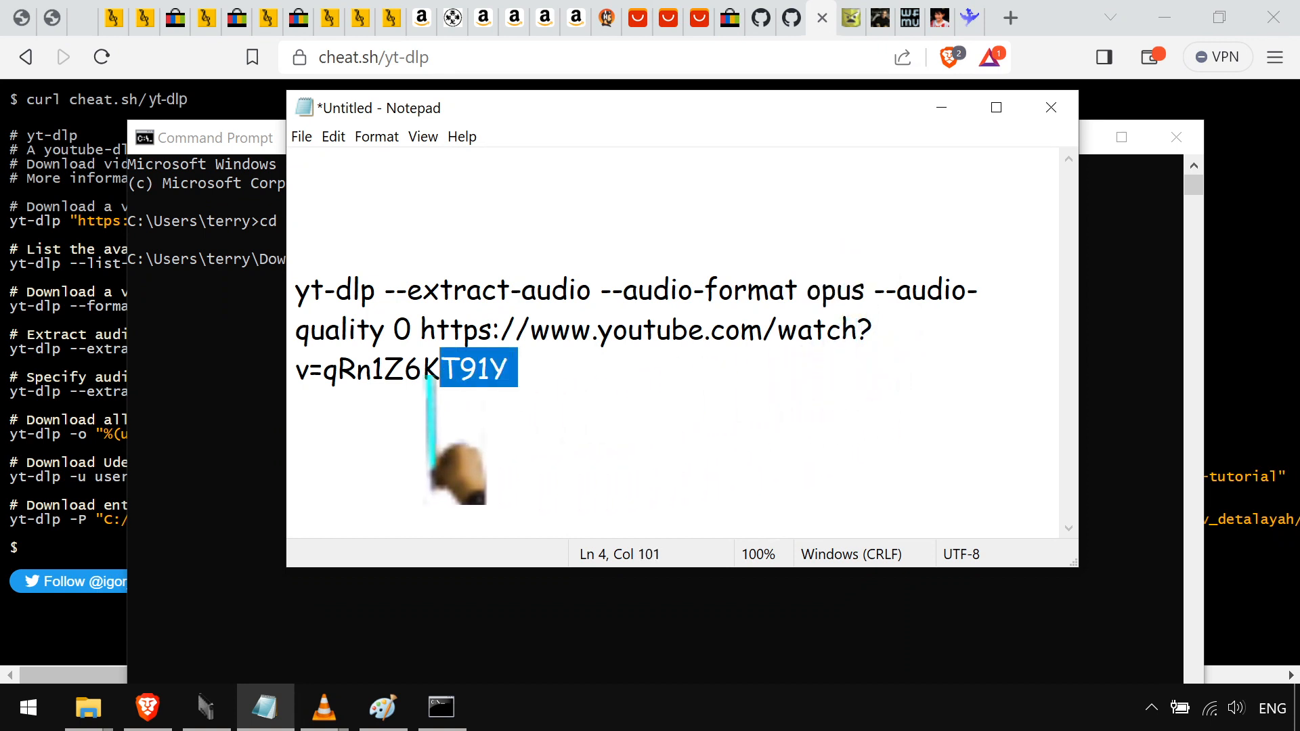
drag(506, 366, 311, 366)
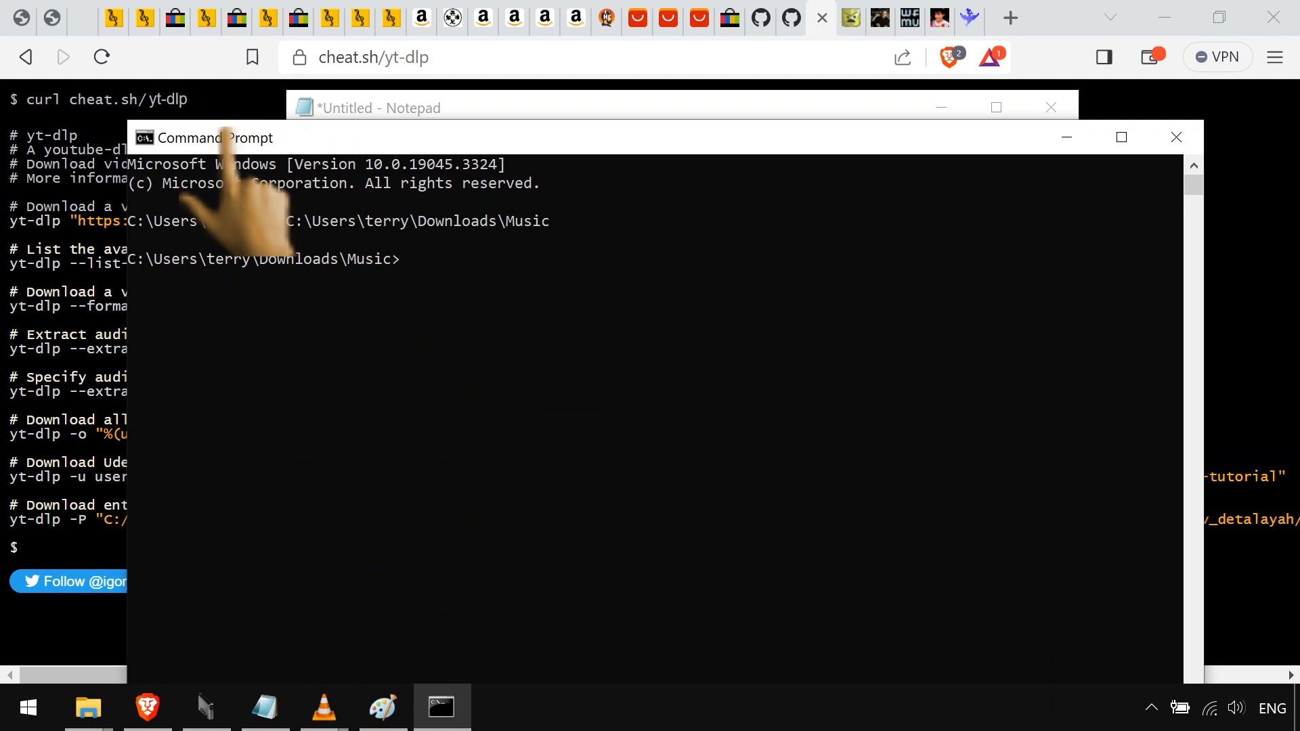
text(yt-dlp --extract-audio --audio-format opus --audio-quality 0 https://www.youtube.com/watch?v=qRn1Z6KT91Y)
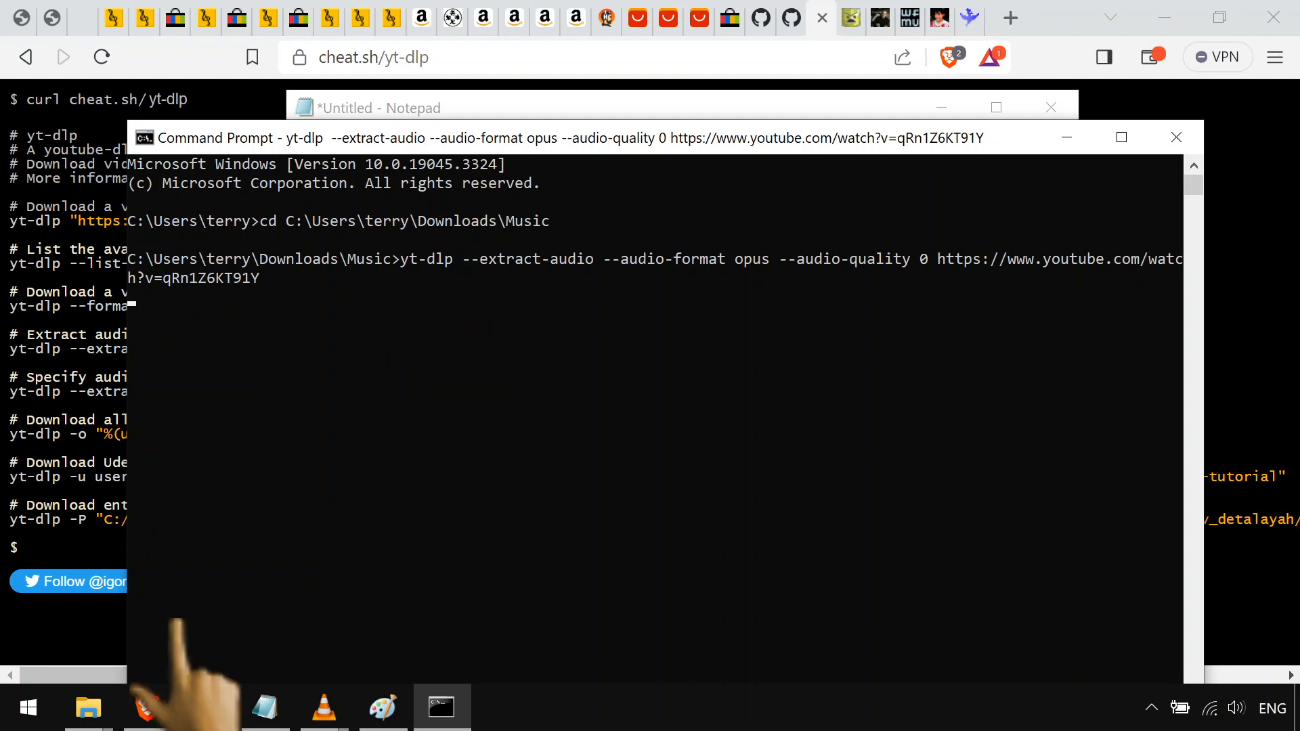
Bring the File Explorer Music folder back up while the download runs
click(88, 708)
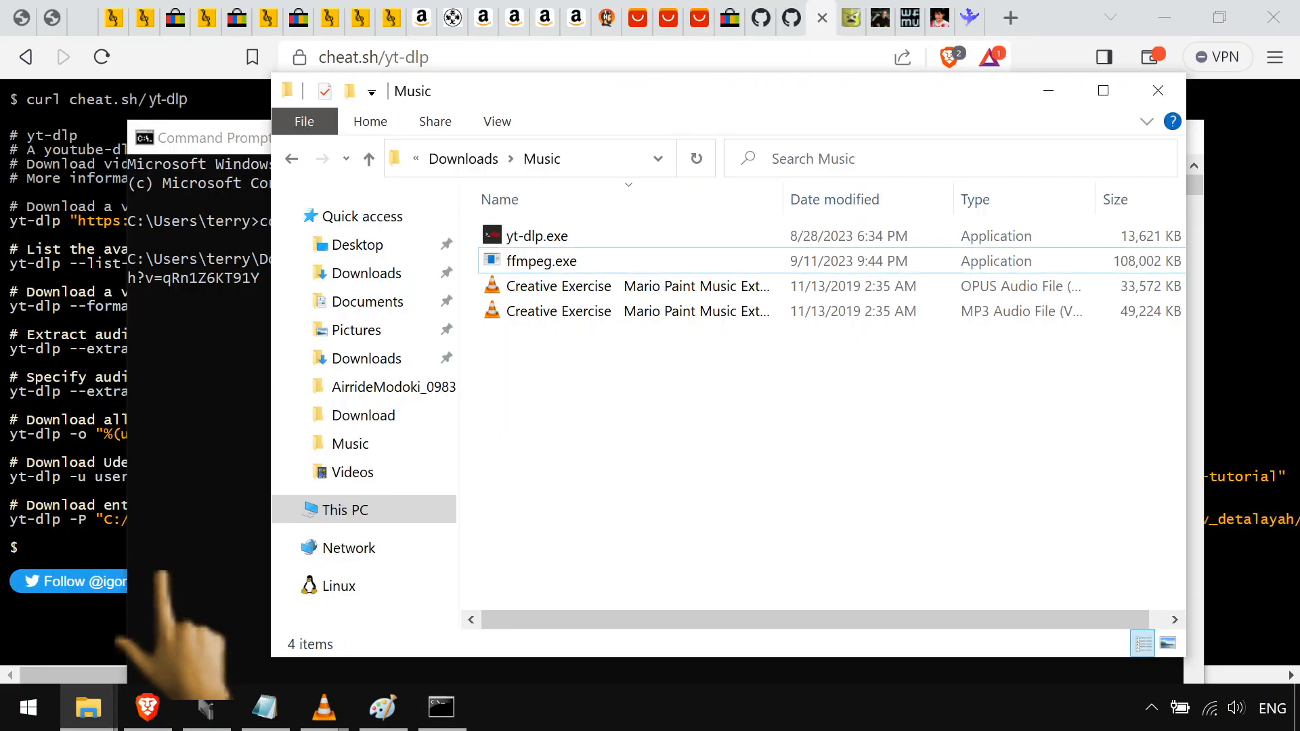
Hide the Music folder window to reveal cheat.sh's yt-dlp examples page
click(396, 386)
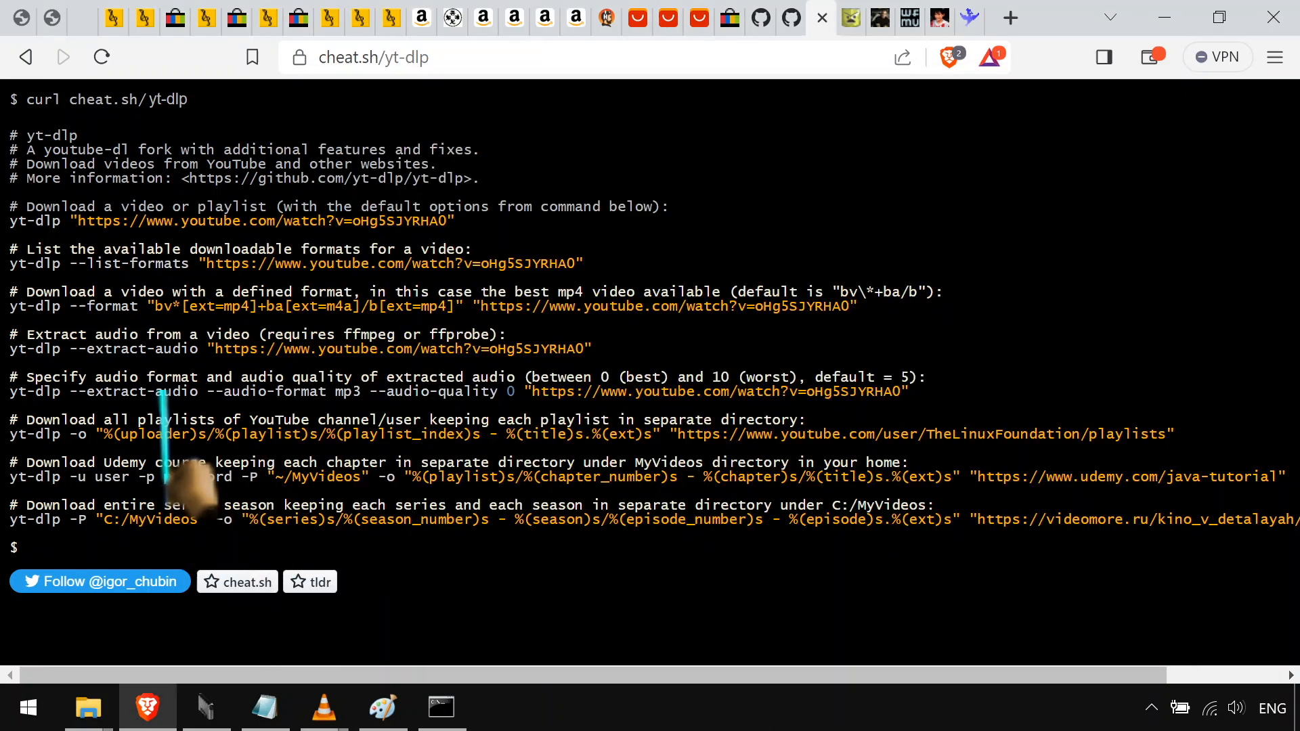
mouse_move(249, 498)
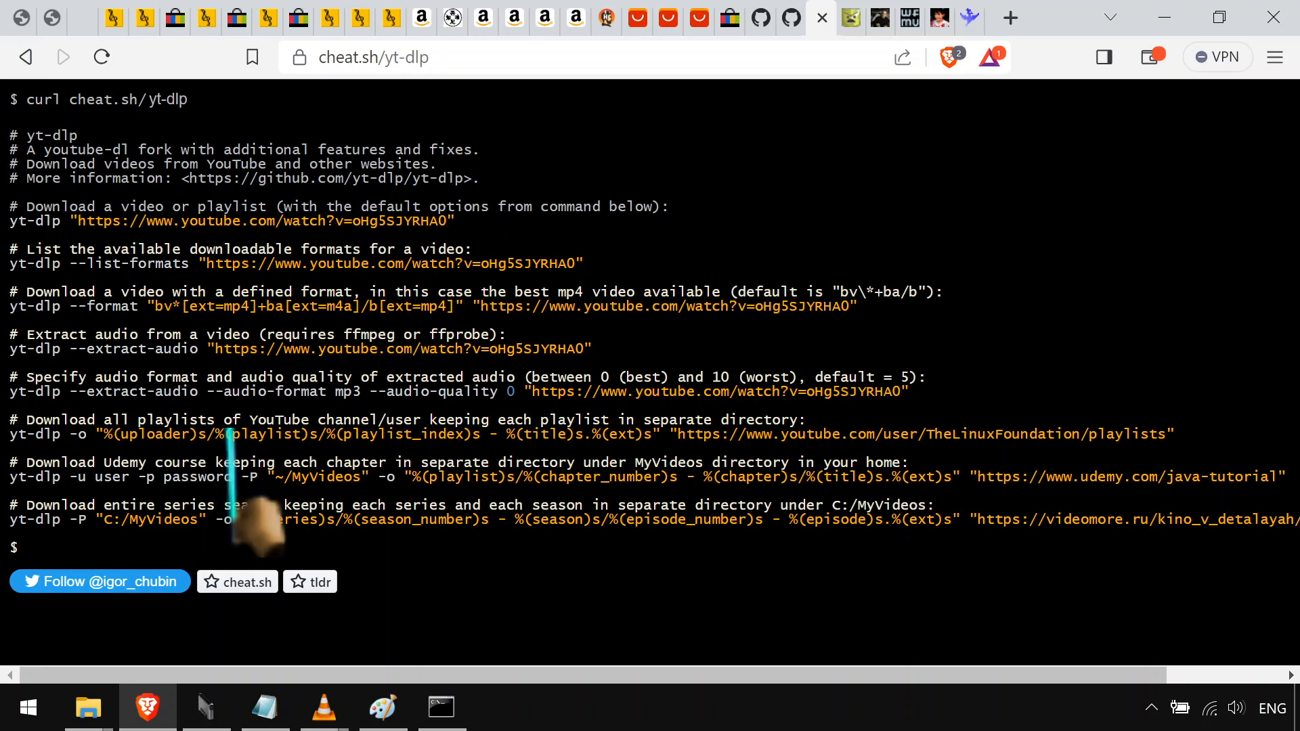